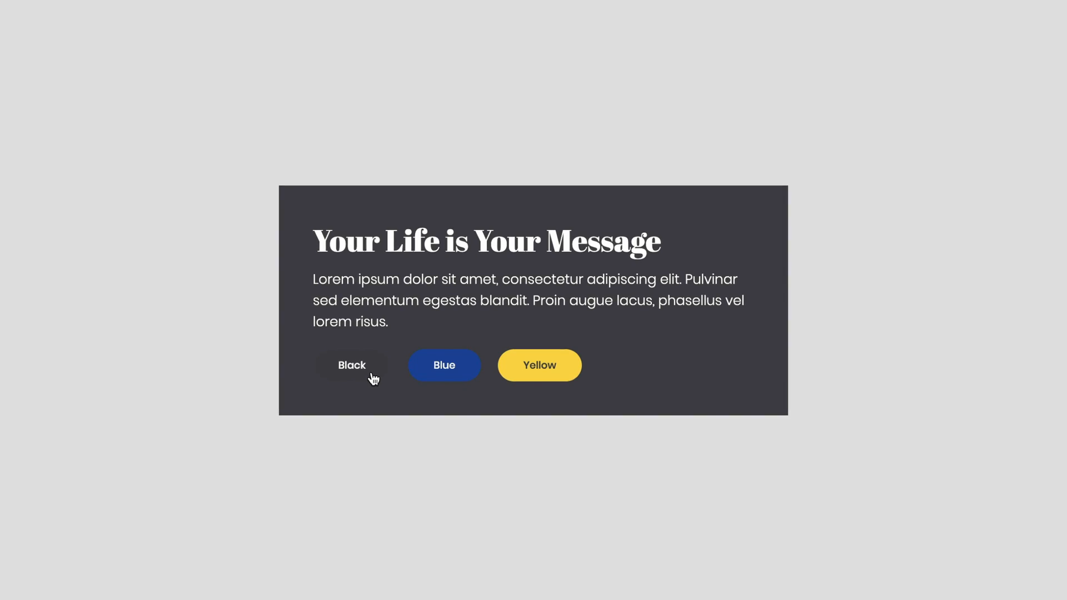
Step: Preview the Cardo pairing card in its blue and black colour schemes
{"action": "left_click", "coordinate": [444, 366]}
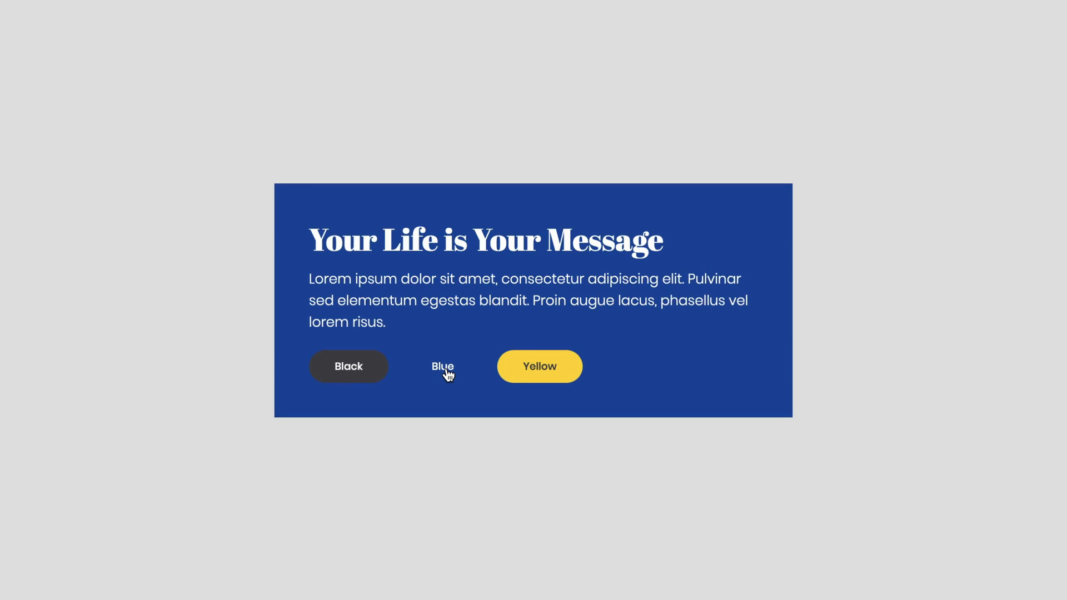
{"action": "left_click", "coordinate": [441, 366]}
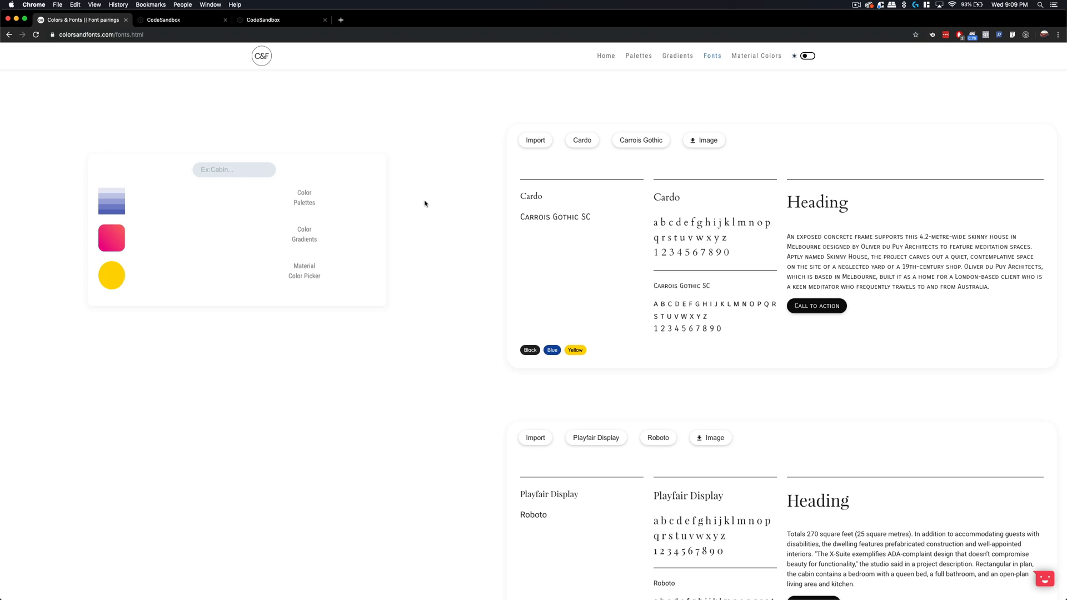
{"action": "mouse_move", "coordinate": [433, 309]}
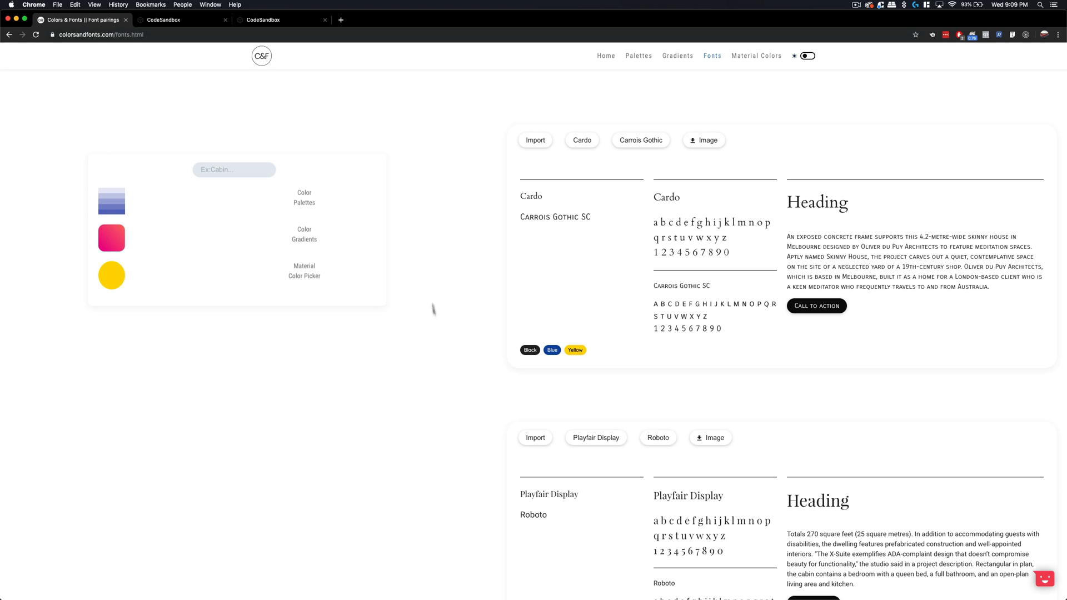
{"action": "mouse_move", "coordinate": [449, 379]}
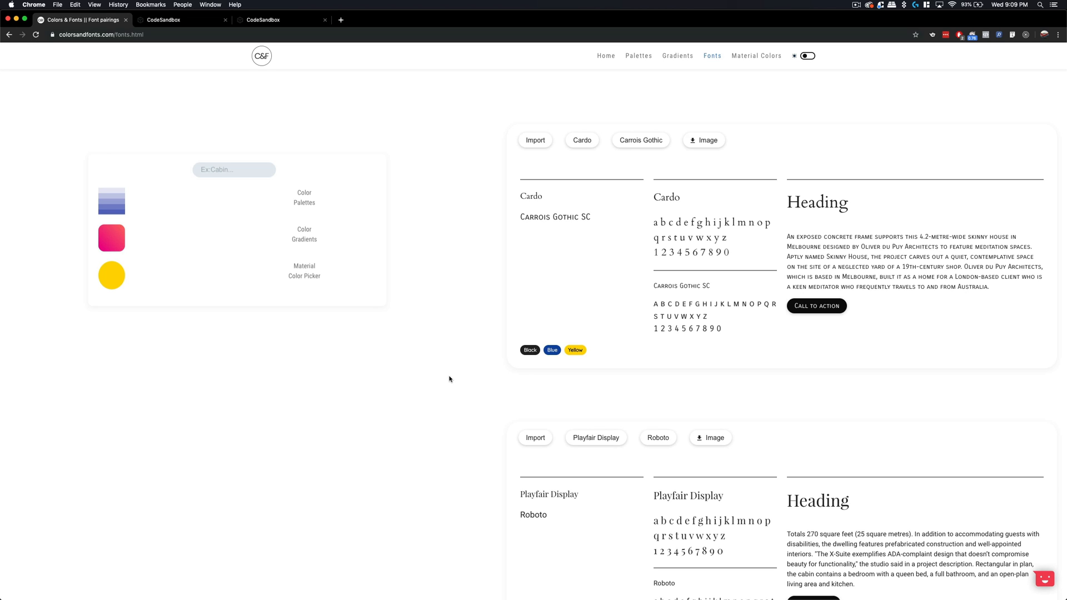
{"action": "left_click", "coordinate": [530, 350]}
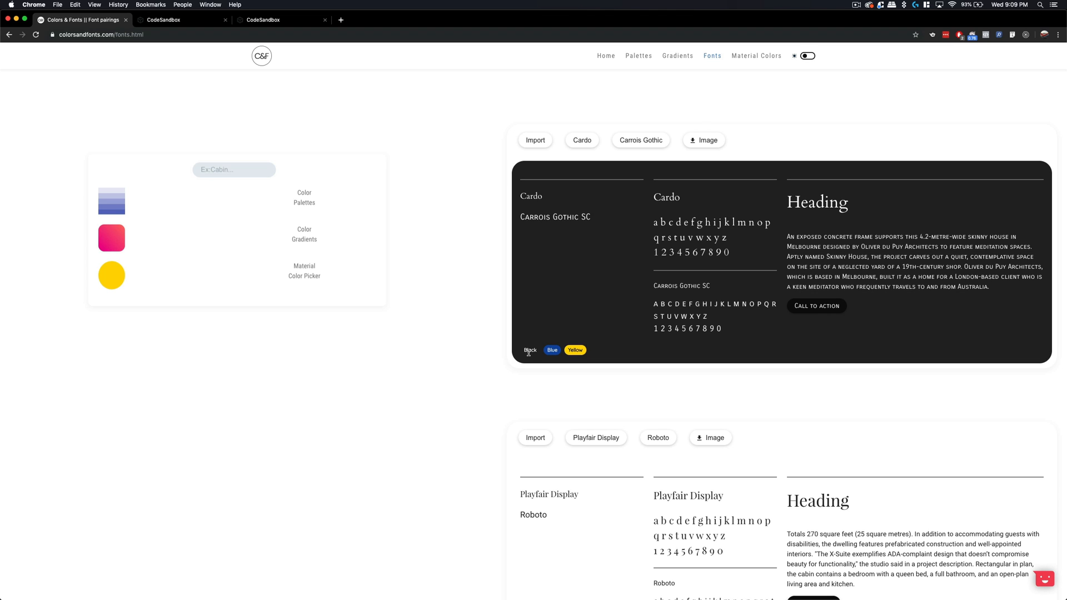
{"action": "left_click", "coordinate": [574, 350]}
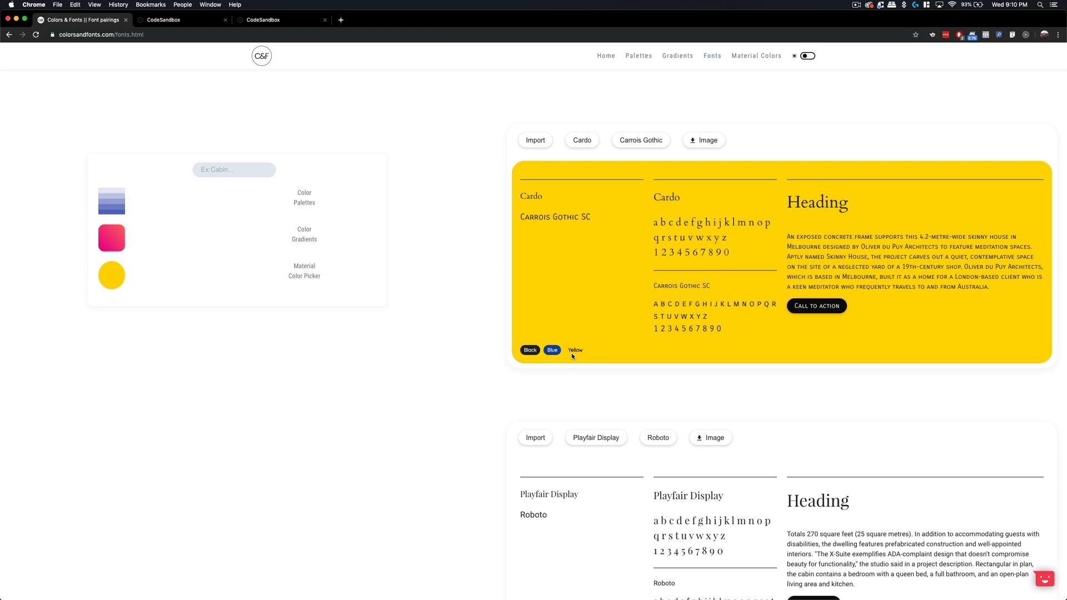
Step: Preview the yellow scheme, then open the 'Change State onMouseEnter & onMouseOut (Before)' sandbox
{"action": "left_click", "coordinate": [180, 20]}
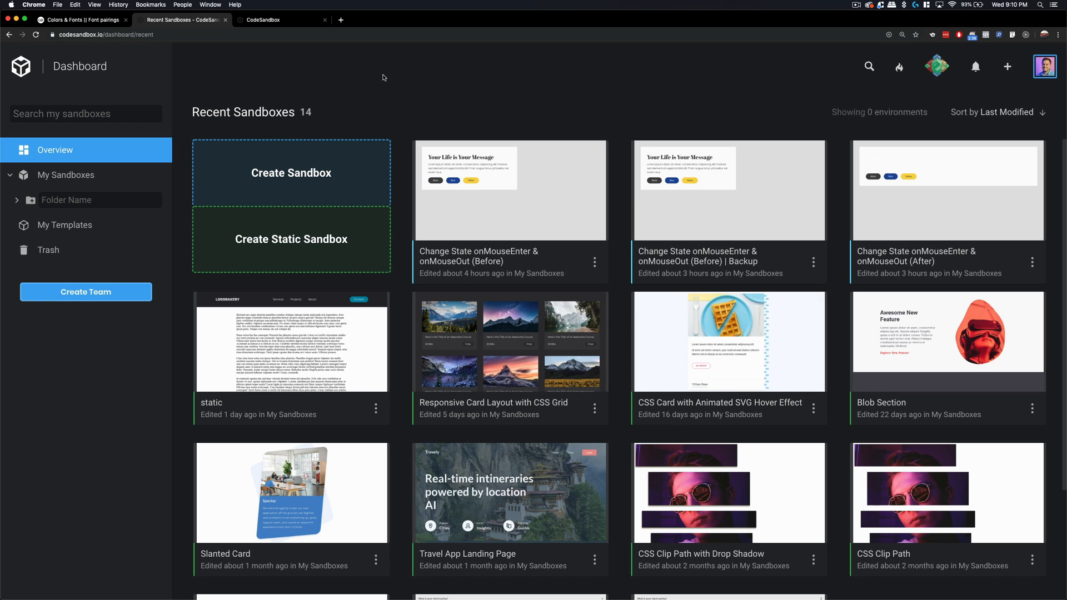
{"action": "left_click", "coordinate": [291, 172]}
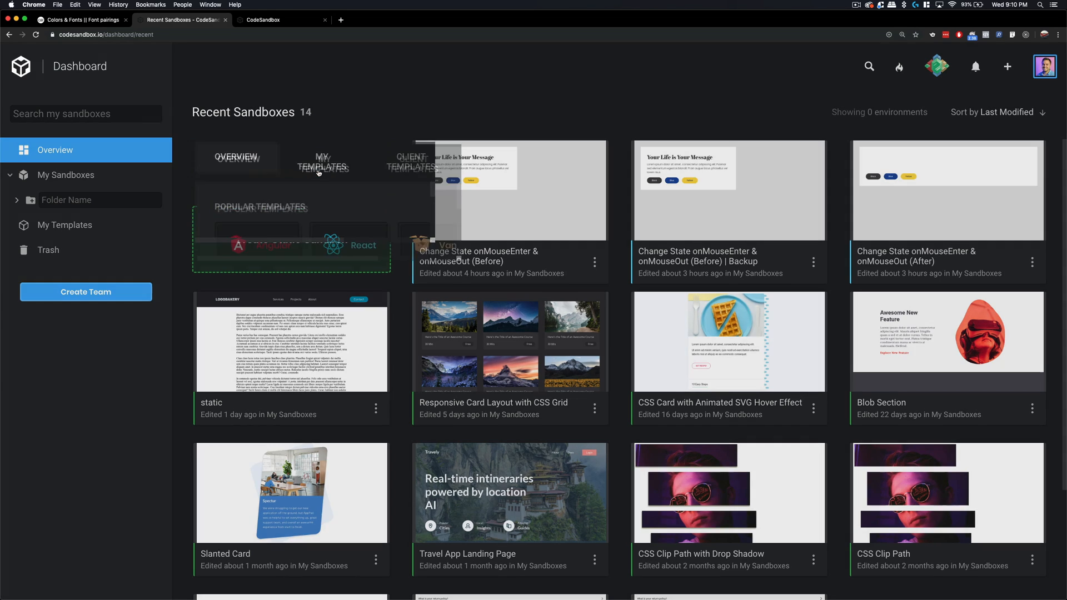
{"action": "left_click", "coordinate": [1007, 67]}
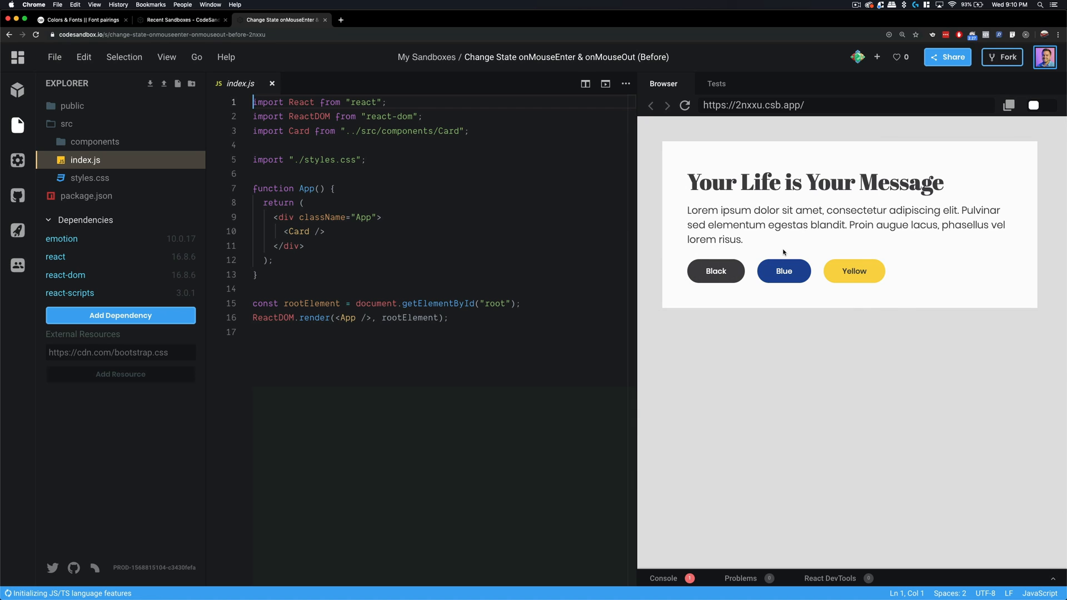
Step: Note the Card element in index.js, then open src/components/Card.jsx
{"action": "left_click", "coordinate": [345, 231]}
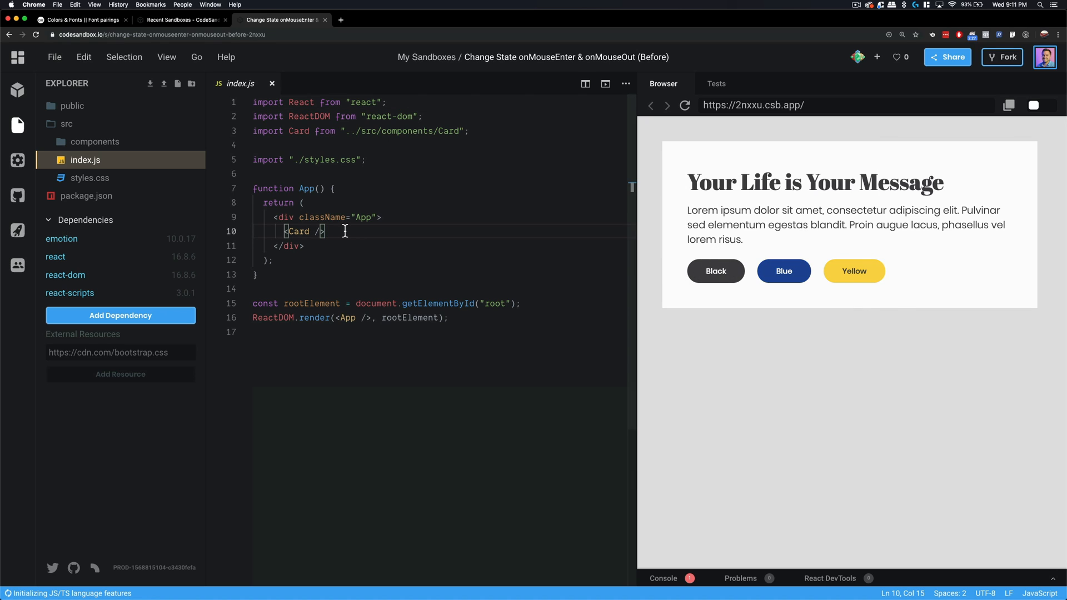
{"action": "mouse_move", "coordinate": [894, 256]}
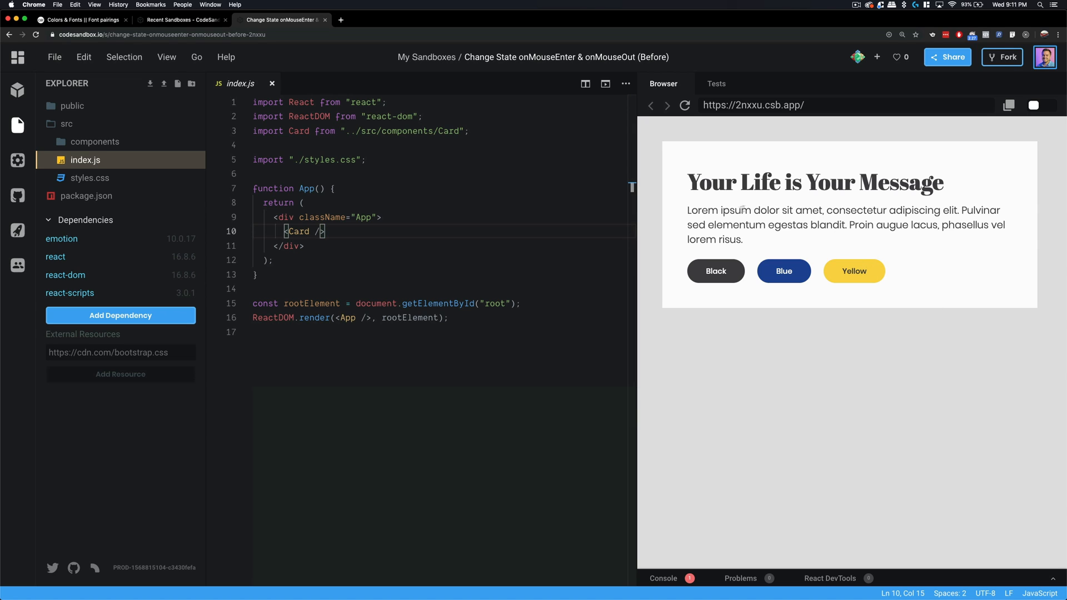
{"action": "mouse_move", "coordinate": [816, 249]}
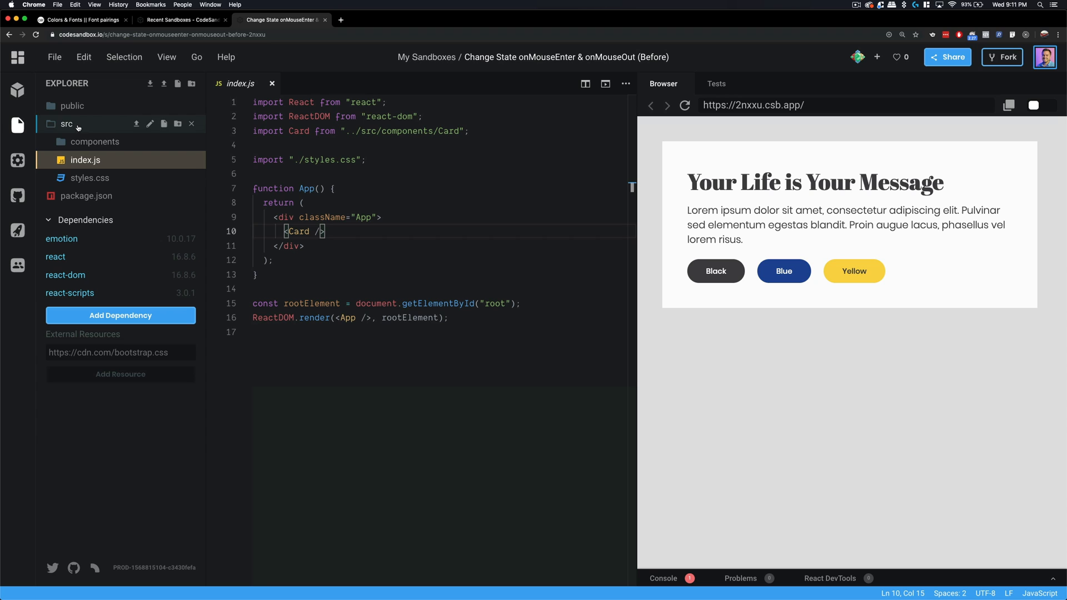
{"action": "left_click", "coordinate": [95, 141]}
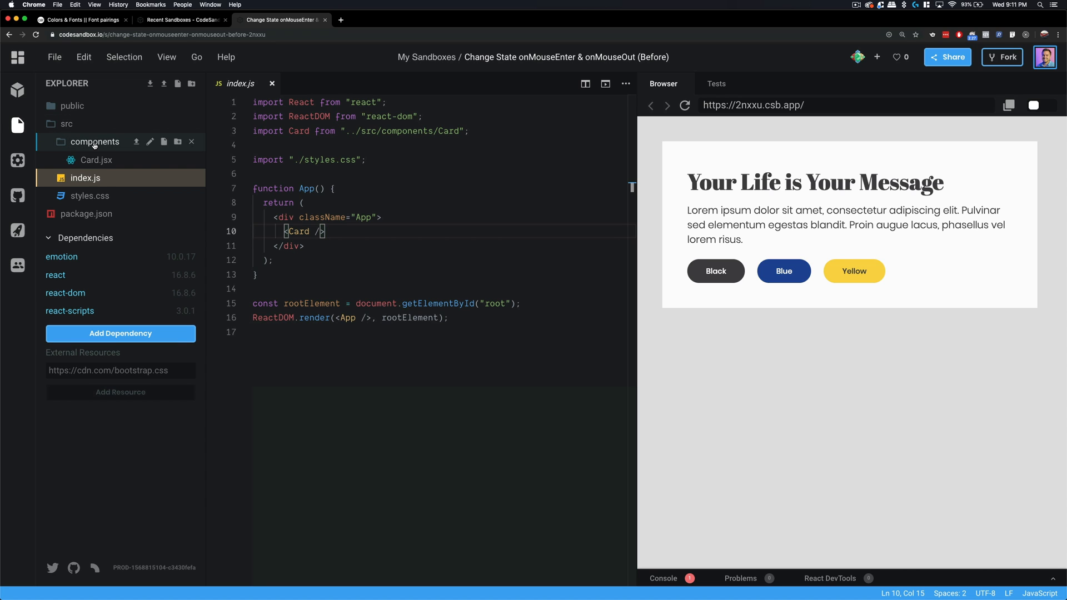
{"action": "left_click", "coordinate": [95, 160]}
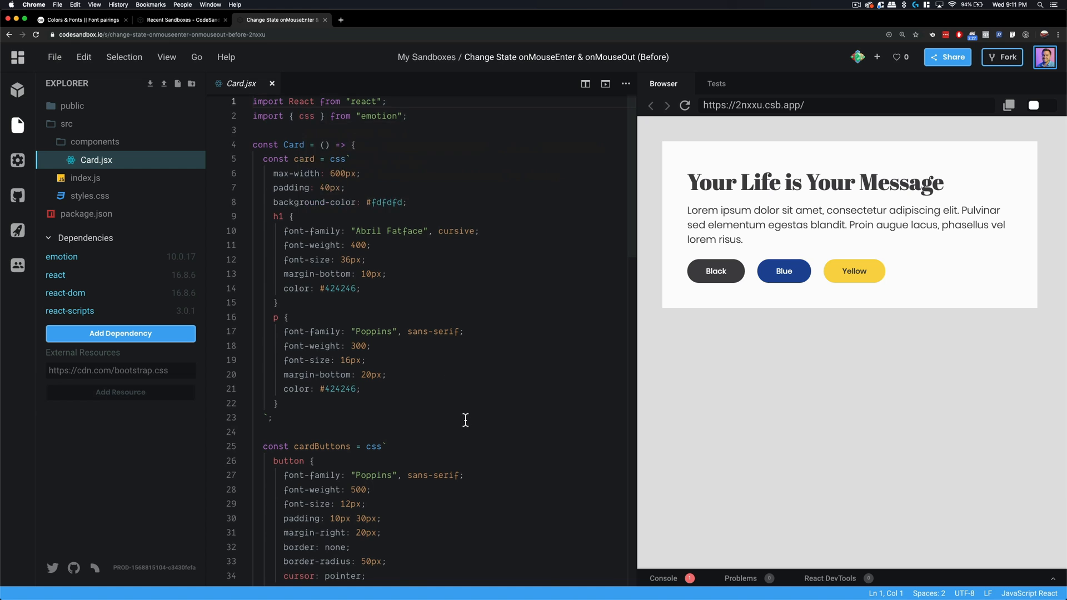
{"action": "scroll", "scroll_direction": "down", "scroll_amount": 3}
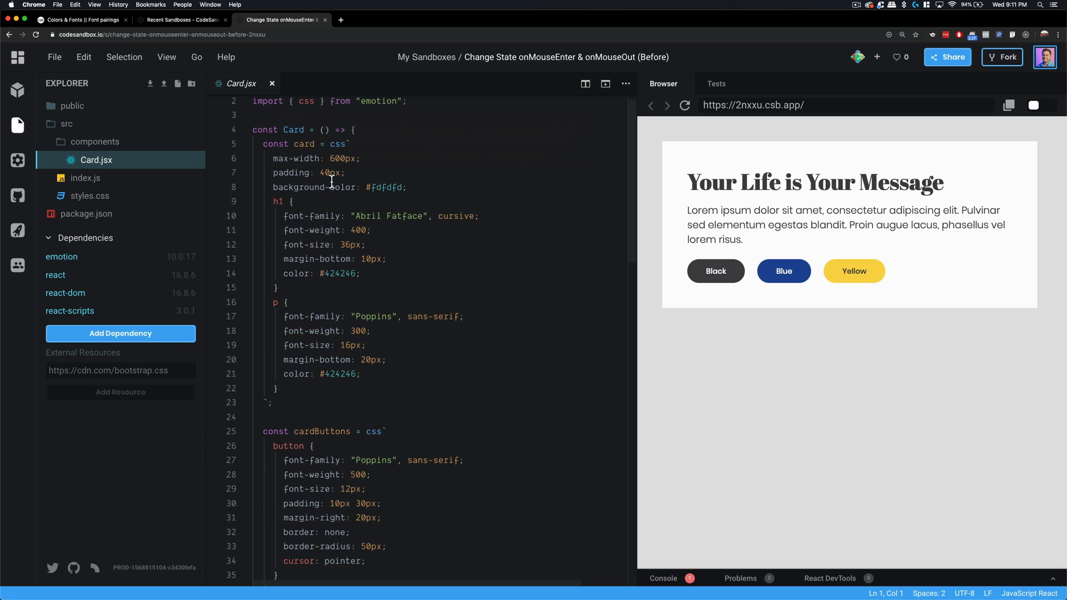
{"action": "scroll", "scroll_direction": "down", "scroll_amount": 3}
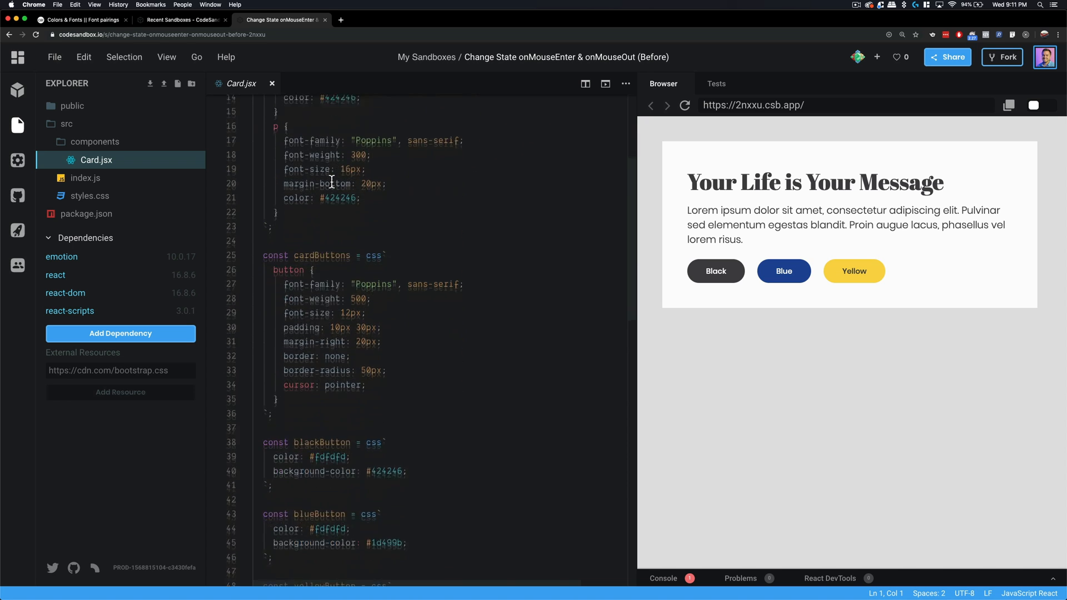
{"action": "scroll", "scroll_direction": "down", "scroll_amount": 3}
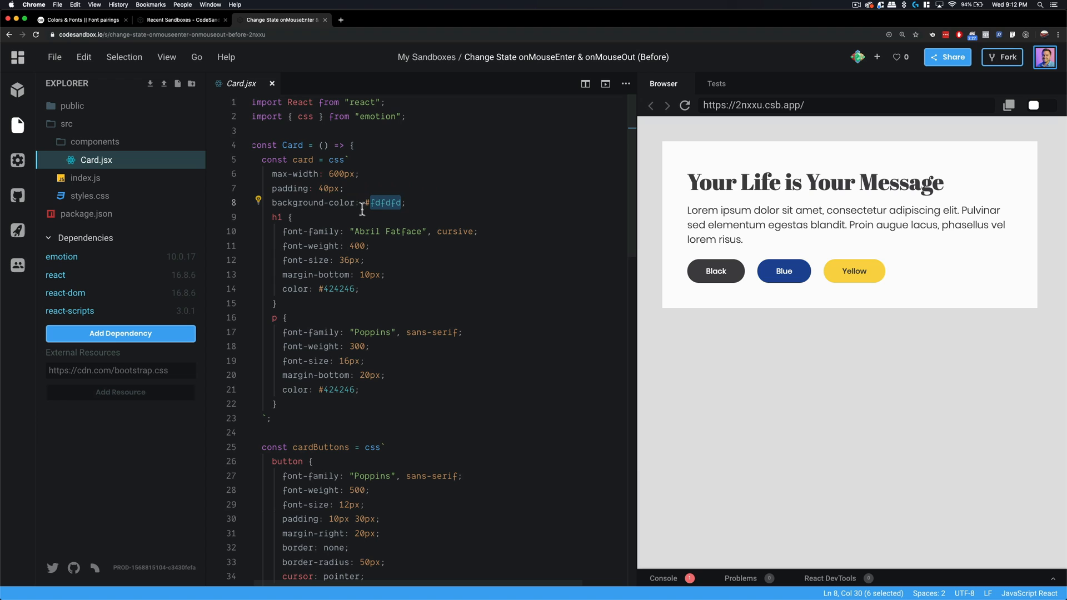
{"action": "mouse_move", "coordinate": [313, 202]}
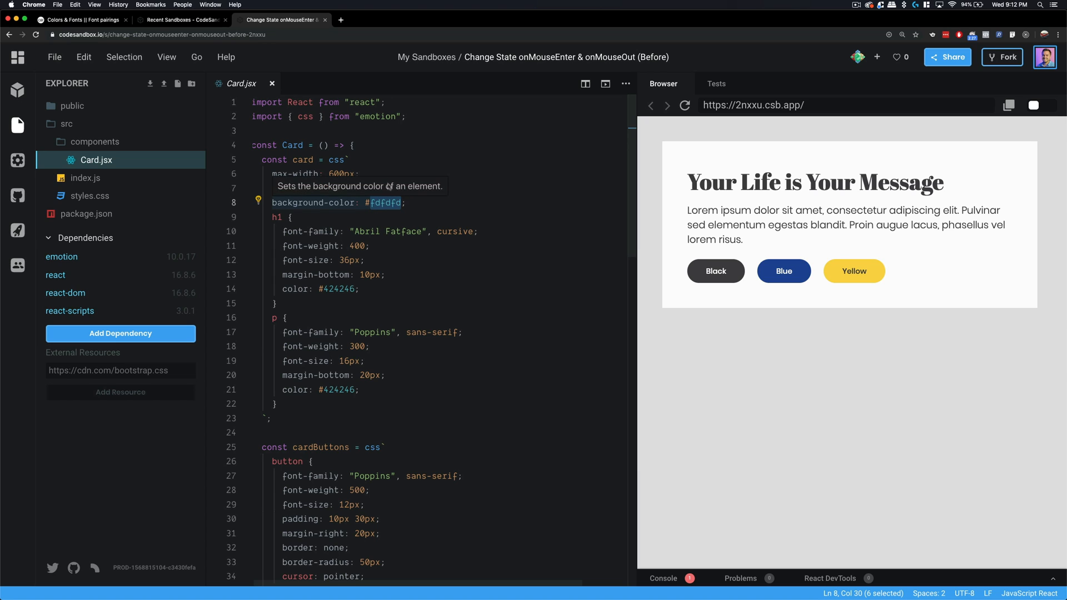
{"action": "mouse_move", "coordinate": [330, 208]}
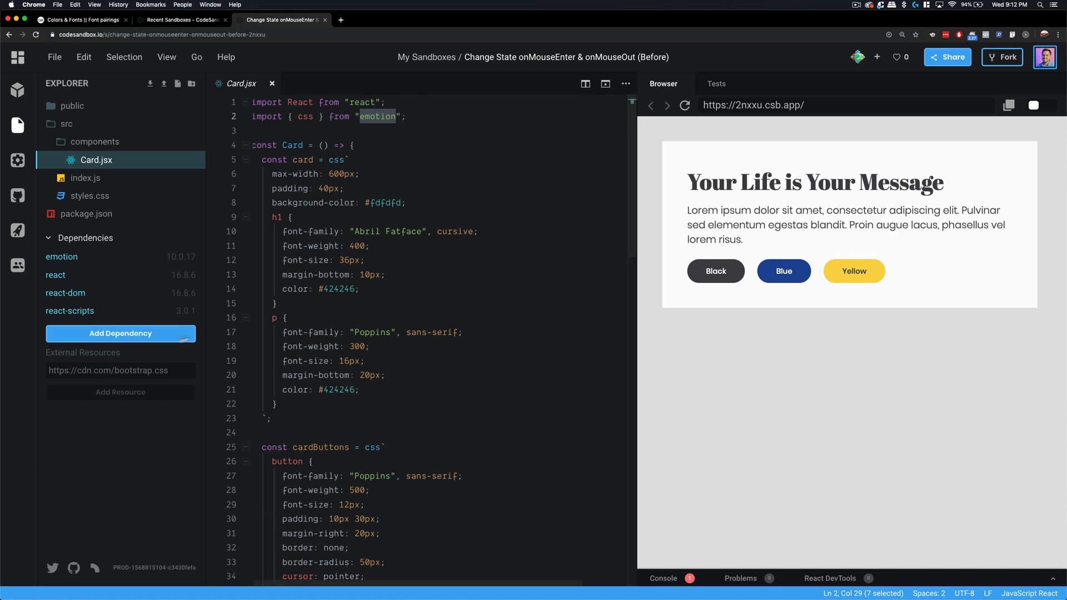
{"action": "left_click", "coordinate": [120, 333]}
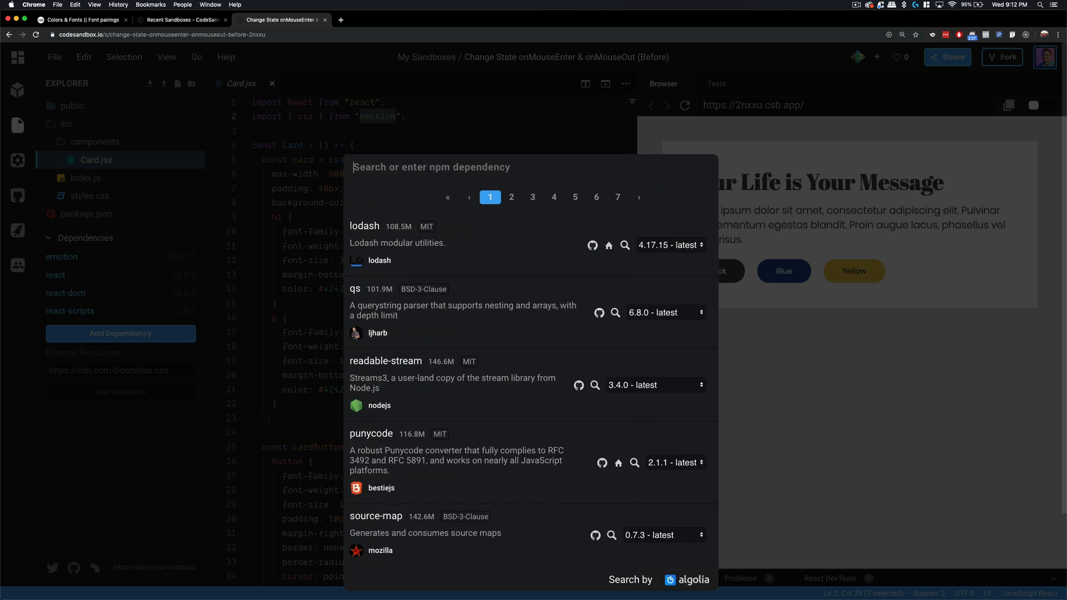
{"action": "type", "text": "emotion"}
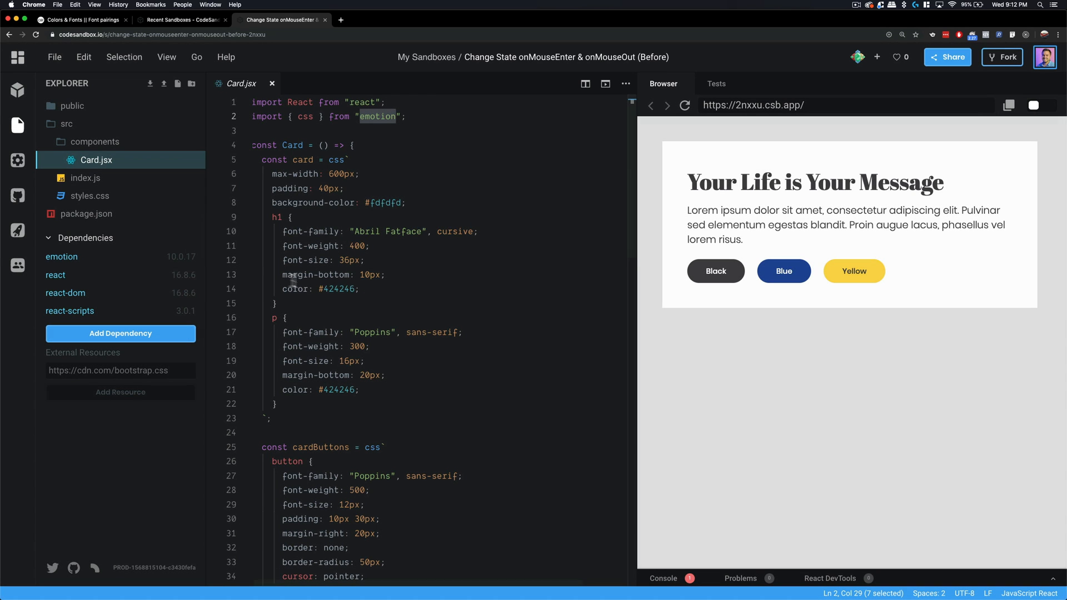
{"action": "left_click", "coordinate": [85, 214]}
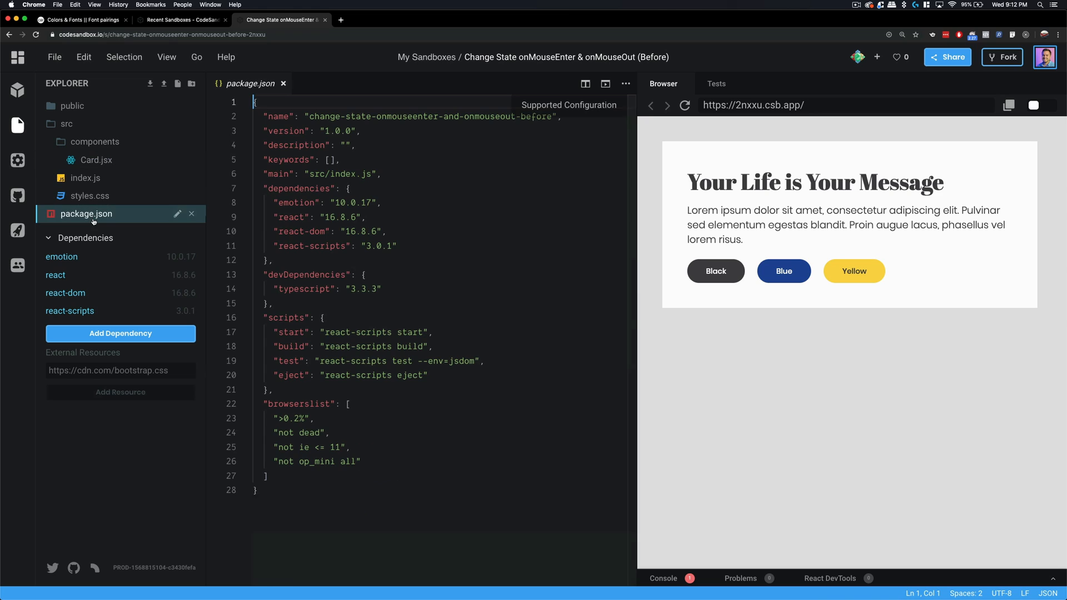
{"action": "triple_click", "coordinate": [327, 202]}
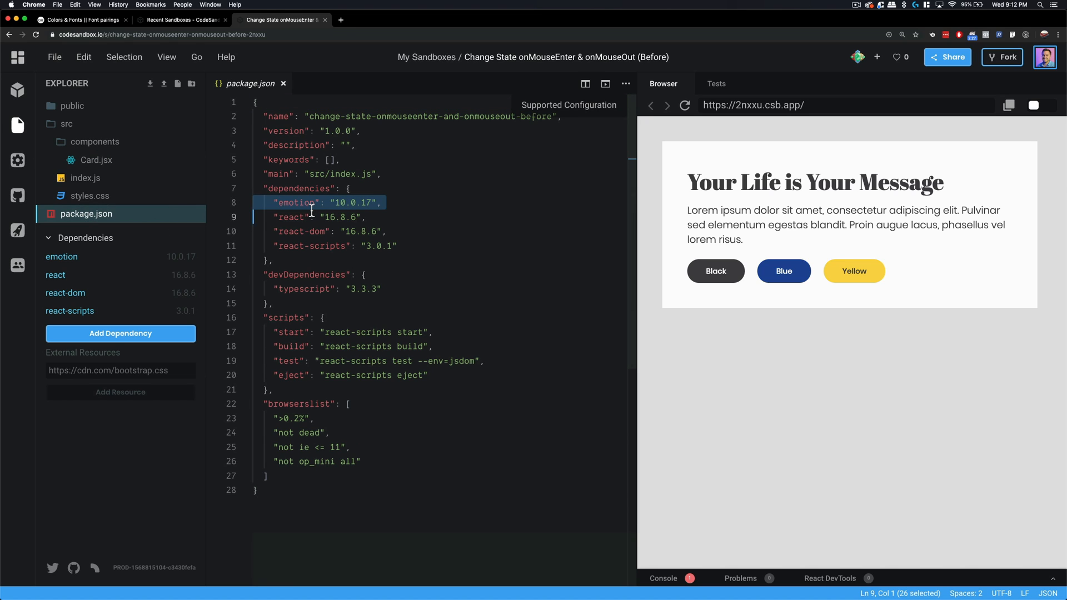
{"action": "left_click", "coordinate": [94, 160]}
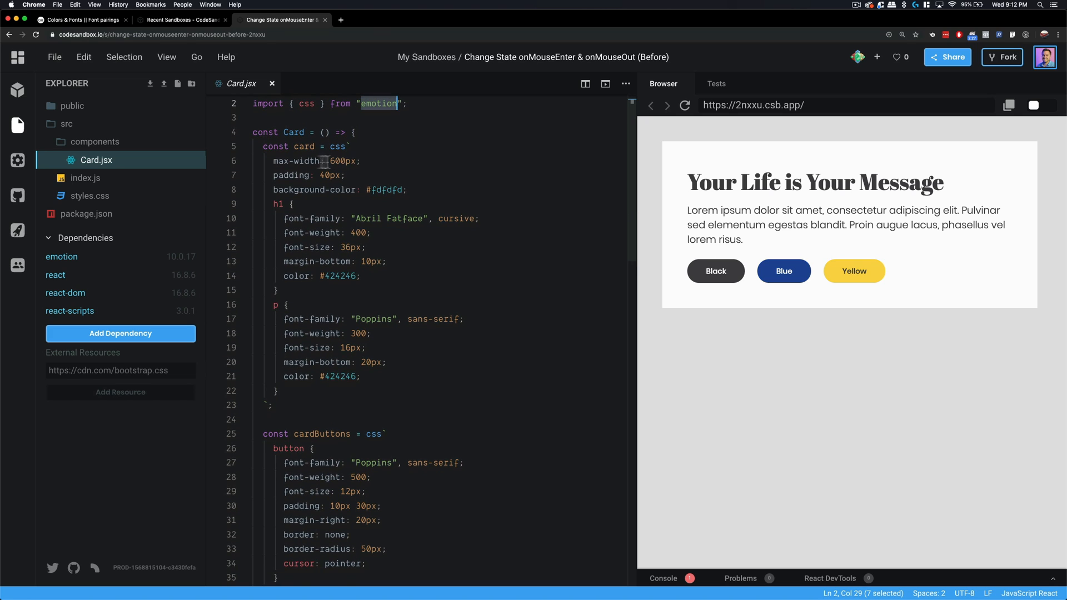
{"action": "double_click", "coordinate": [275, 146]}
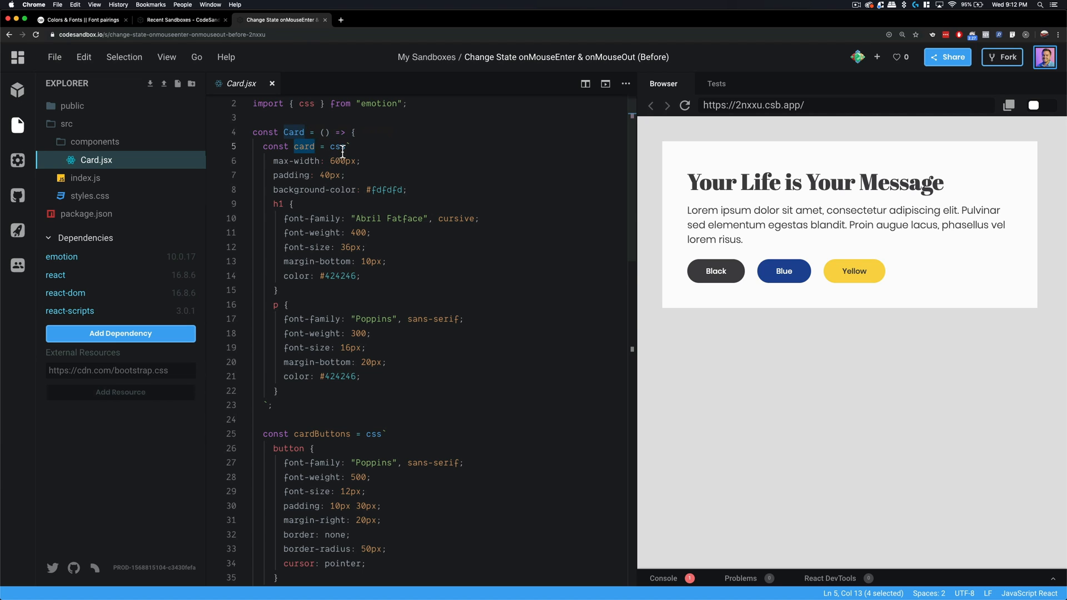
{"action": "double_click", "coordinate": [338, 146]}
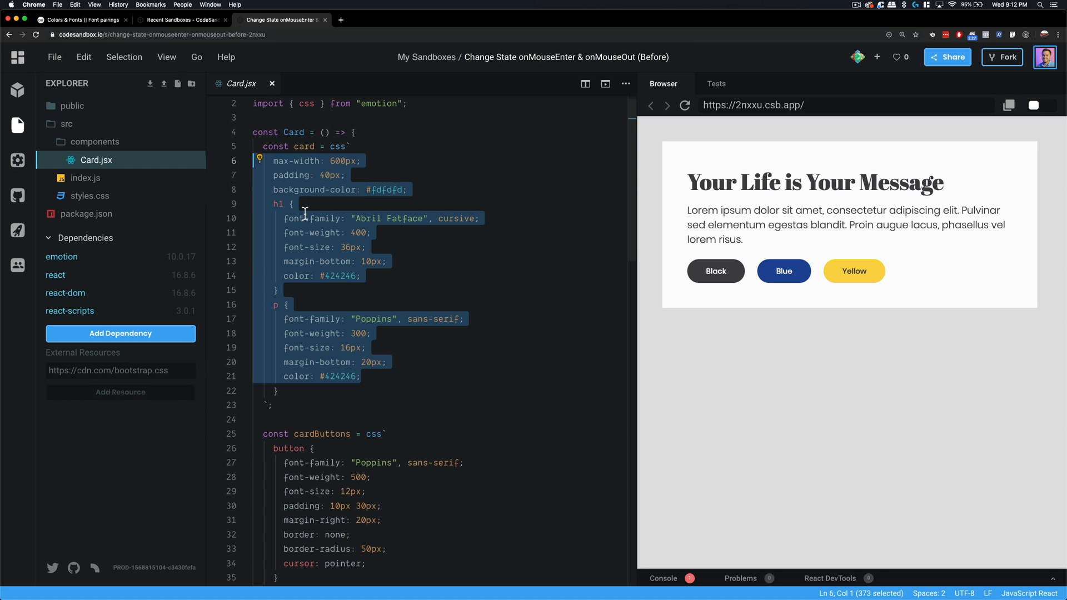
{"action": "mouse_move", "coordinate": [322, 203]}
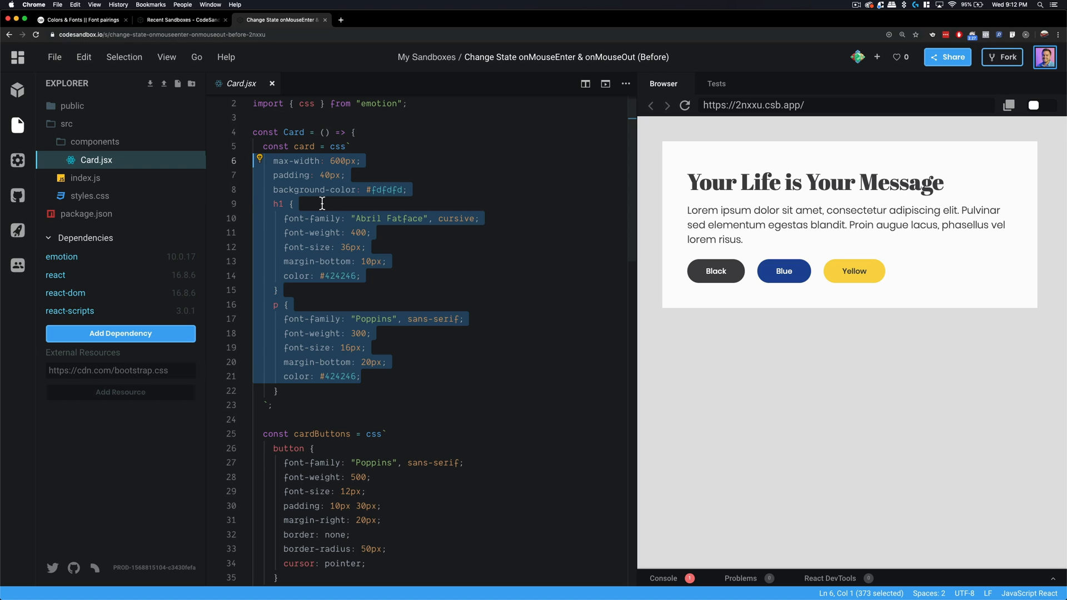
{"action": "left_click", "coordinate": [284, 204]}
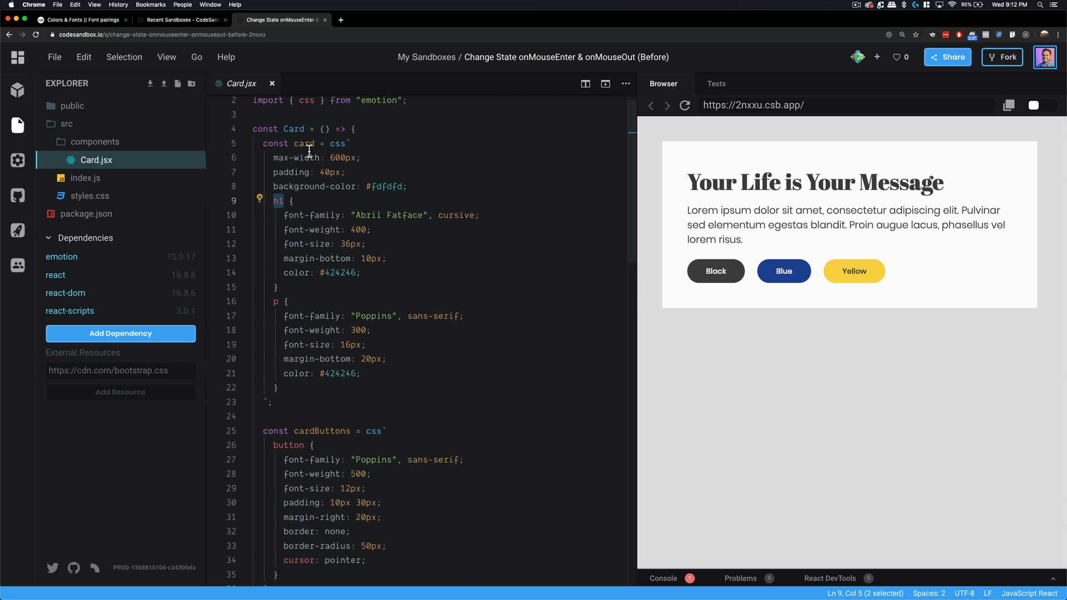
{"action": "scroll", "scroll_direction": "down", "scroll_amount": 3}
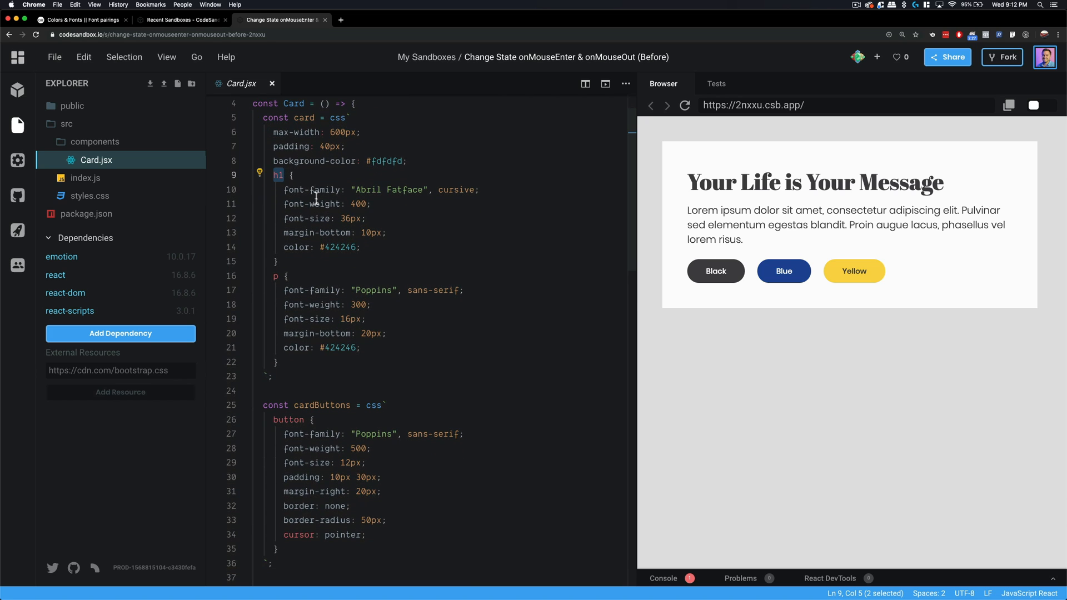
{"action": "scroll", "scroll_direction": "down", "scroll_amount": 3}
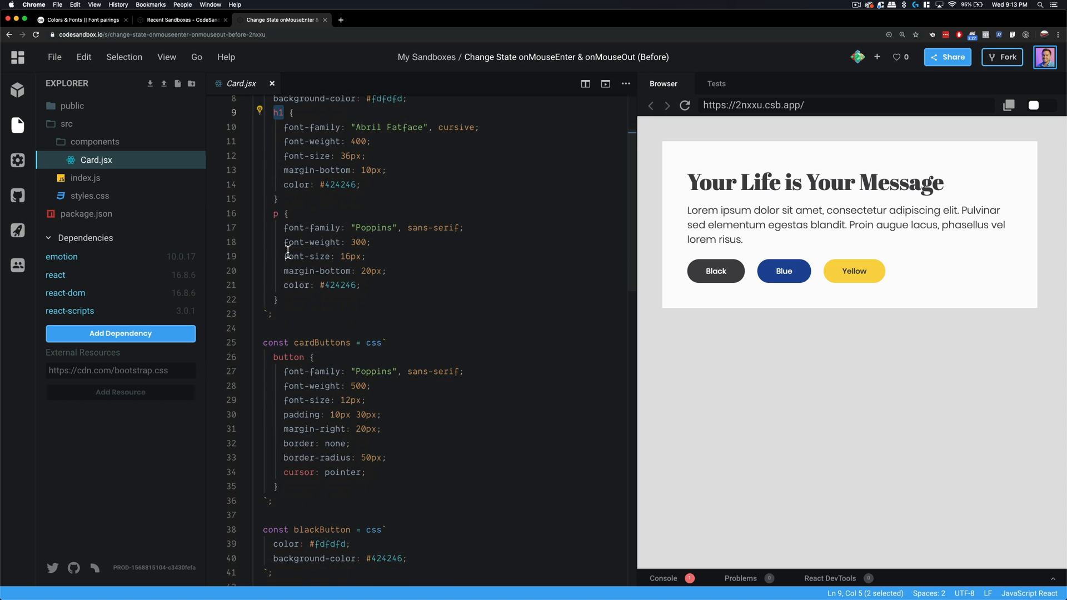
{"action": "scroll", "scroll_direction": "down", "scroll_amount": 3}
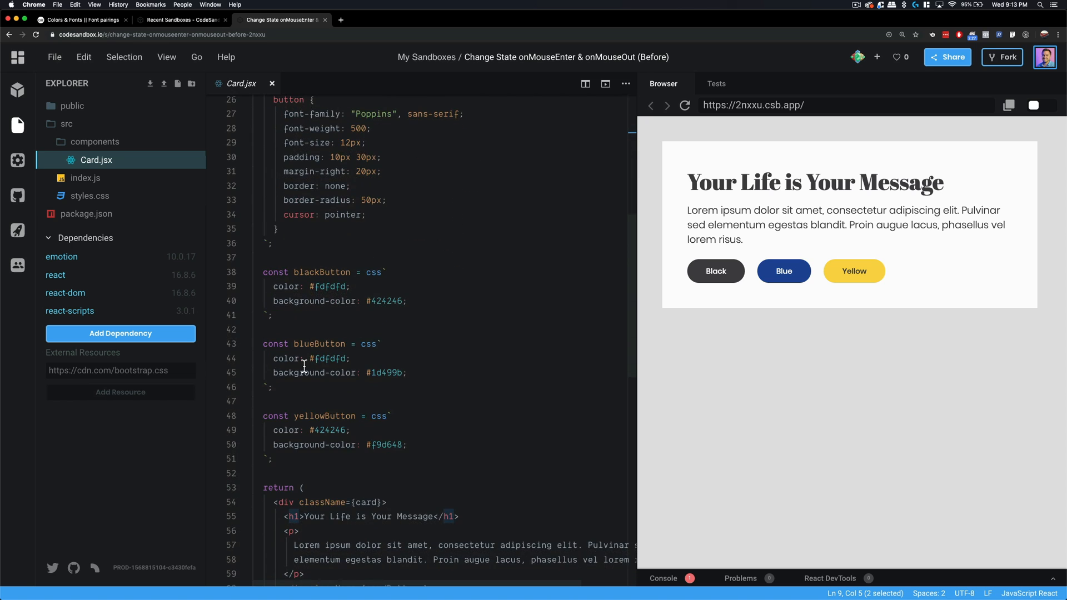
{"action": "scroll", "scroll_direction": "down", "scroll_amount": 3}
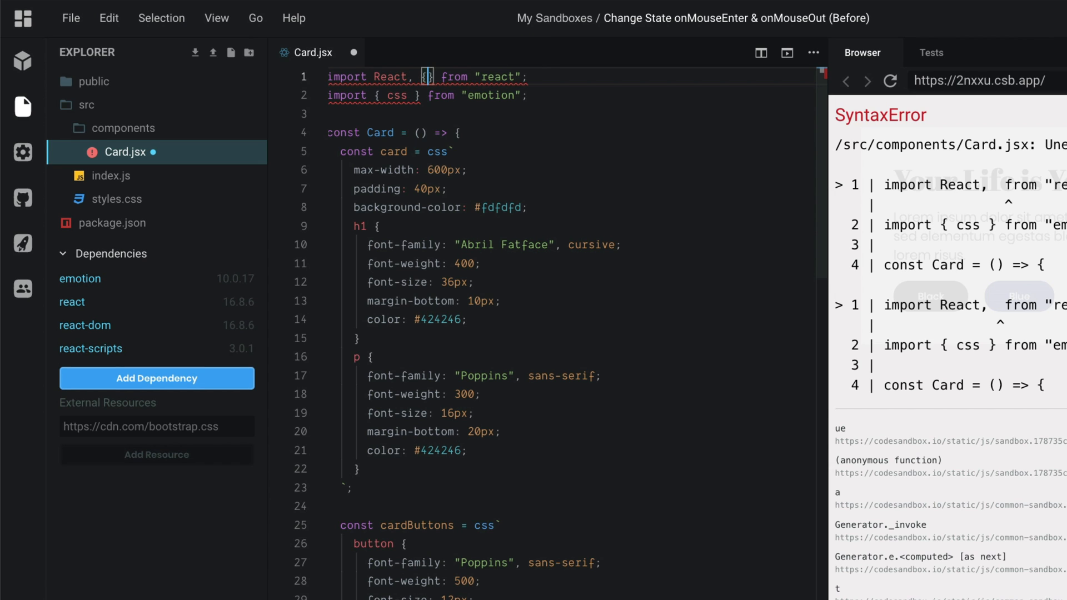
Step: Import useState and declare const [background, setBackground] = useState("#fdfdfd") in Card
{"action": "type", "text": "useState"}
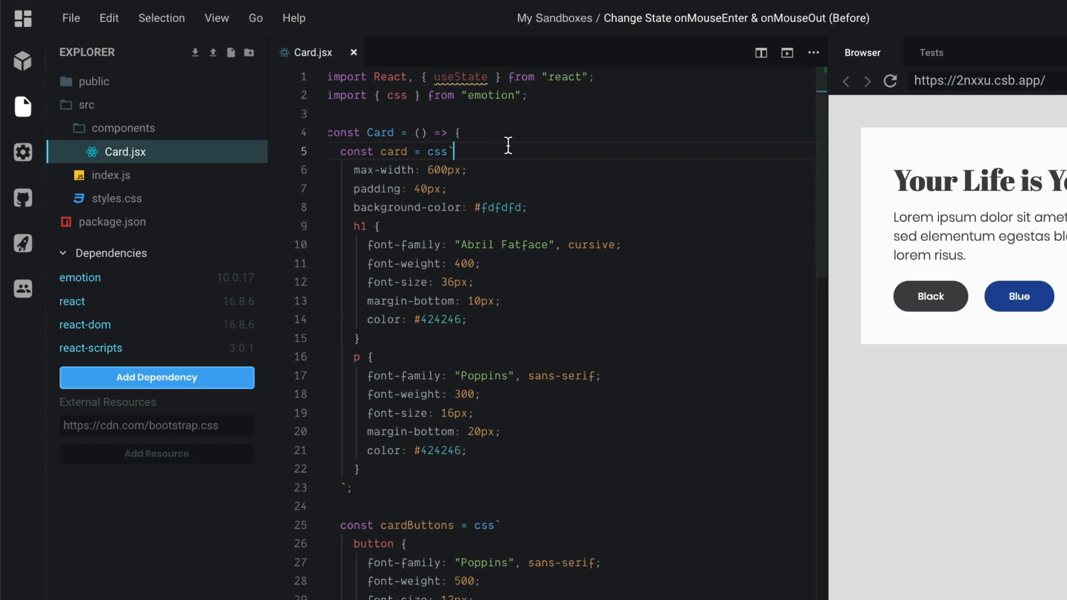
{"action": "key", "text": "Enter"}
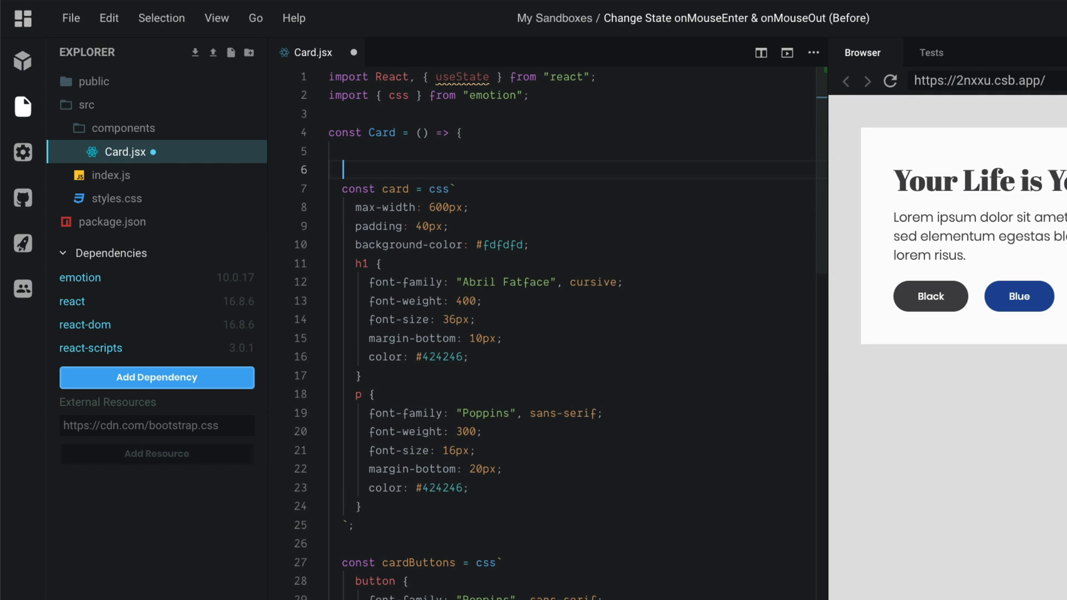
{"action": "type", "text": "const"}
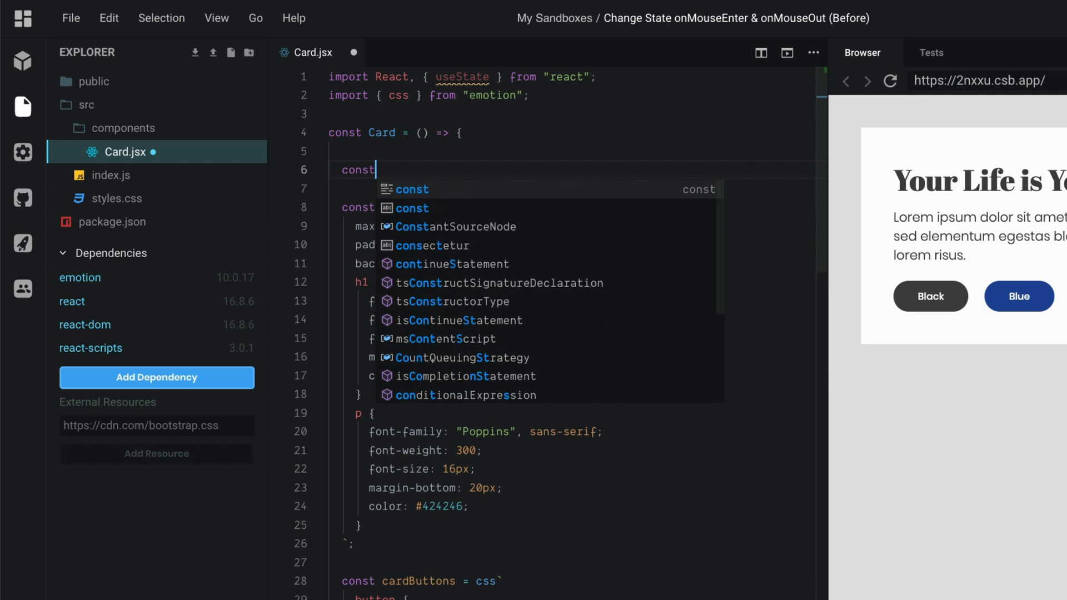
{"action": "type", "text": "[]"}
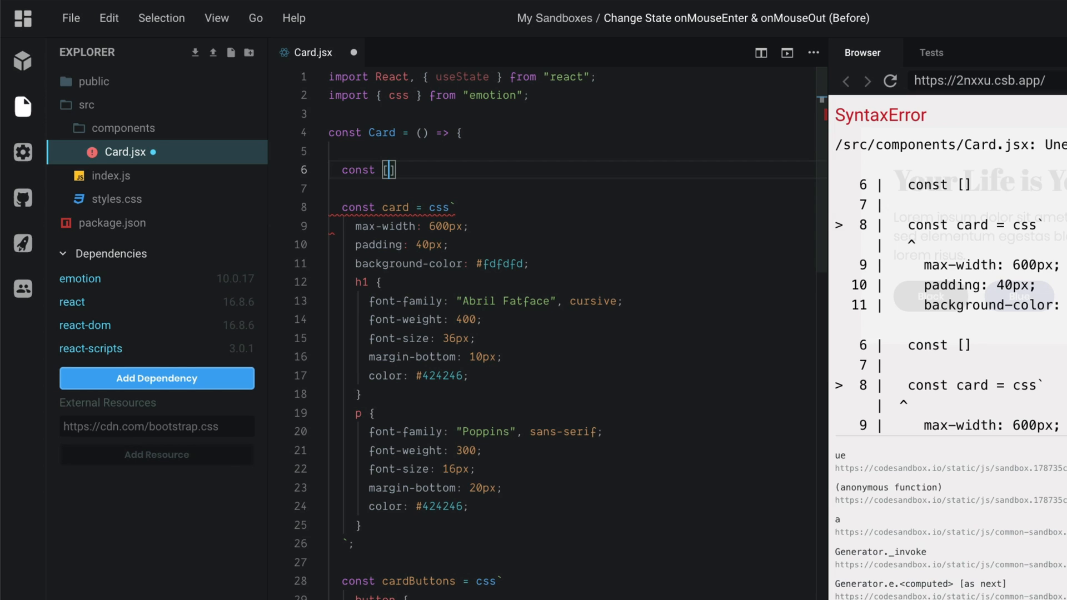
{"action": "type", "text": "background"}
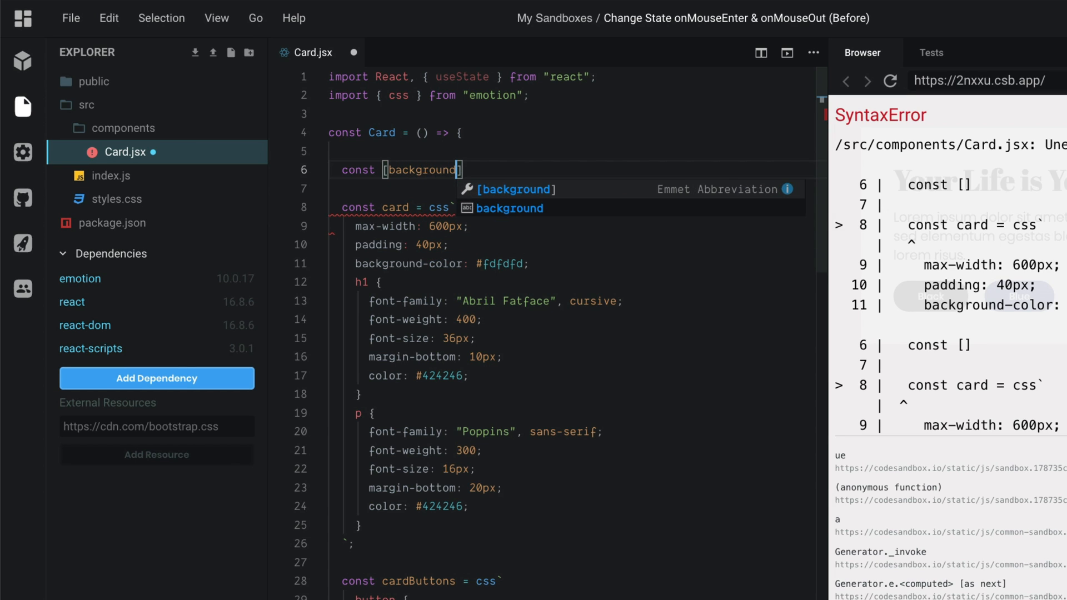
{"action": "type", "text": ","}
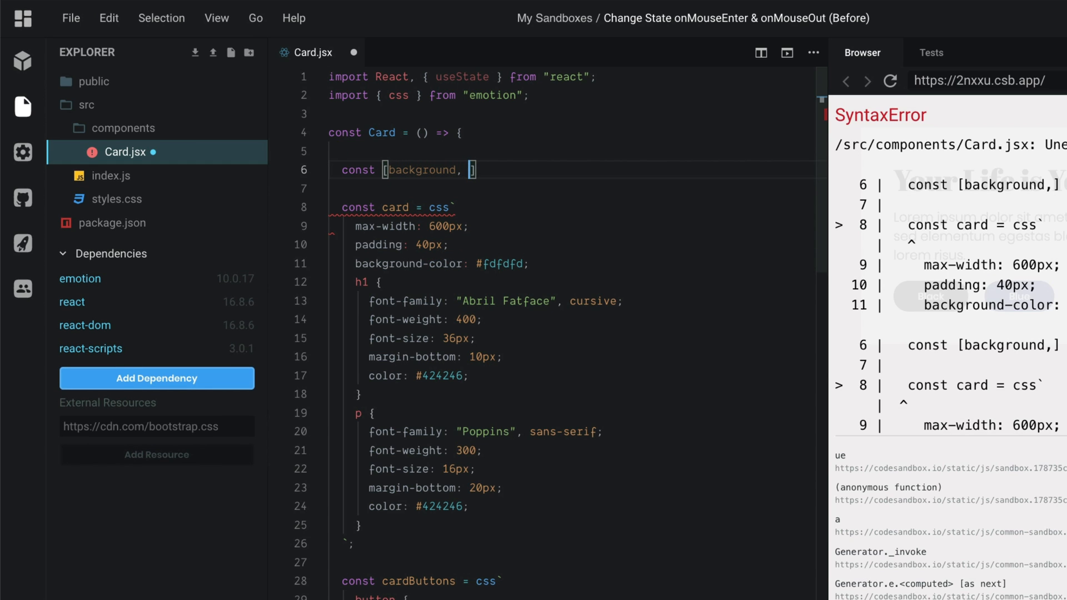
{"action": "type", "text": "set"}
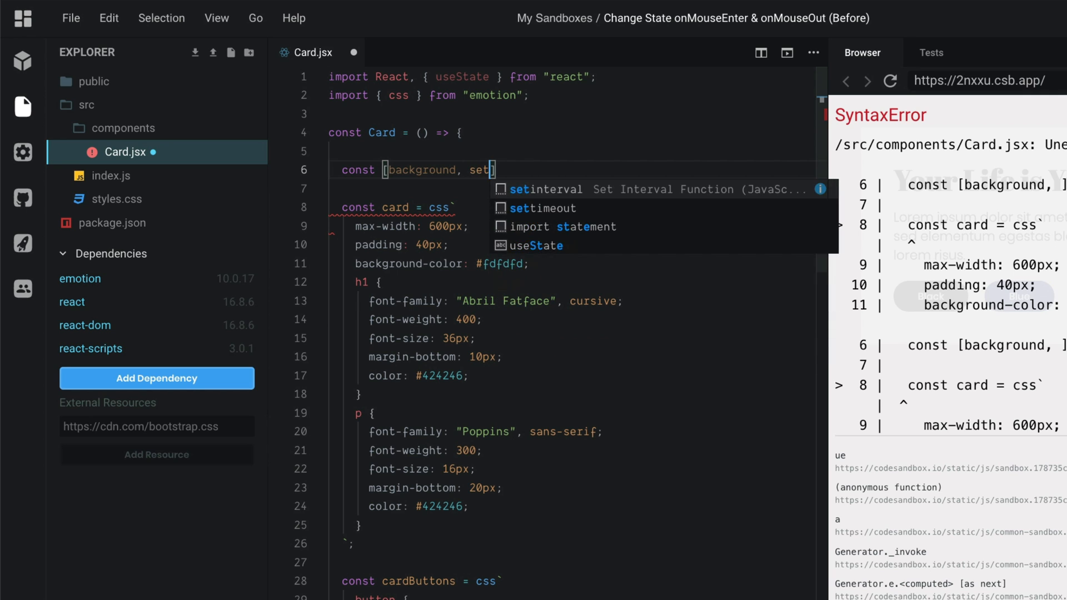
{"action": "type", "text": "Background"}
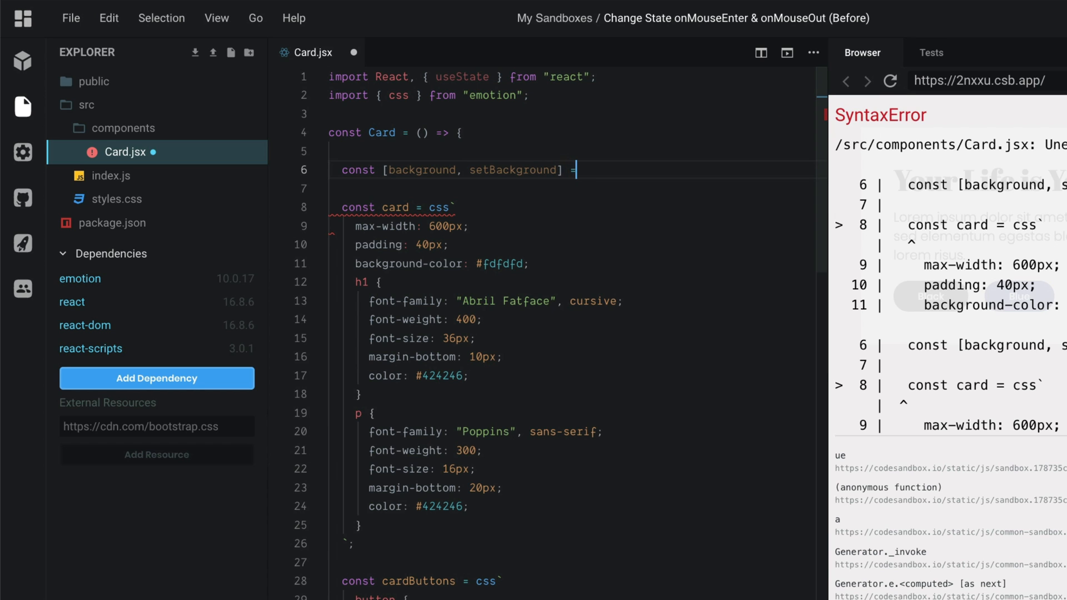
{"action": "type", "text": "useState"}
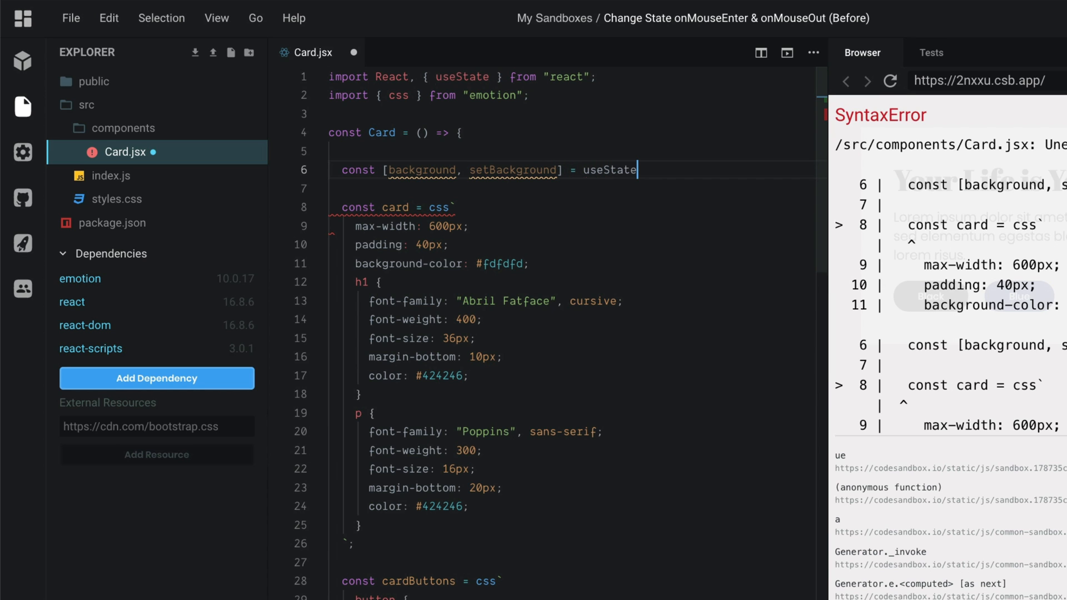
{"action": "type", "text": "()"}
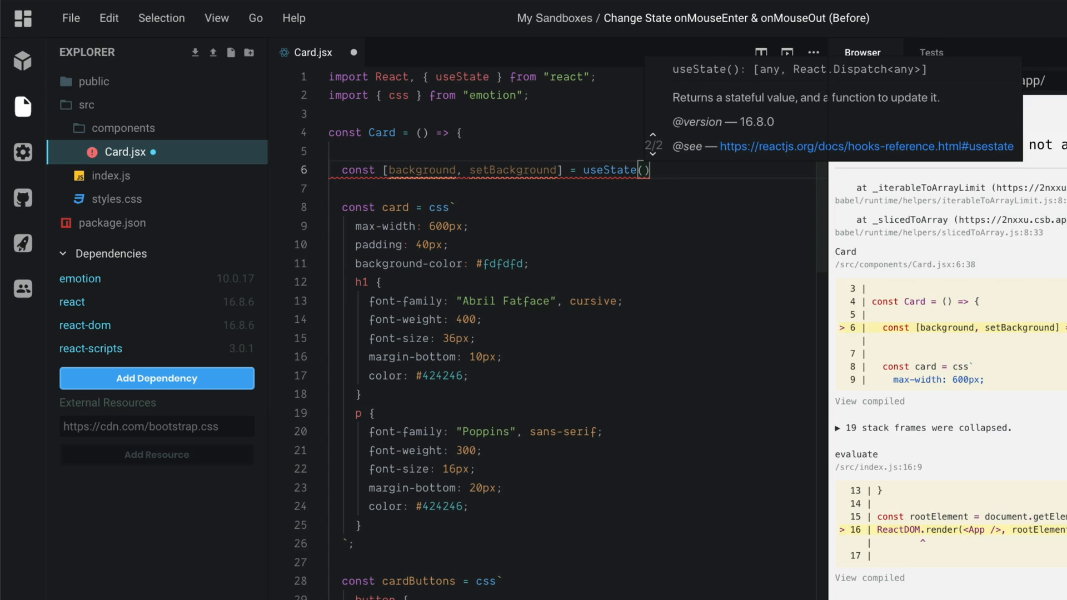
{"action": "type", "text": "\""}
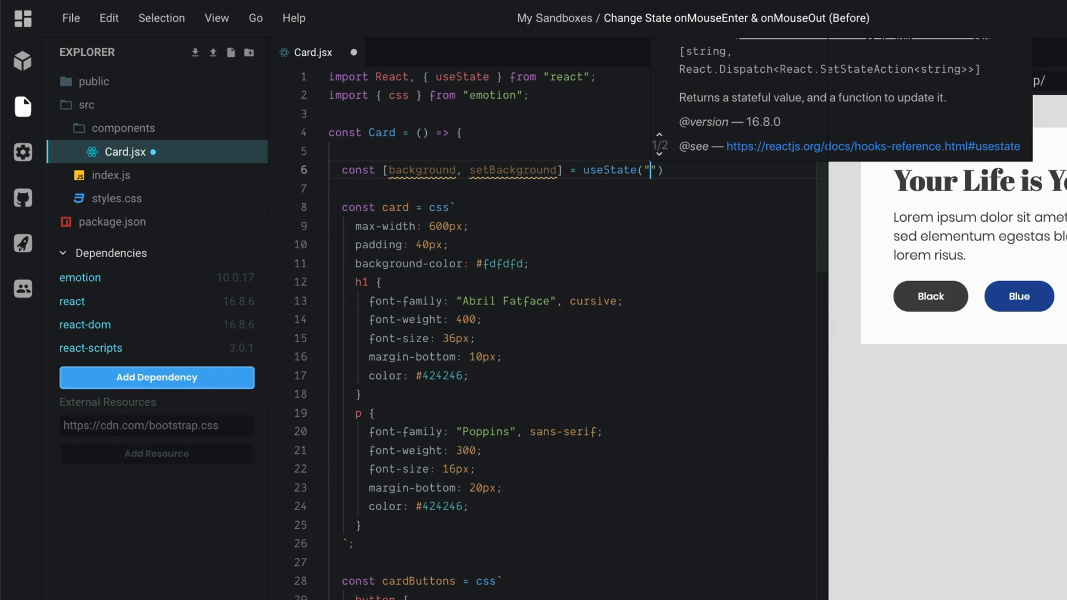
{"action": "type", "text": "#fdfdfd"}
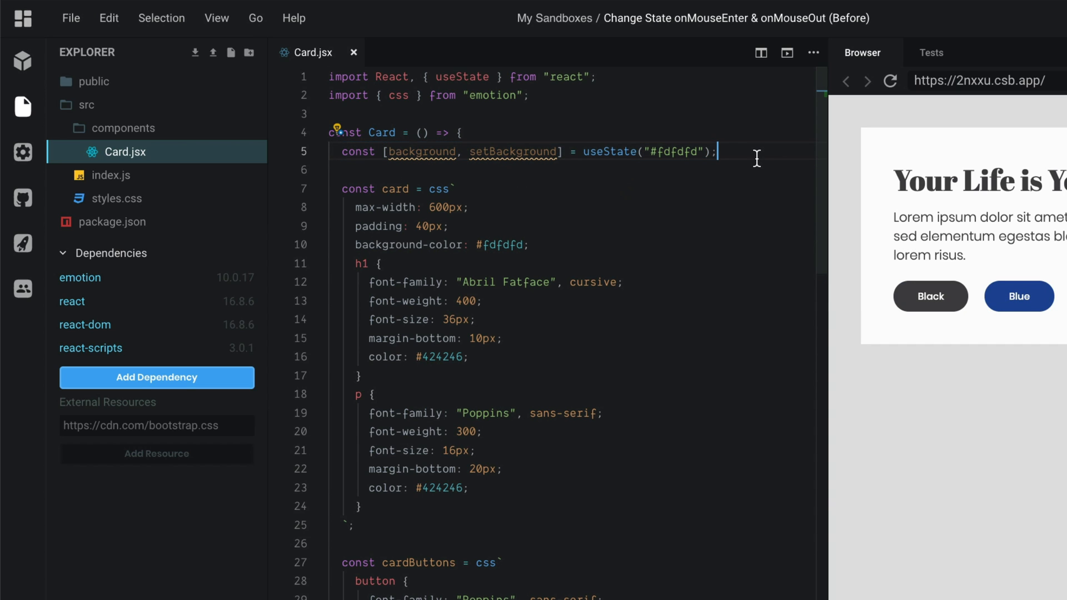
Step: Duplicate the state line as const [font, setFont] = useState("#424246")
{"action": "type", "text": "const [background, setBackground] = useState(\"#fdfdfd\");"}
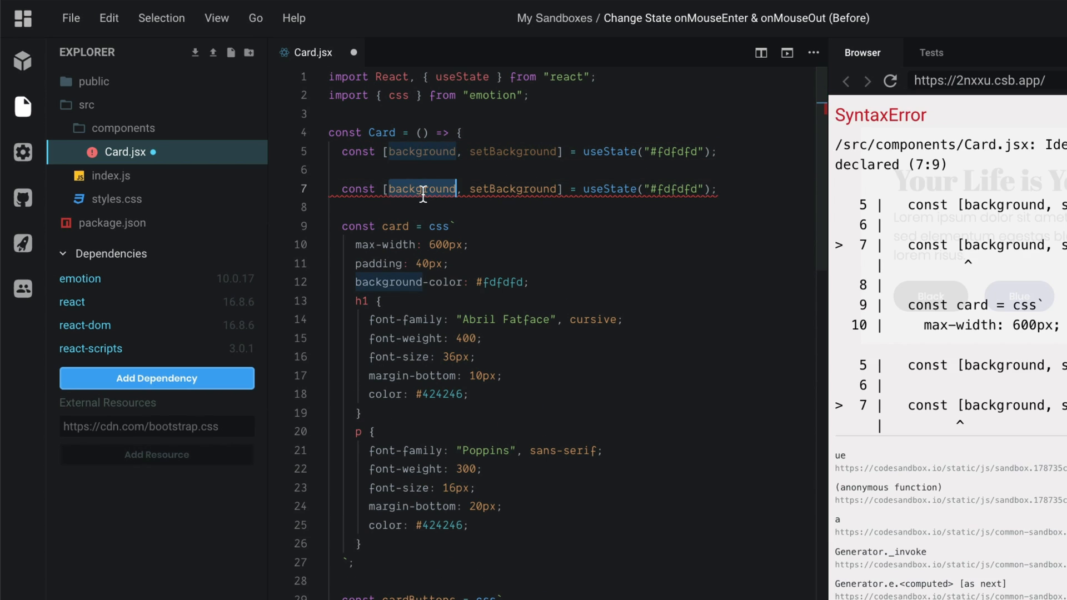
{"action": "type", "text": "font"}
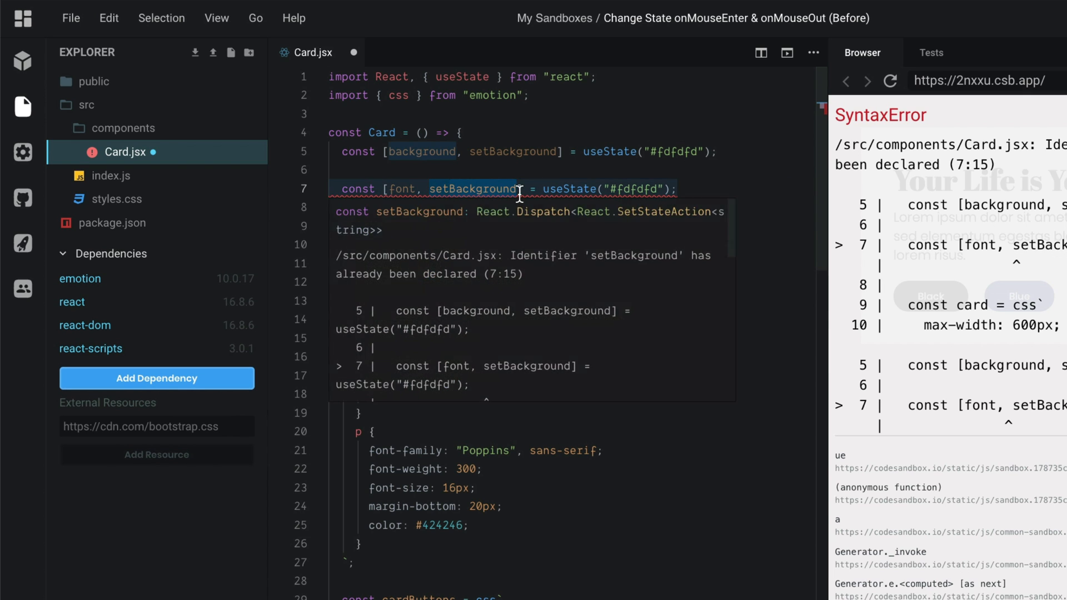
{"action": "type", "text": "setFont"}
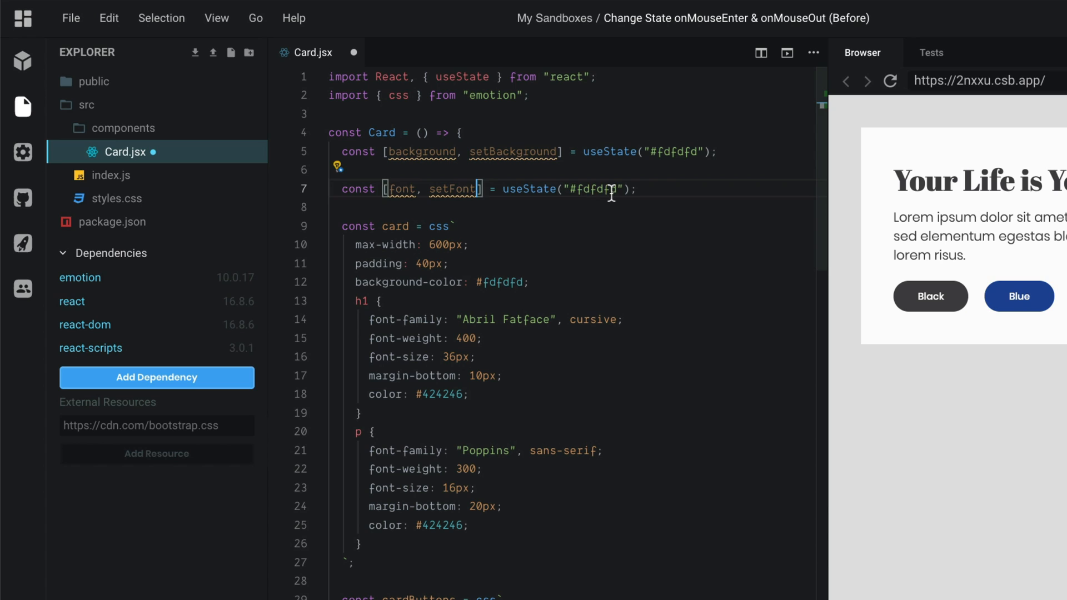
{"action": "type", "text": "#4"}
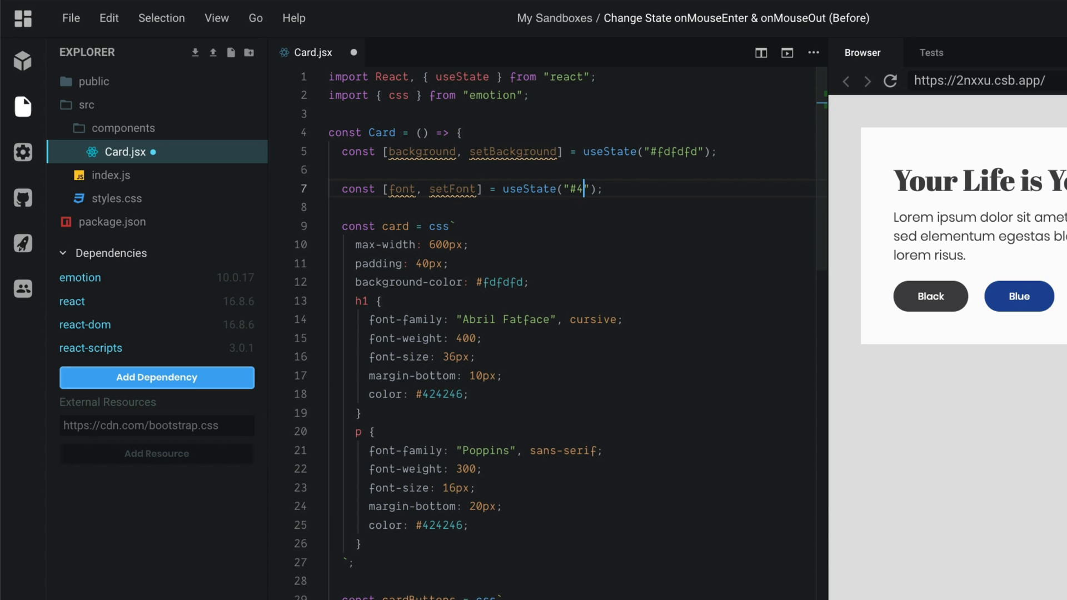
{"action": "type", "text": "24246"}
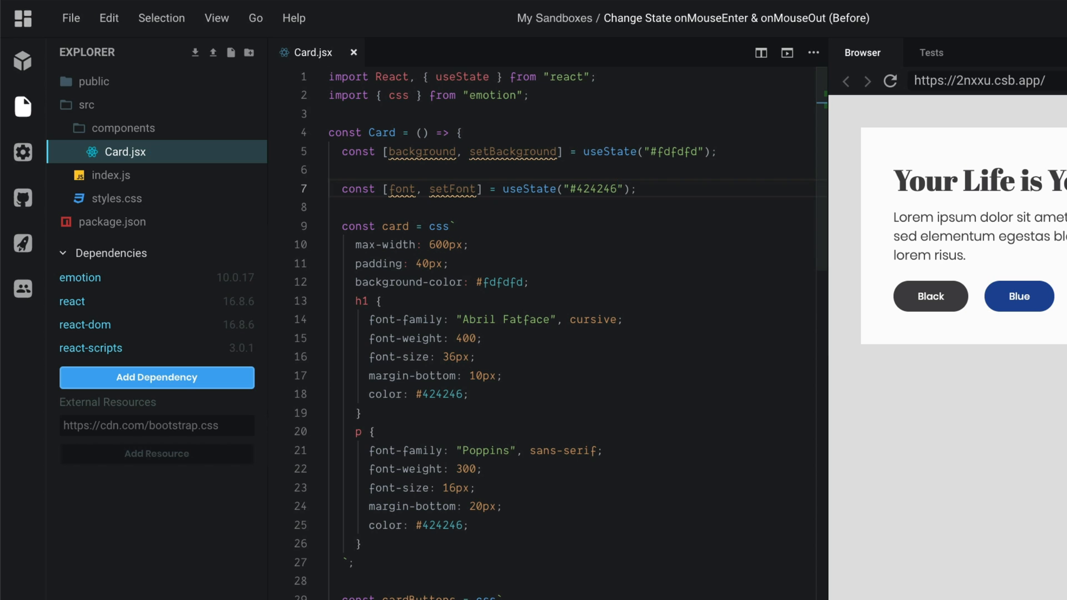
{"action": "mouse_move", "coordinate": [417, 155]}
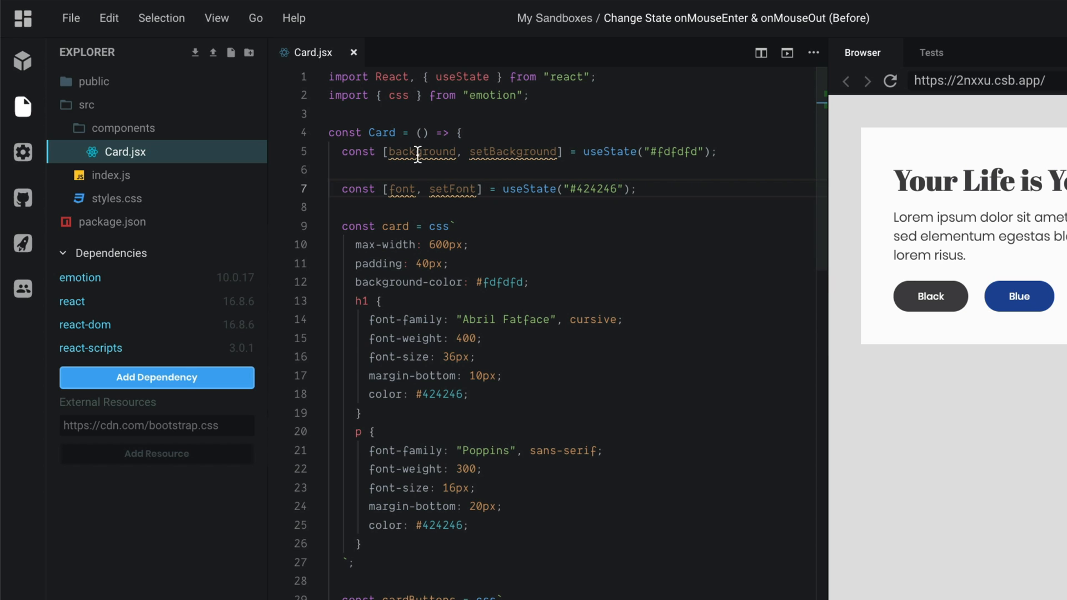
{"action": "mouse_move", "coordinate": [403, 189]}
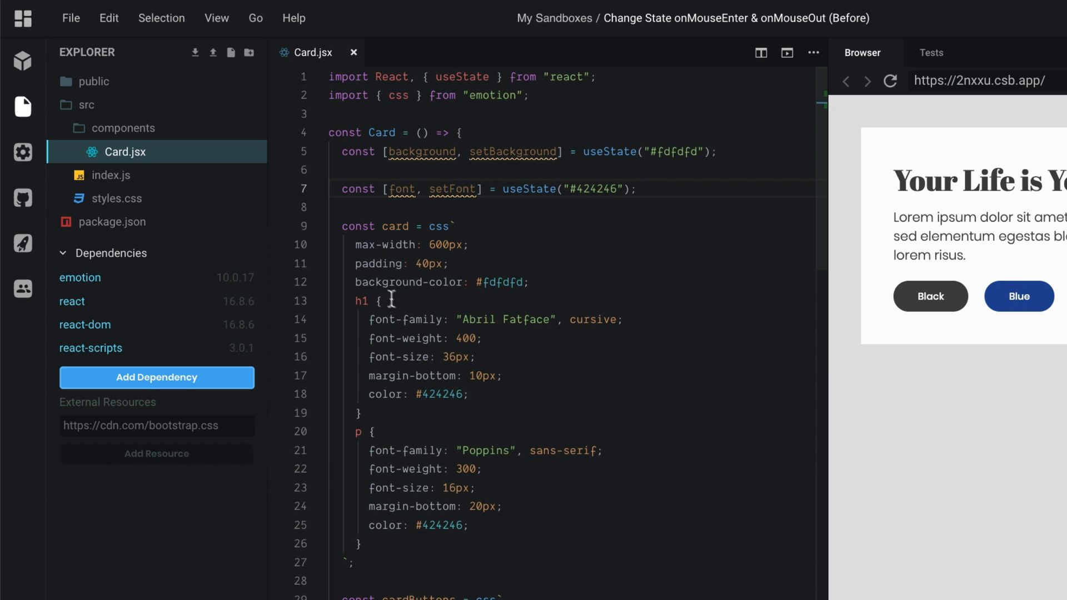
Step: Set the card background-color to ${background} and reuse ${font} for the paragraph colour
{"action": "scroll", "scroll_direction": "down", "scroll_amount": 3}
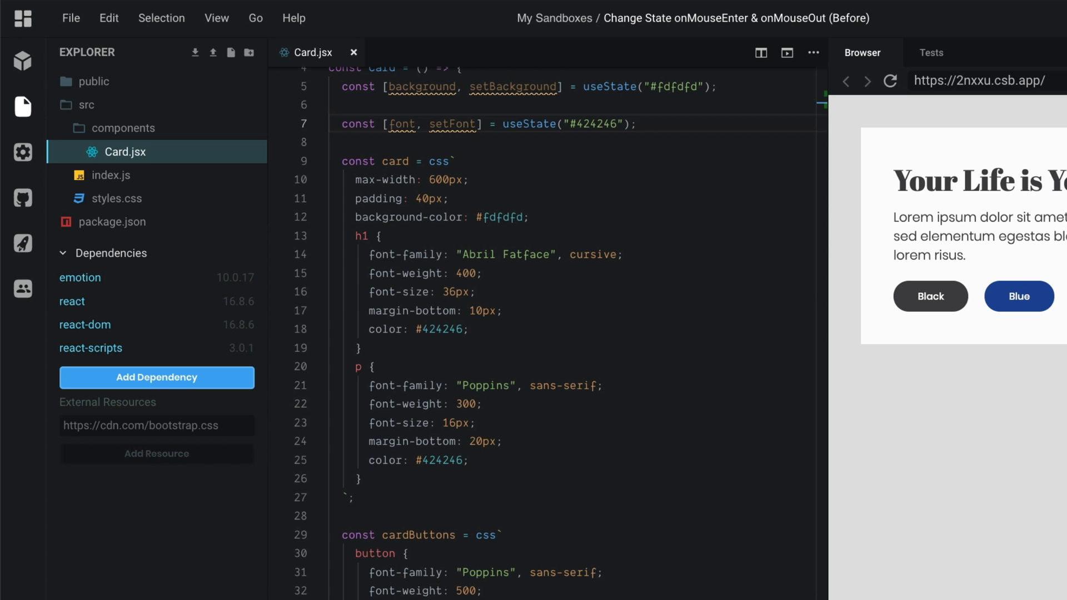
{"action": "double_click", "coordinate": [501, 217]}
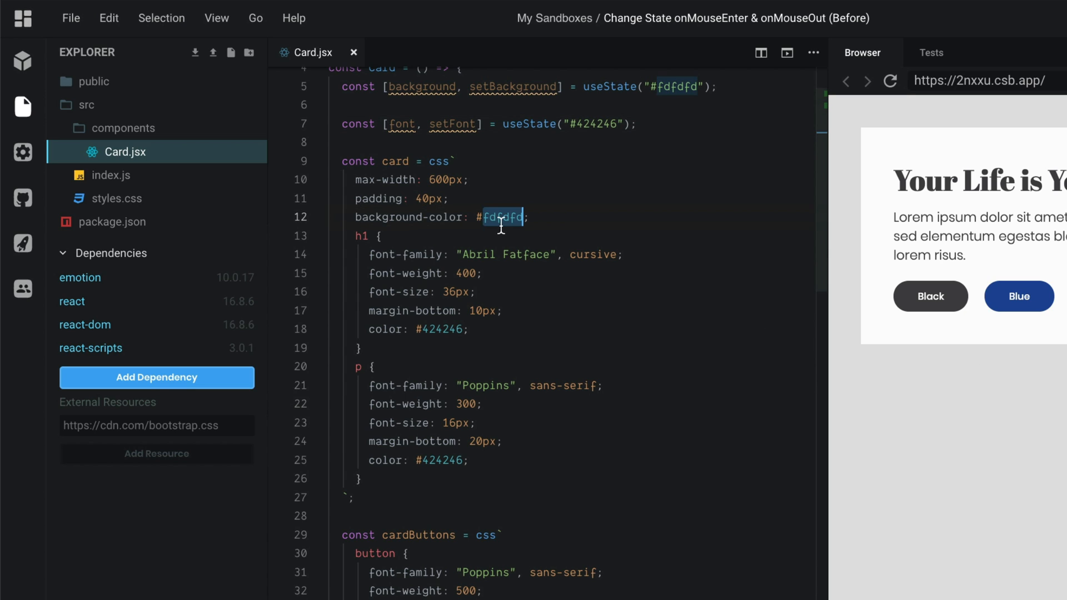
{"action": "type", "text": "$"}
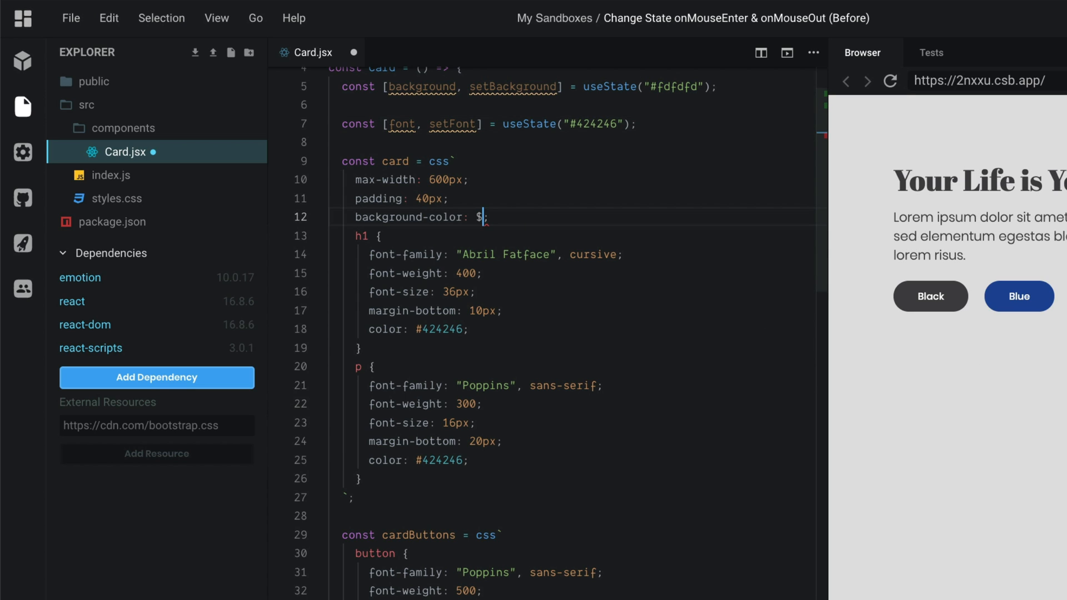
{"action": "type", "text": "{}"}
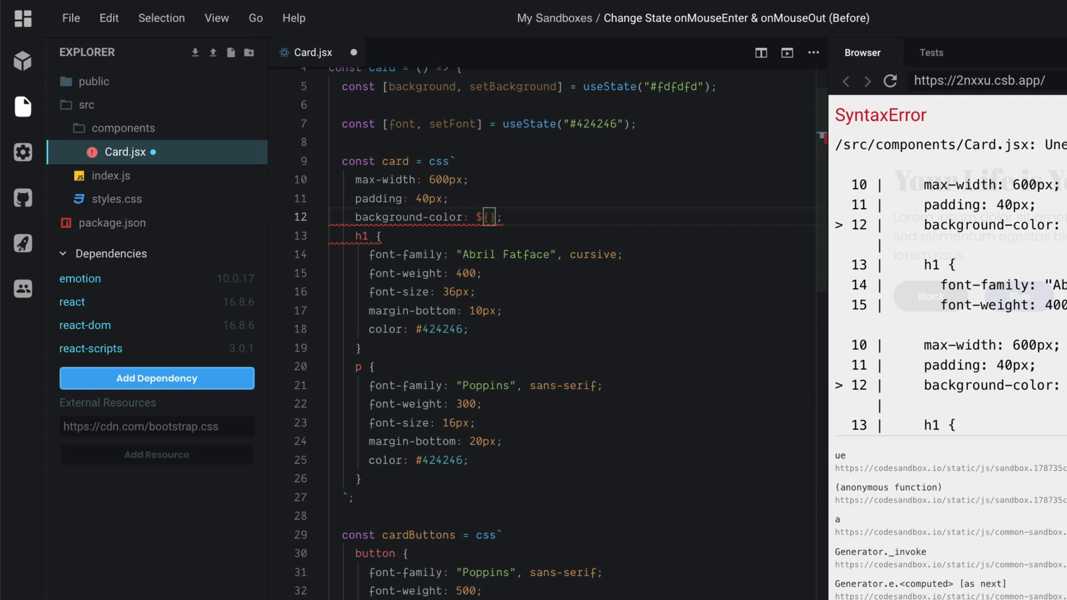
{"action": "type", "text": "background"}
{"action": "left_click", "coordinate": [586, 329]}
{"action": "type", "text": "${font}"}
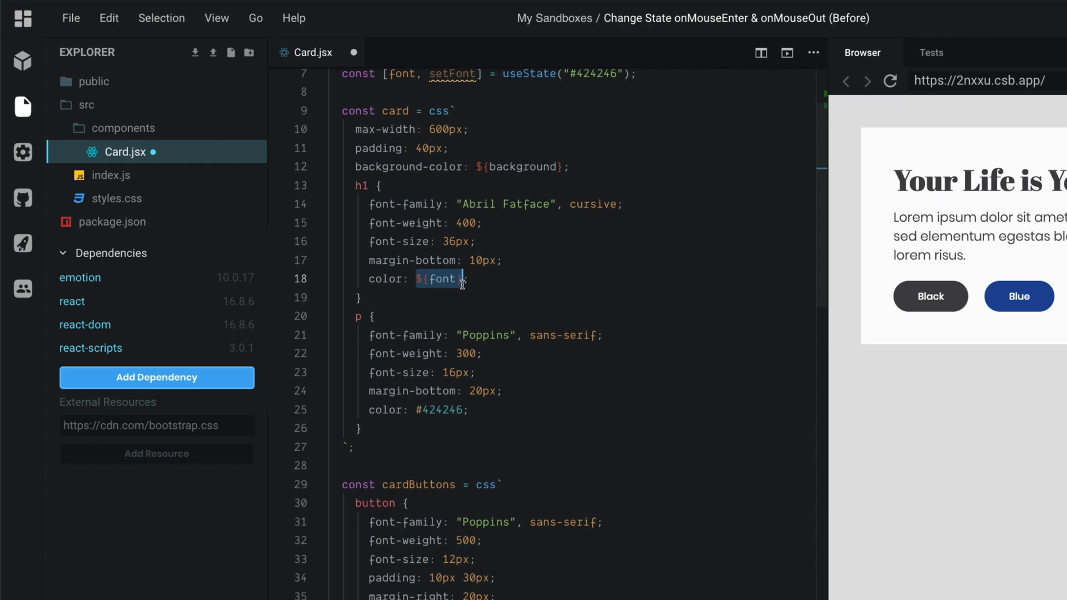
{"action": "double_click", "coordinate": [440, 409]}
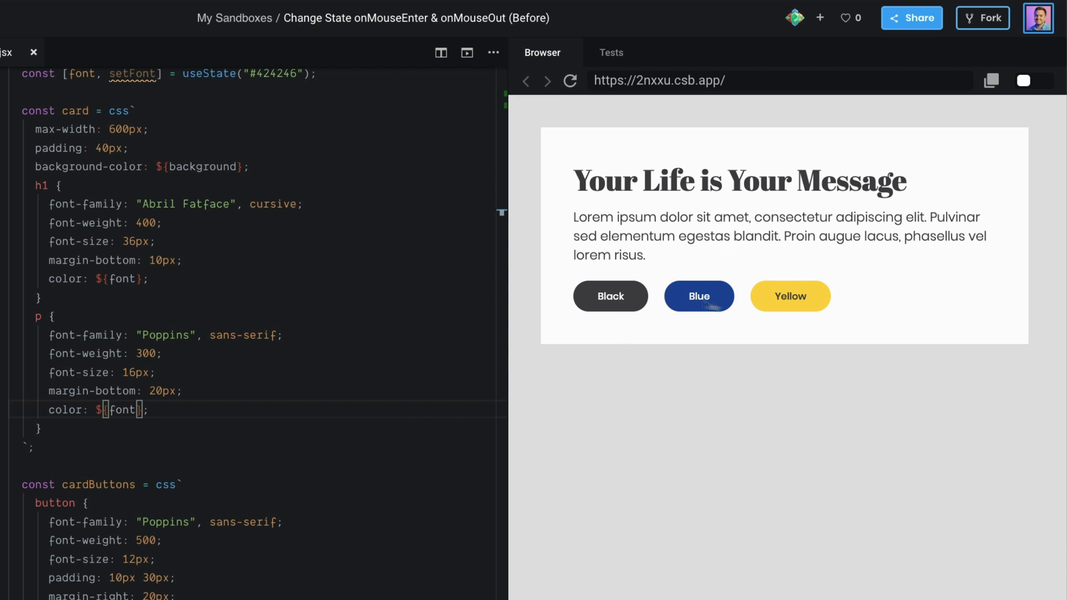
{"action": "mouse_move", "coordinate": [145, 398]}
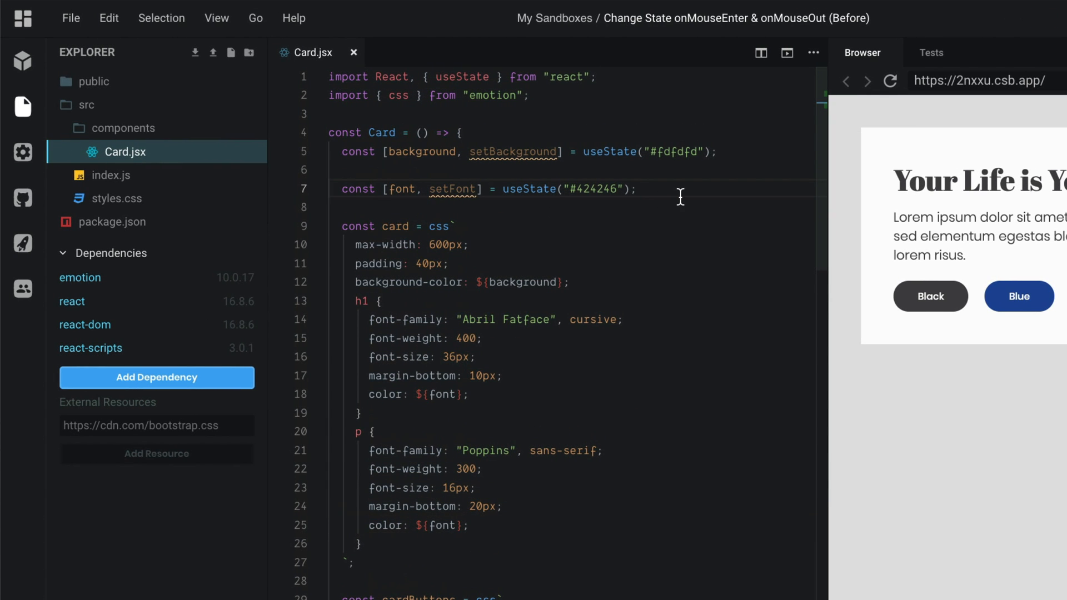
Step: Start a setStyle arrow function taking (background, font) below the state declarations
{"action": "key", "text": "enter"}
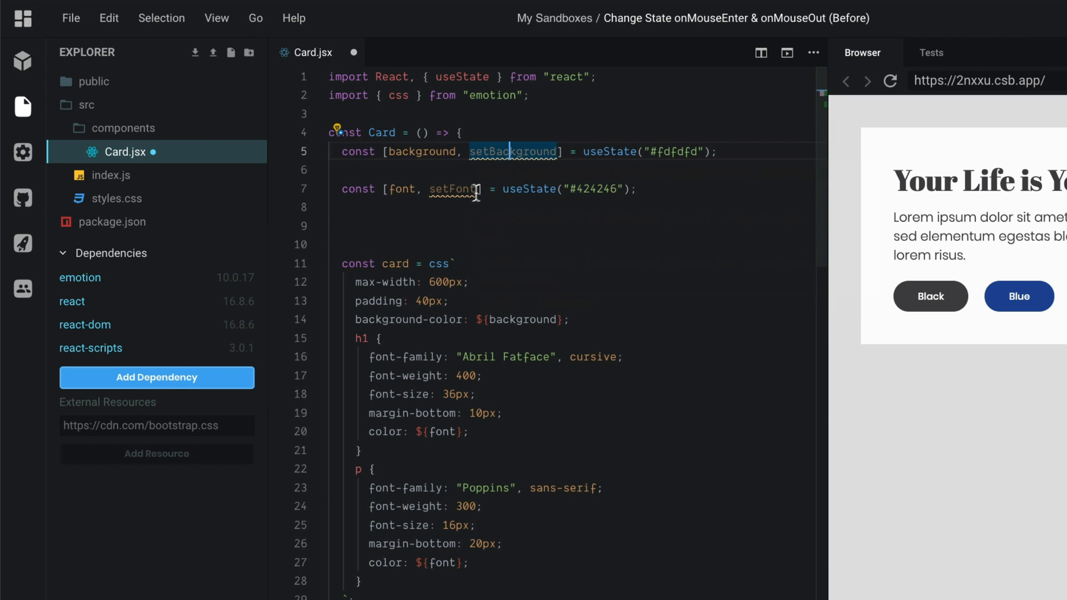
{"action": "left_click", "coordinate": [408, 207]}
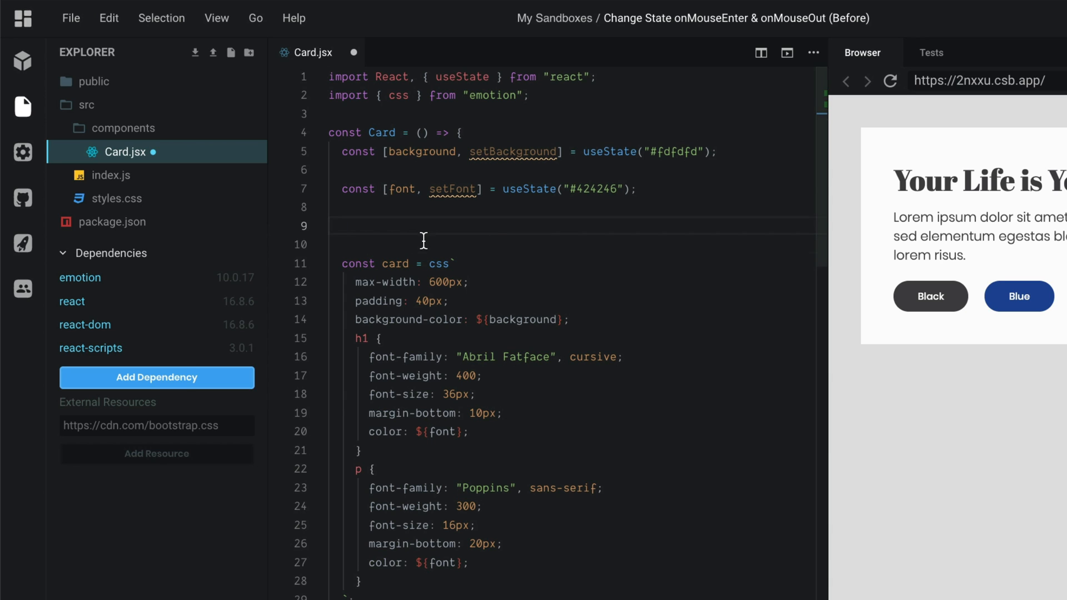
{"action": "type", "text": "c"}
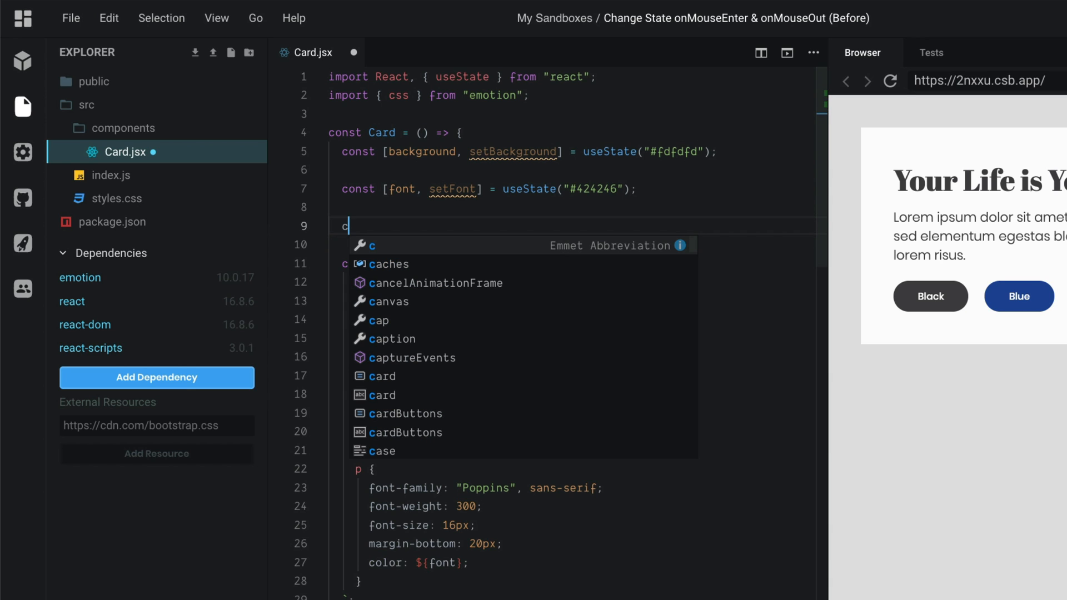
{"action": "type", "text": "c"}
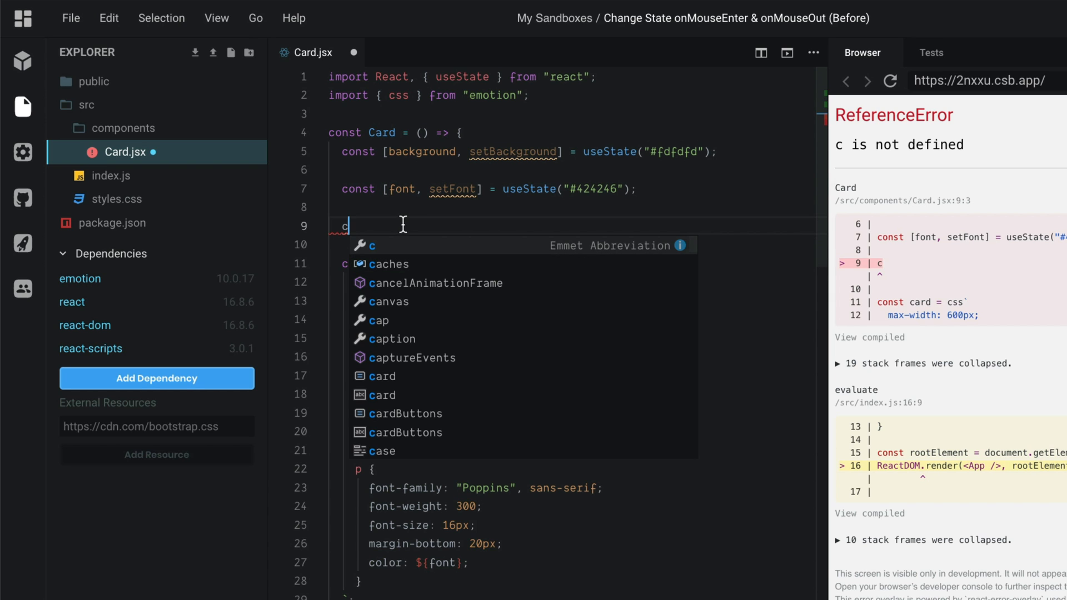
{"action": "type", "text": "onst"}
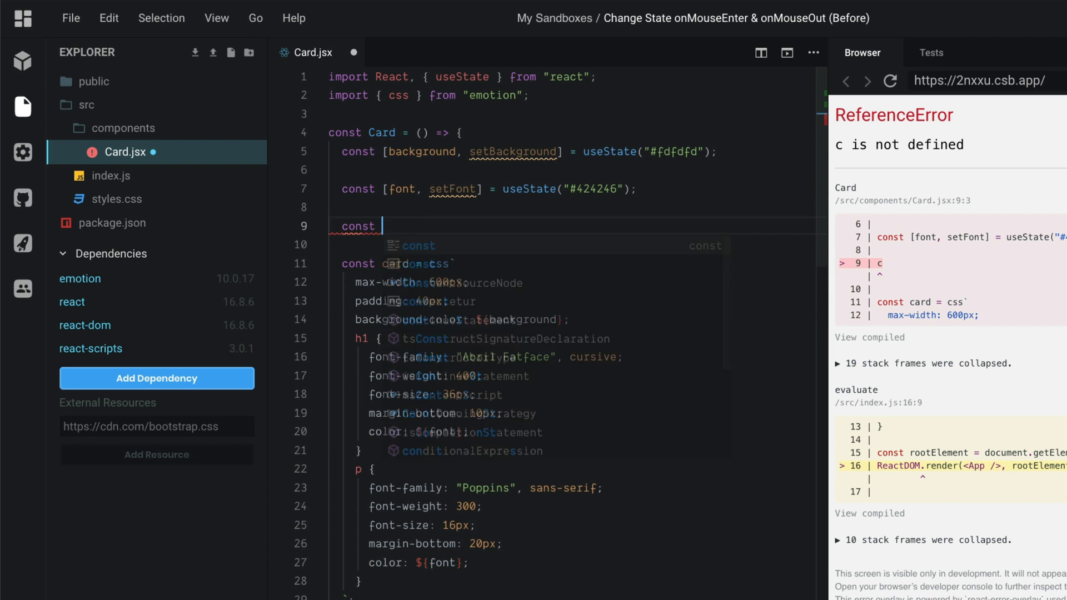
{"action": "type", "text": "setS"}
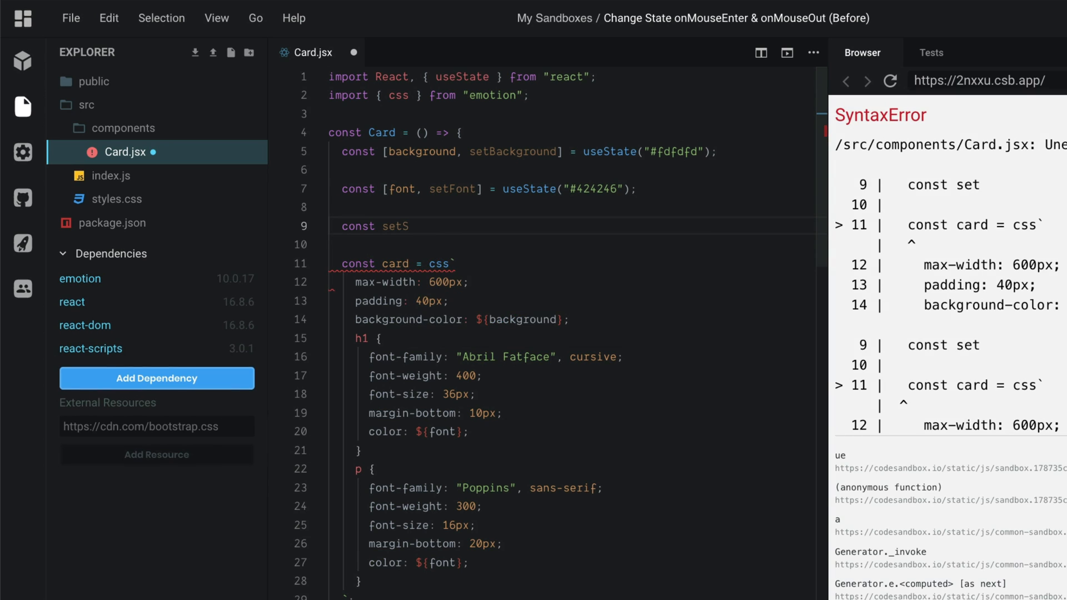
{"action": "type", "text": "tyle ="}
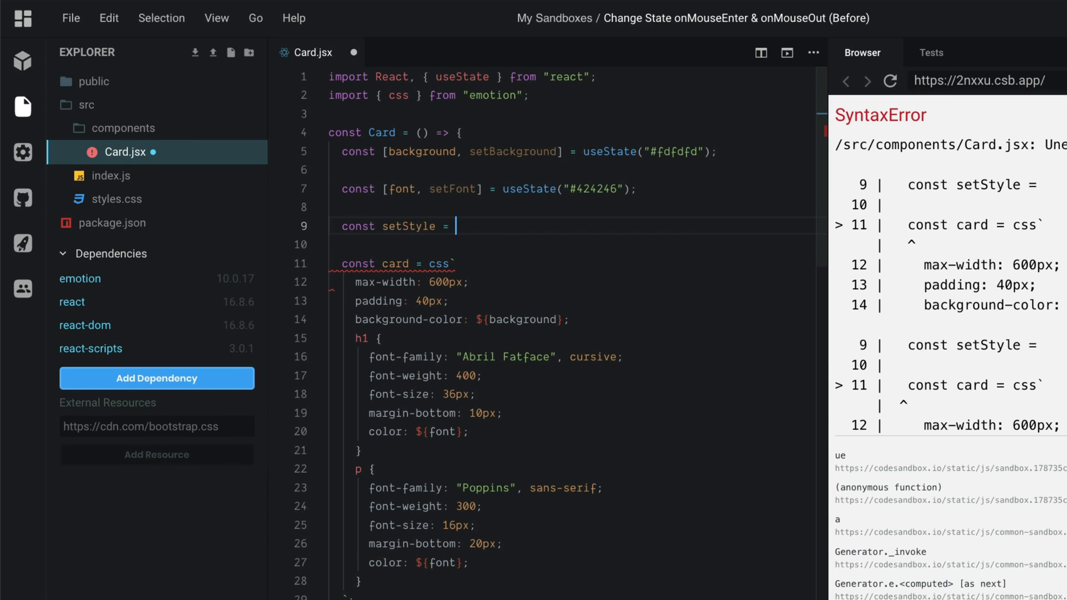
{"action": "type", "text": "(background,"}
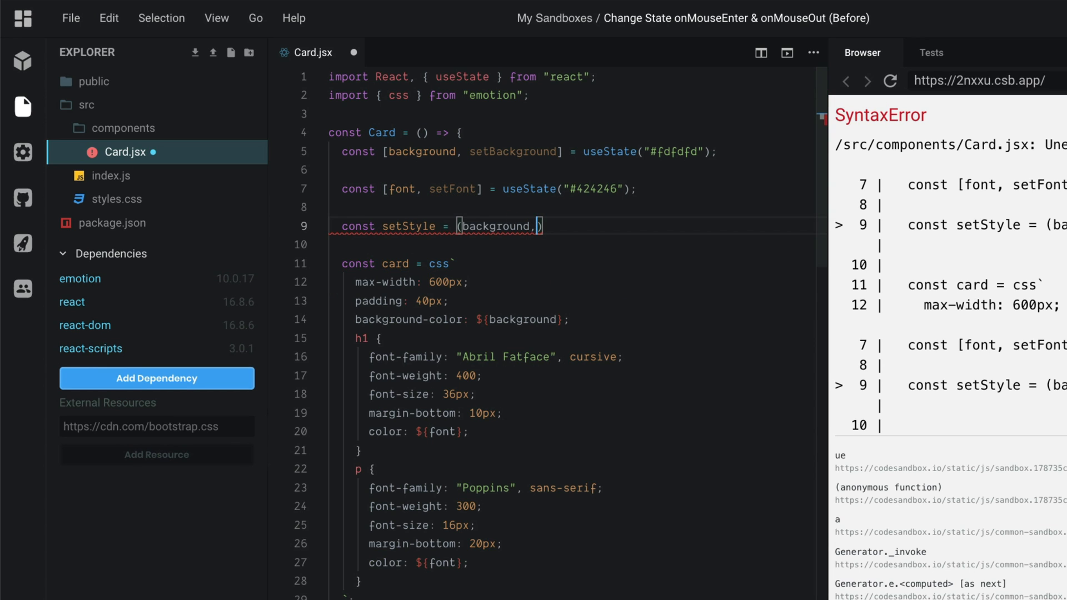
{"action": "type", "text": "font"}
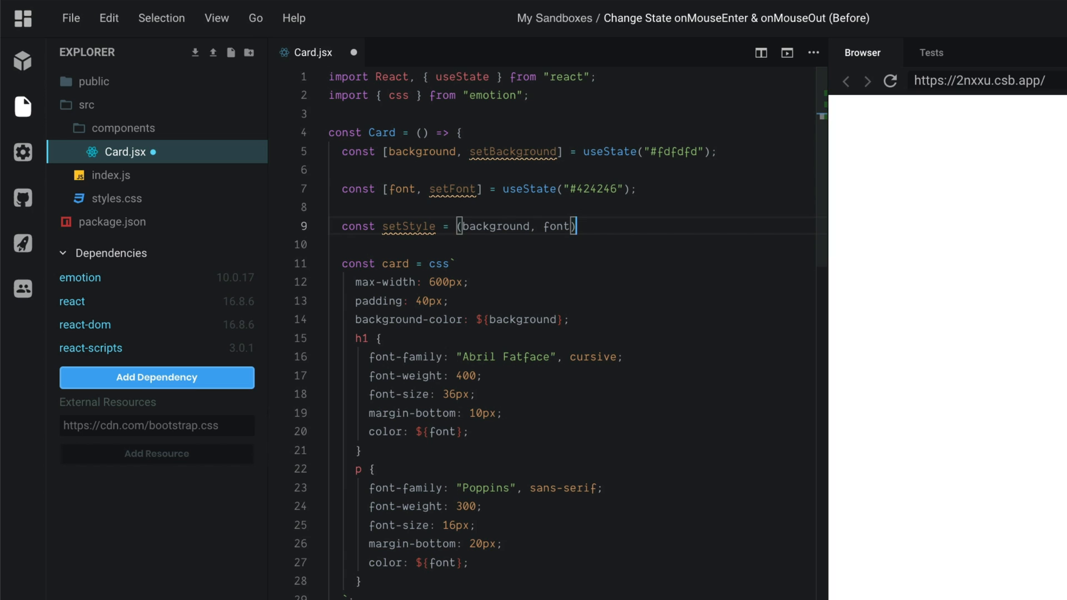
{"action": "type", "text": "=>"}
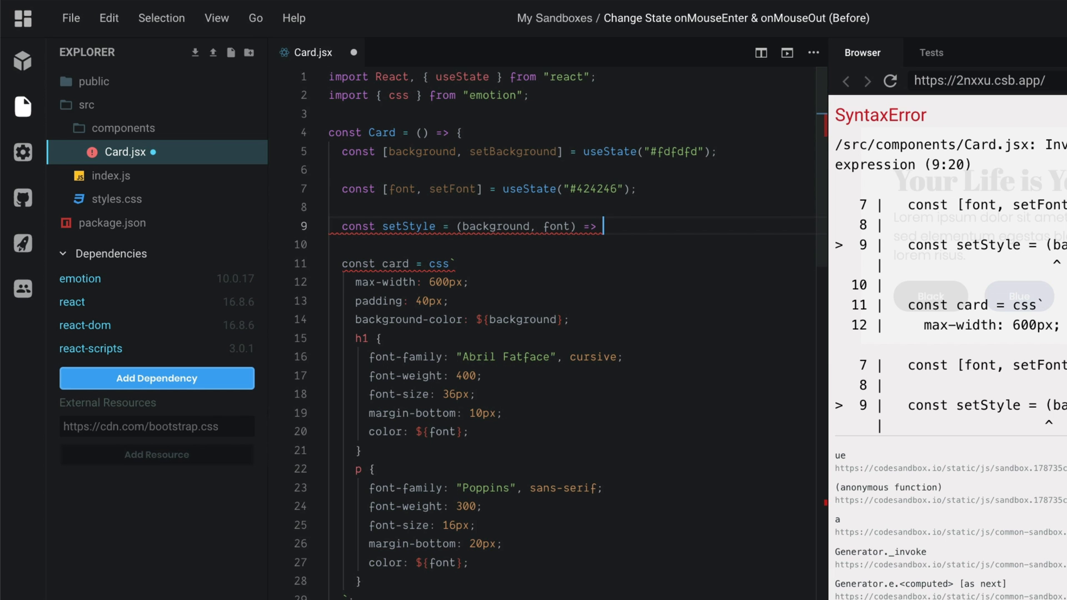
{"action": "type", "text": "{"}
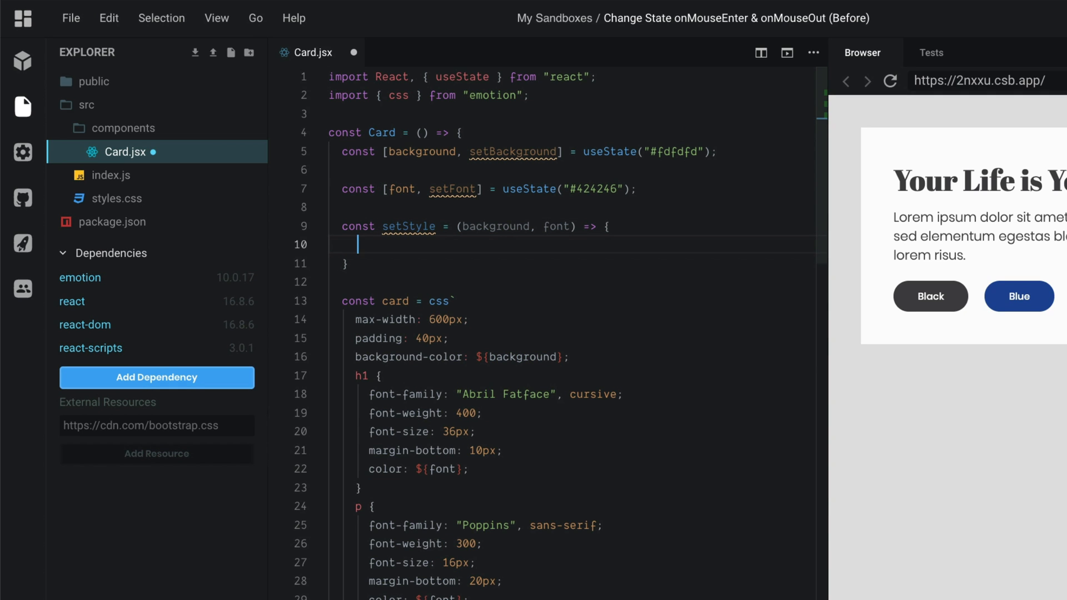
Step: Fill setStyle with setBackground(background) and setFont(font), then save Card.jsx
{"action": "type", "text": "setBac"}
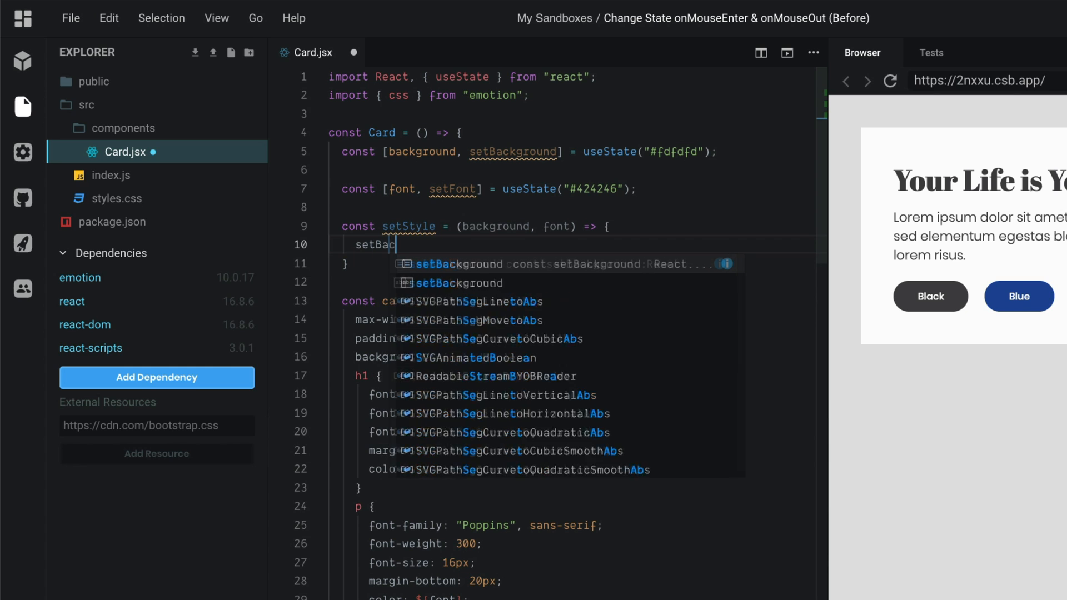
{"action": "type", "text": "kground(background"}
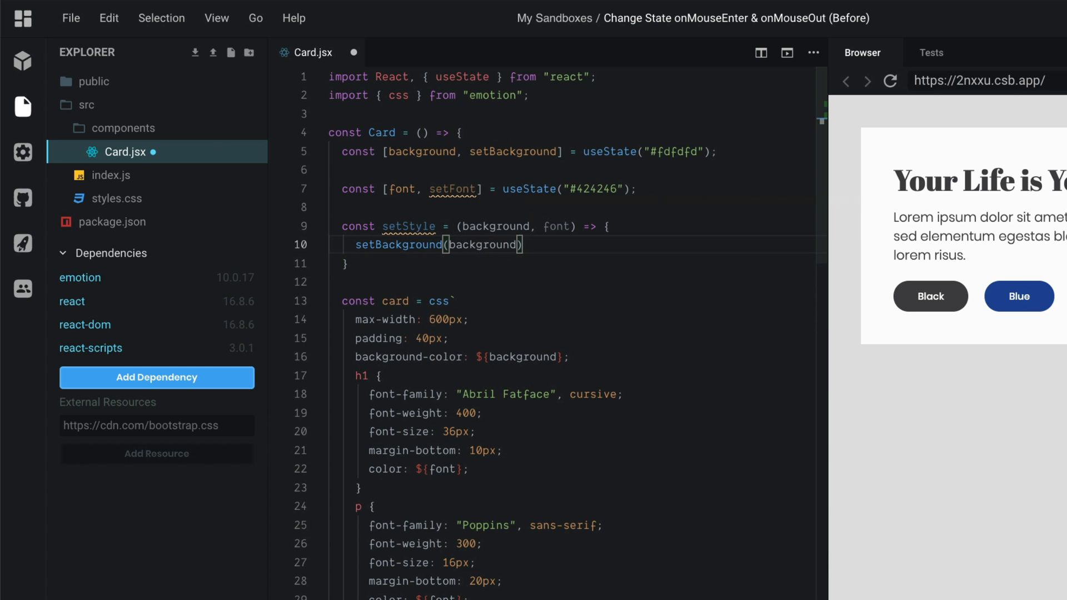
{"action": "type", "text": ";"}
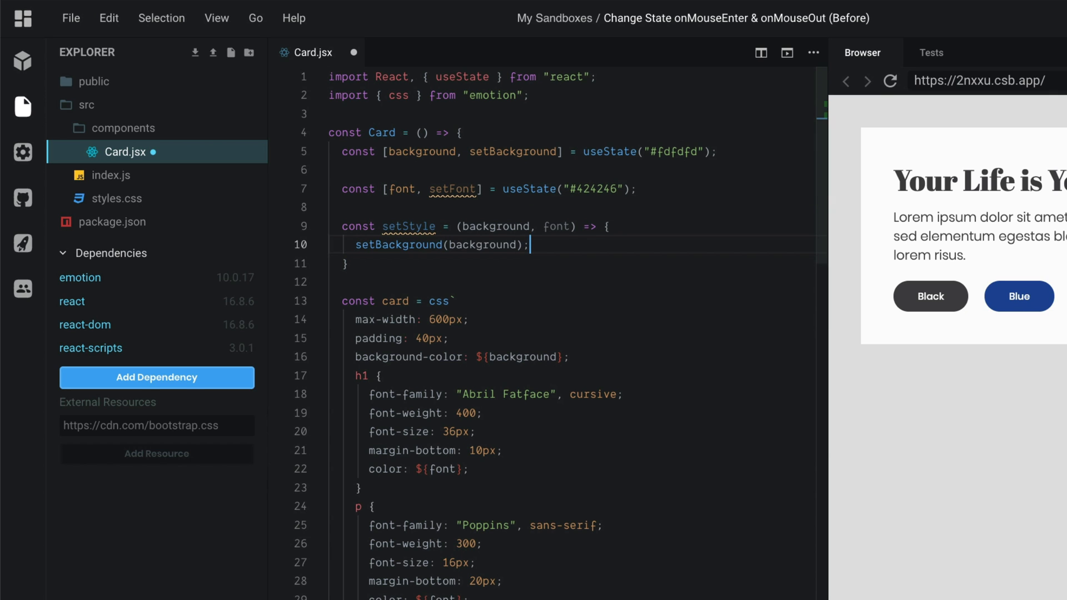
{"action": "type", "text": "set"}
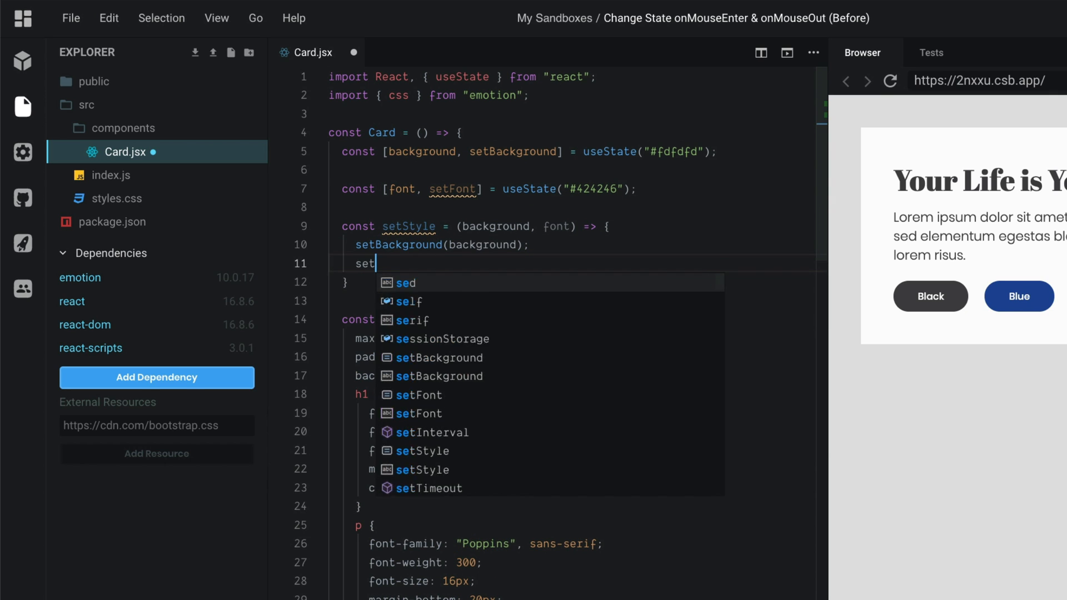
{"action": "type", "text": "Font(font)"}
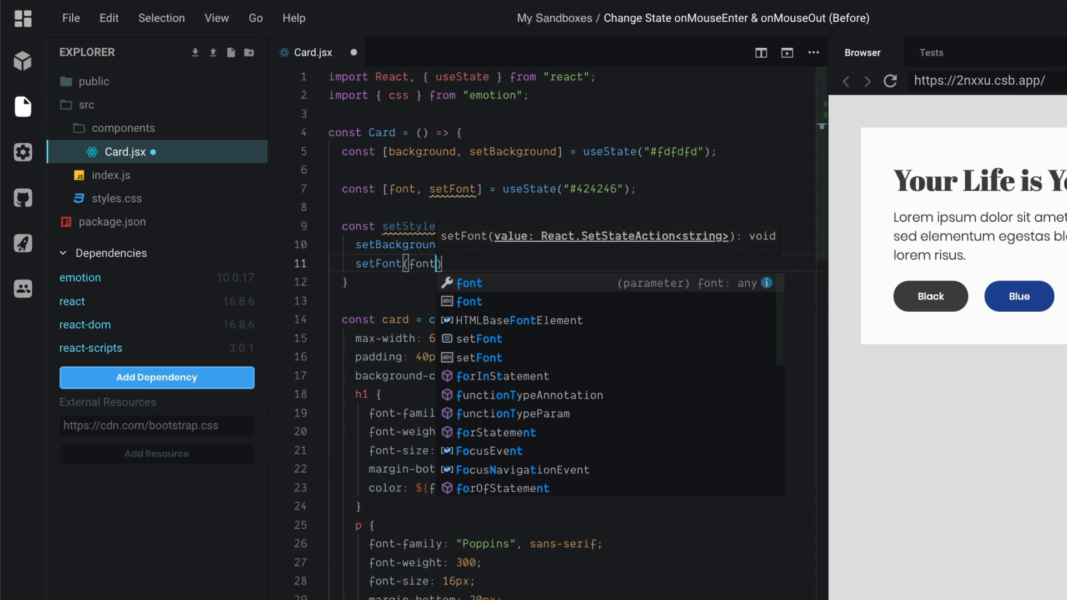
{"action": "key", "text": "Escape"}
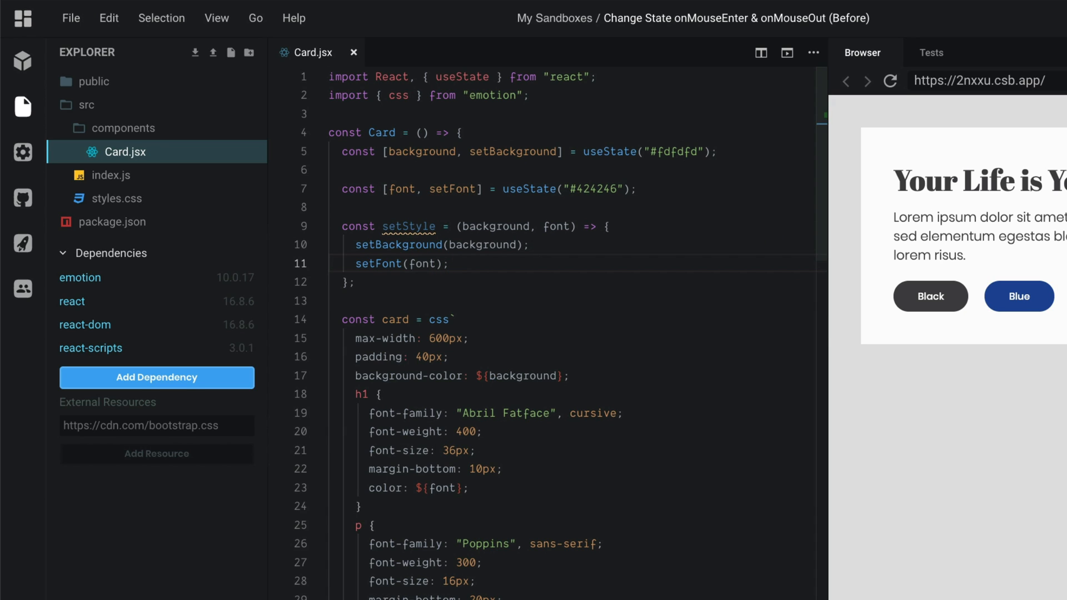
{"action": "mouse_move", "coordinate": [390, 287]}
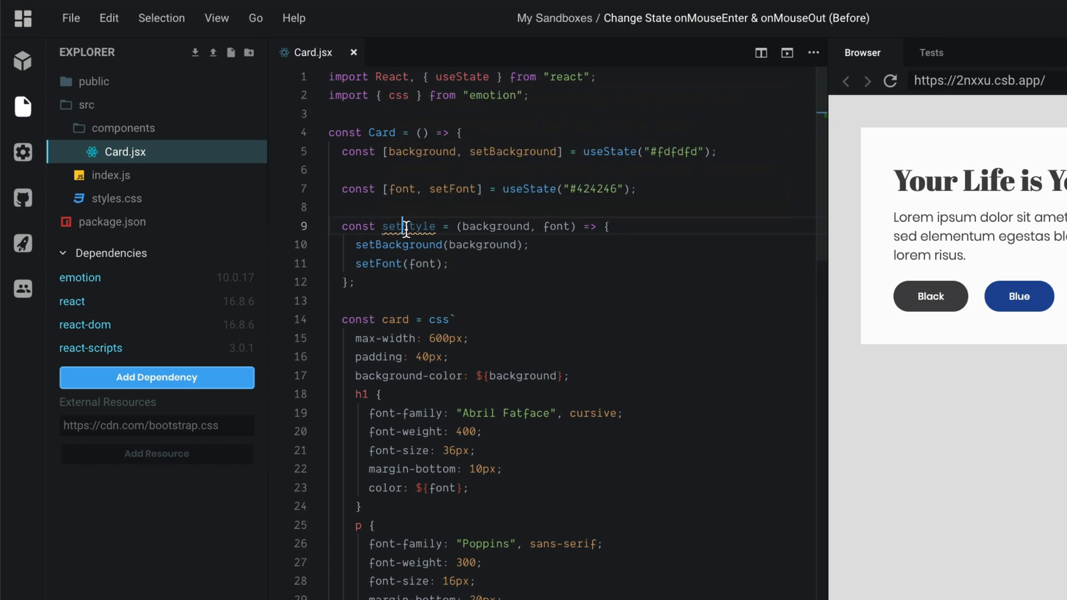
{"action": "double_click", "coordinate": [408, 226]}
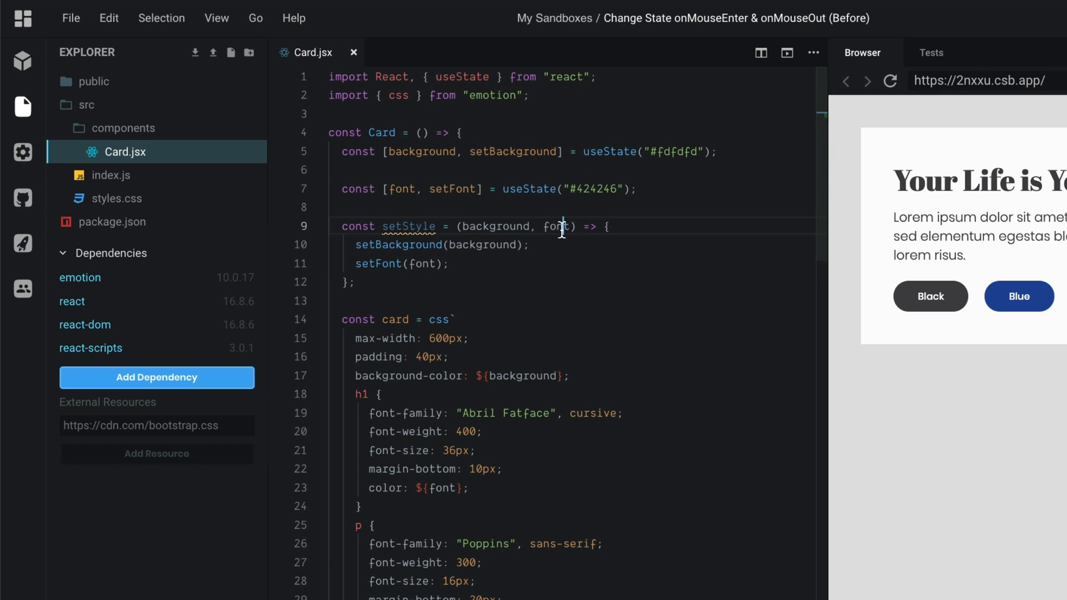
{"action": "scroll", "scroll_direction": "down", "scroll_amount": 3}
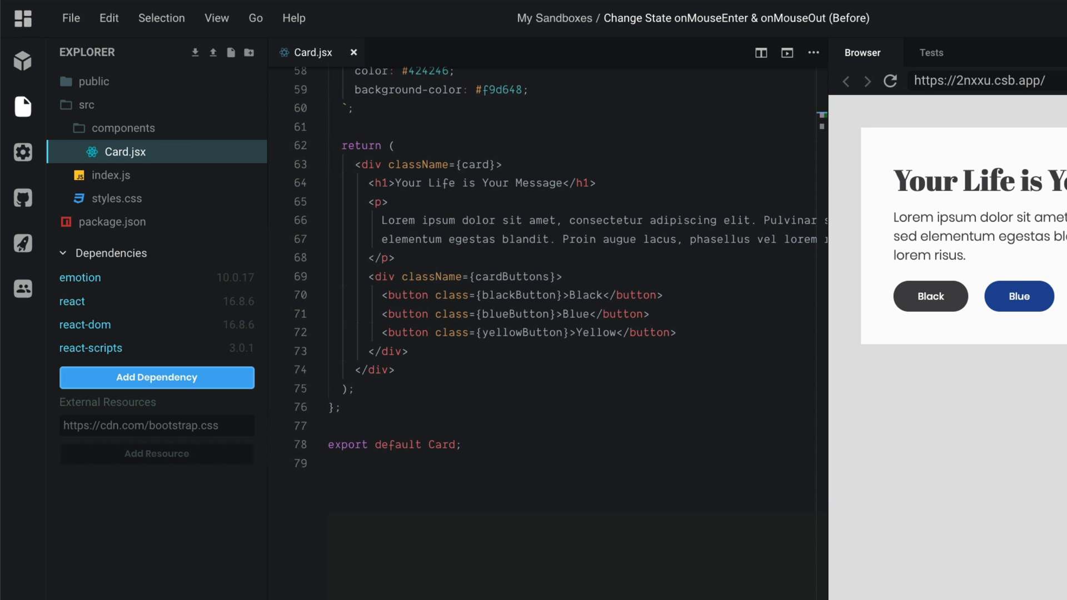
Step: Add onMouseEnter={() => setStyle("#424246", "#fdfdfd")} to the Black button
{"action": "double_click", "coordinate": [451, 295]}
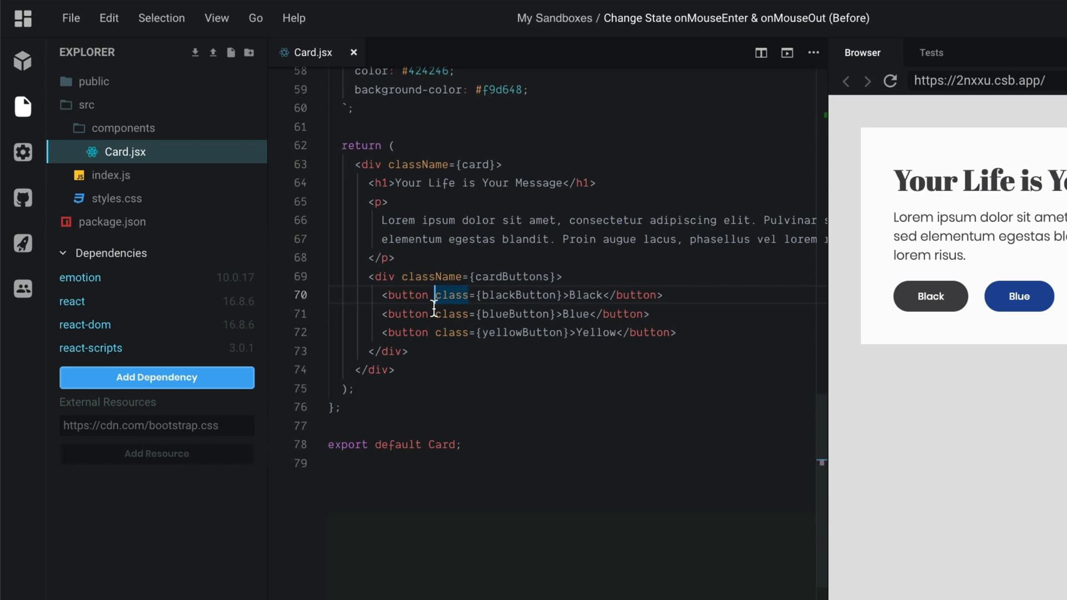
{"action": "type", "text": "onMouseEnter={() =>"}
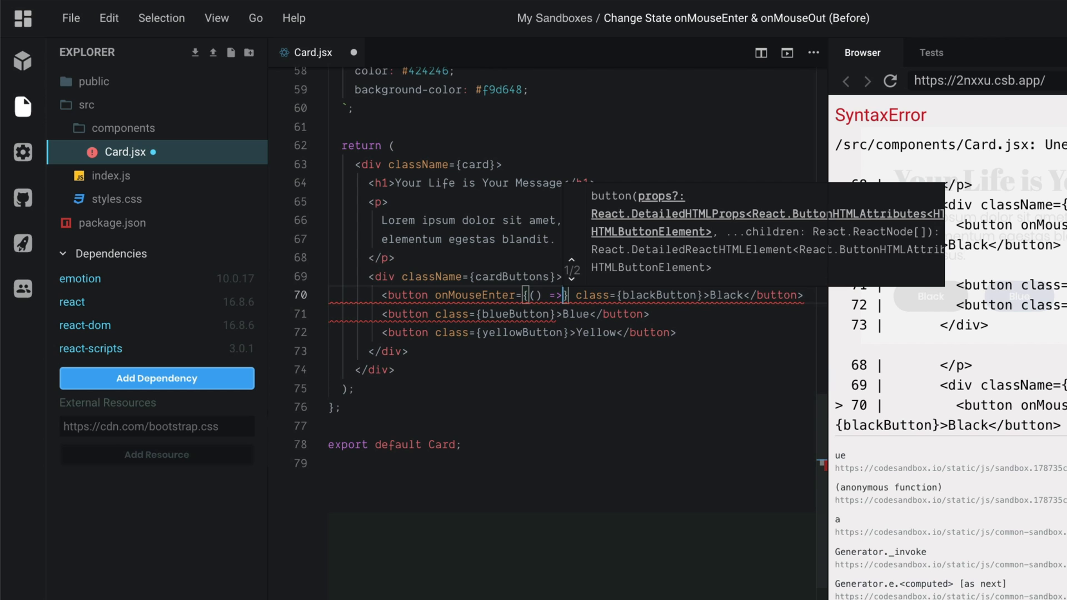
{"action": "type", "text": "setStyle("}
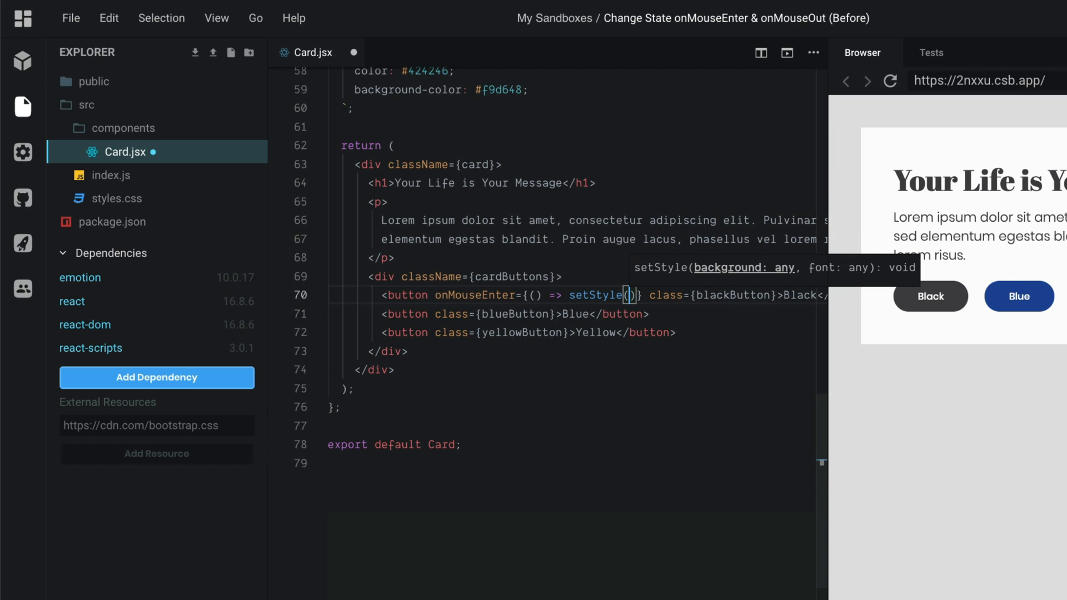
{"action": "type", "text": "\"#\""}
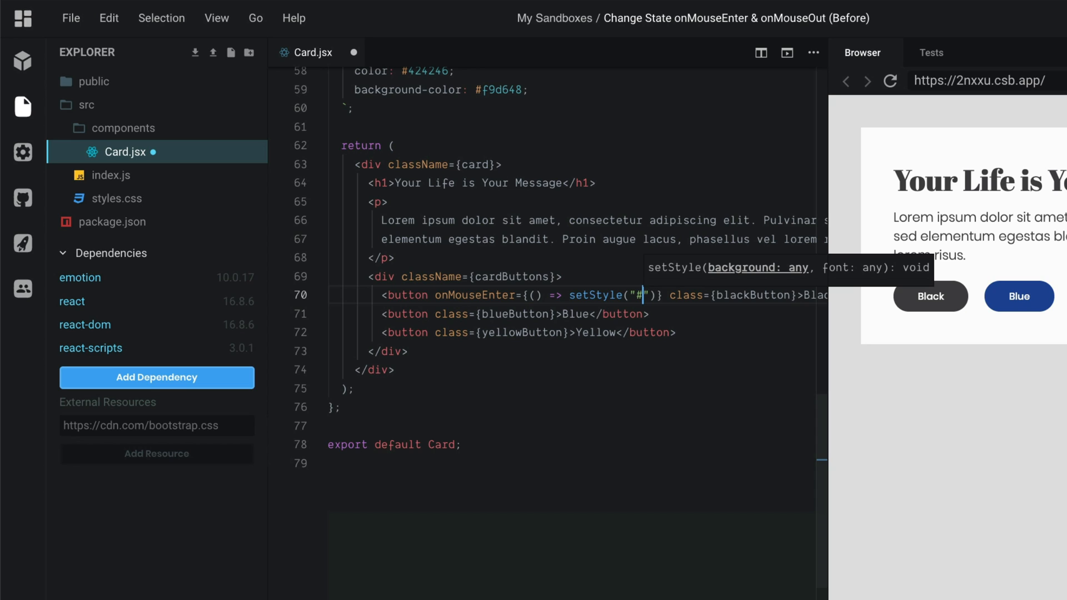
{"action": "type", "text": "4242"}
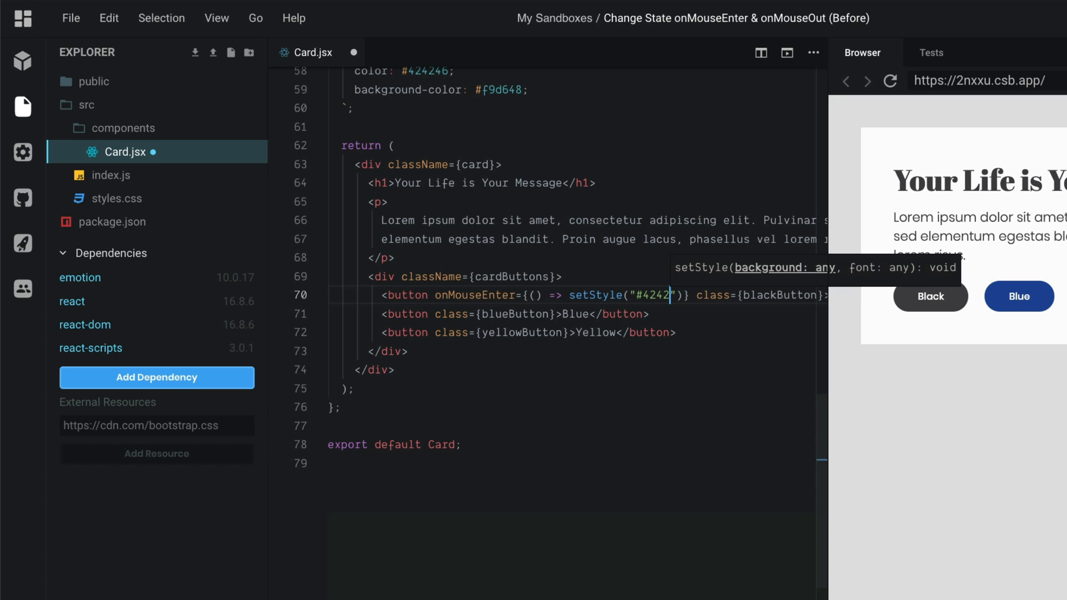
{"action": "type", "text": "46"}
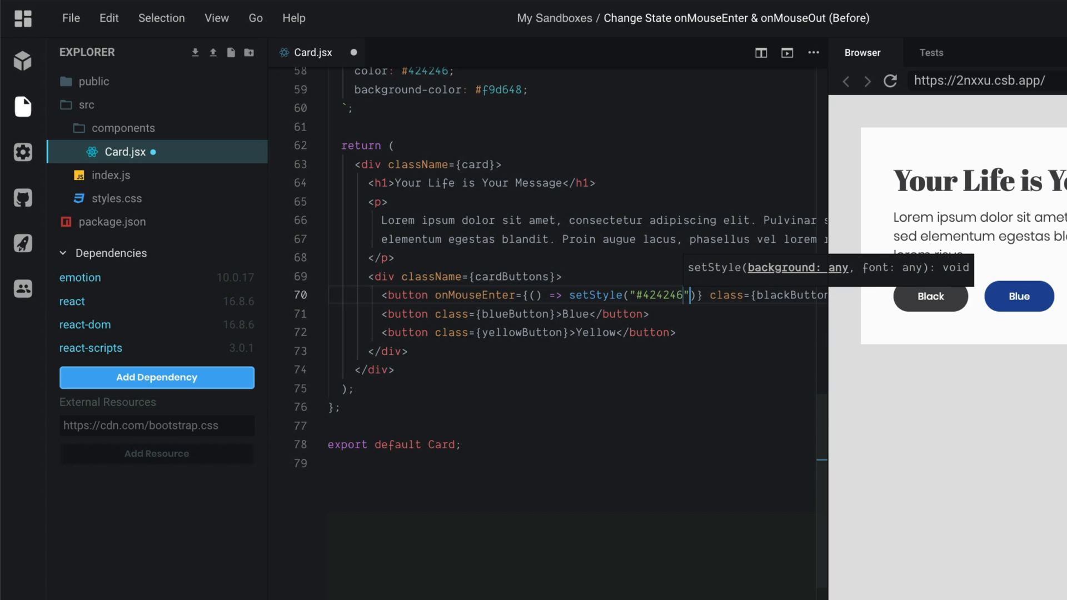
{"action": "type", "text": ","}
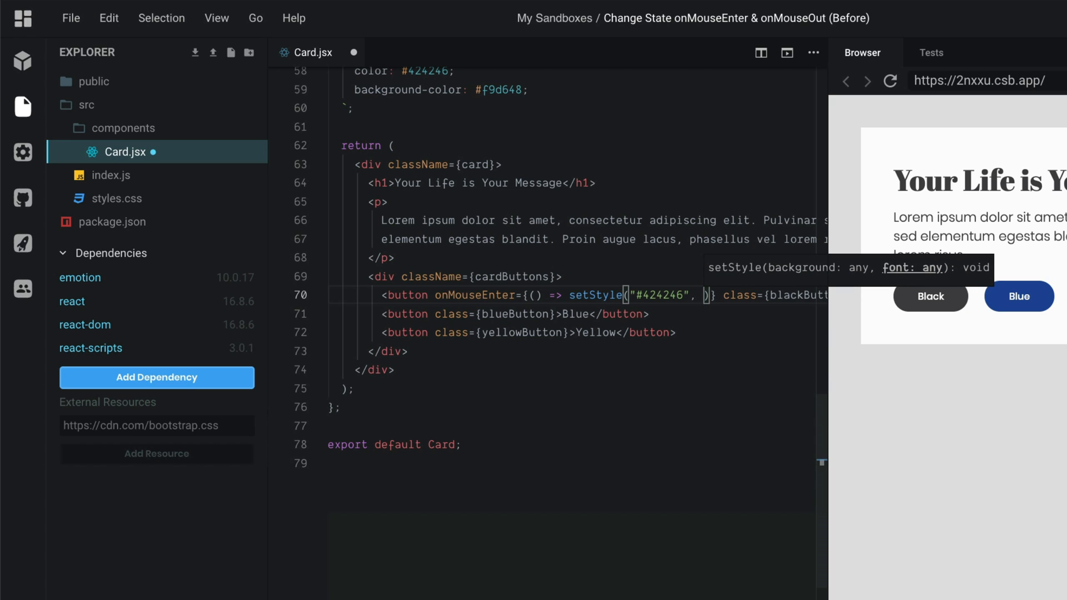
{"action": "type", "text": "\"\""}
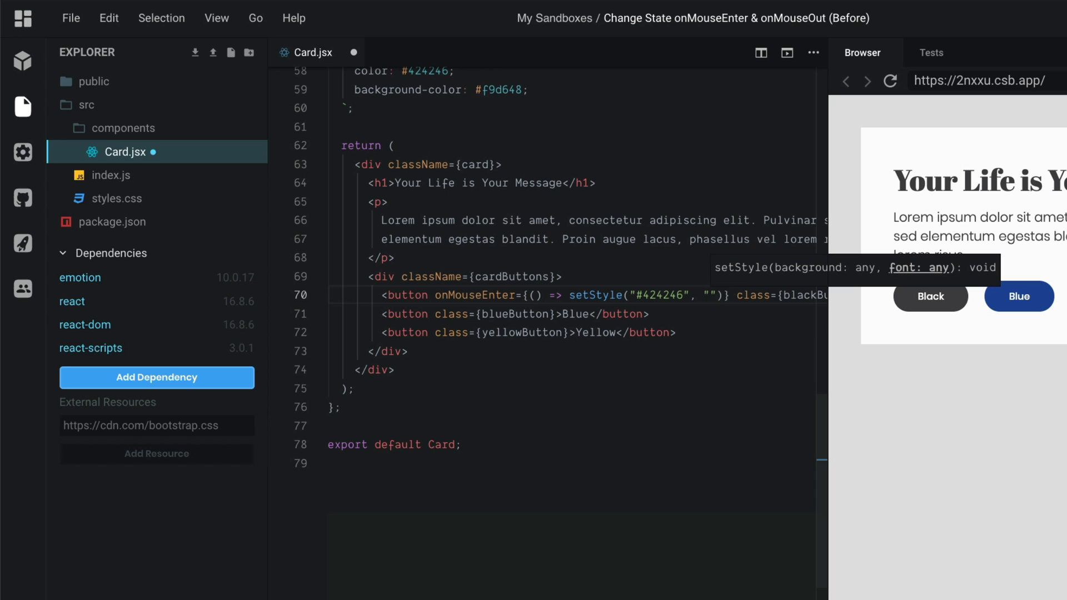
{"action": "type", "text": "#"}
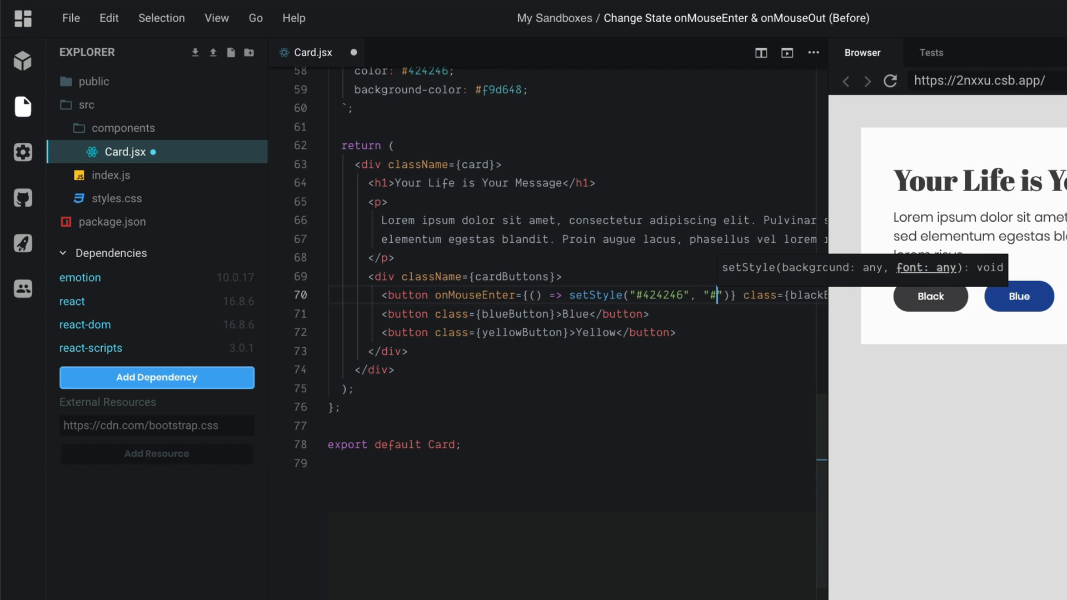
{"action": "type", "text": "fdfdfd"}
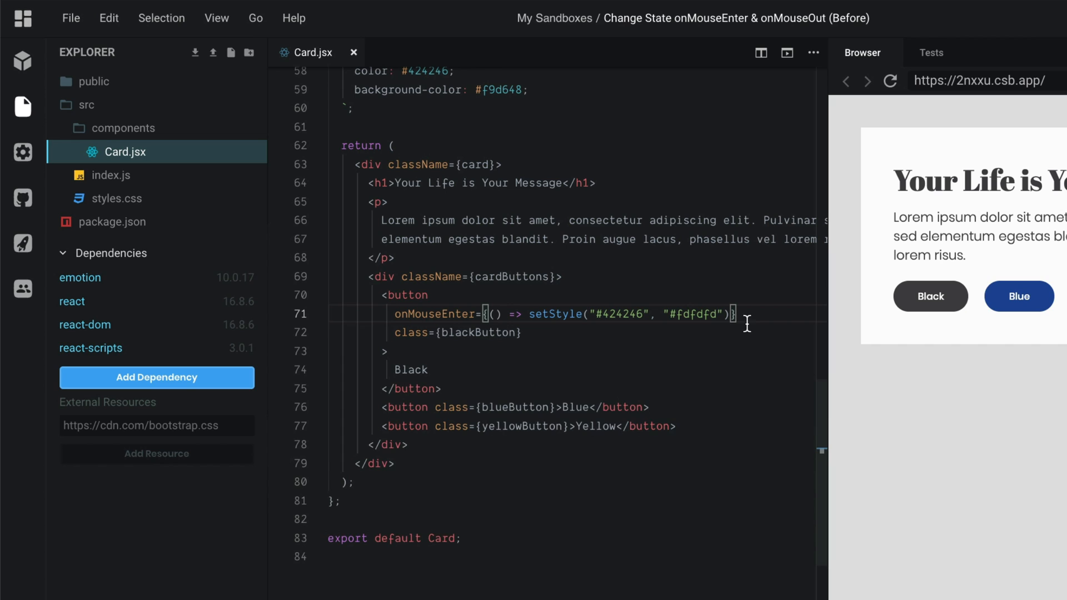
Step: Add onMouseOut={() => setStyle("#fdfdfd", "#424246")} to the Black button via autocomplete
{"action": "type", "text": "onMou"}
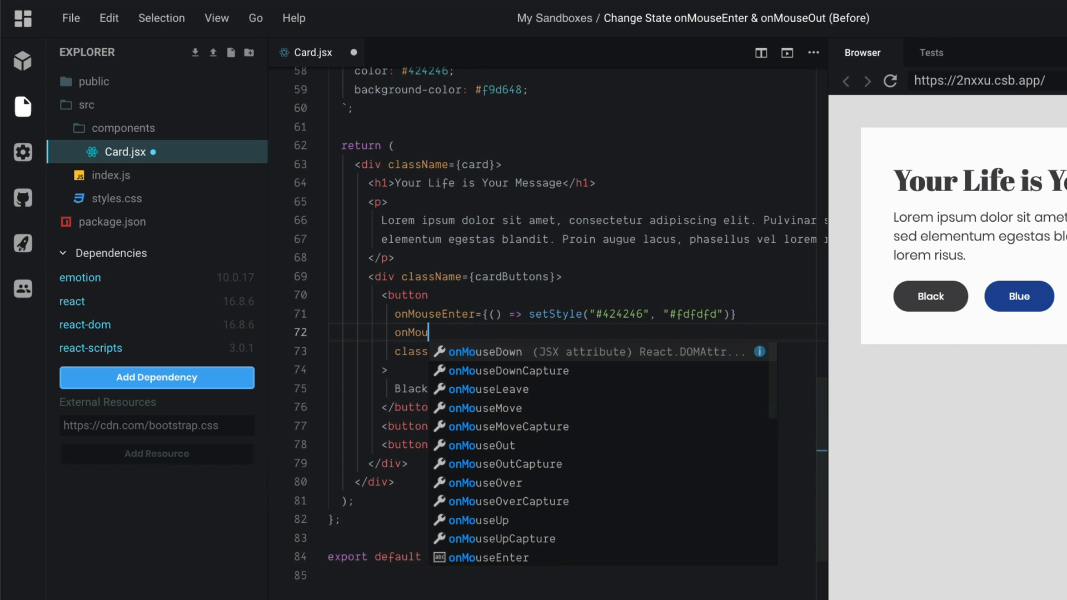
{"action": "type", "text": "seOut="}
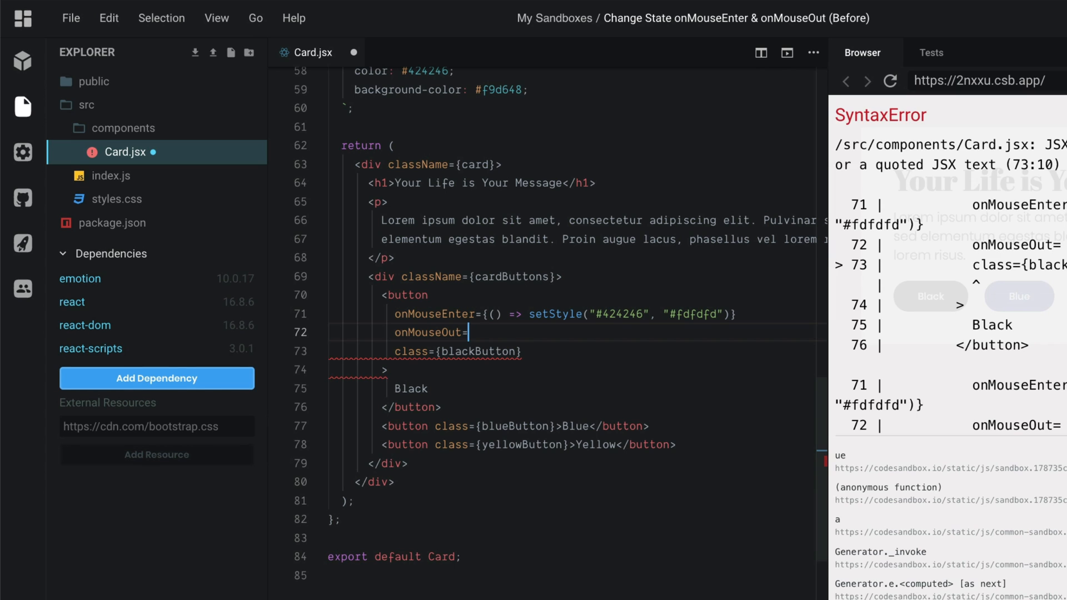
{"action": "type", "text": "{}"}
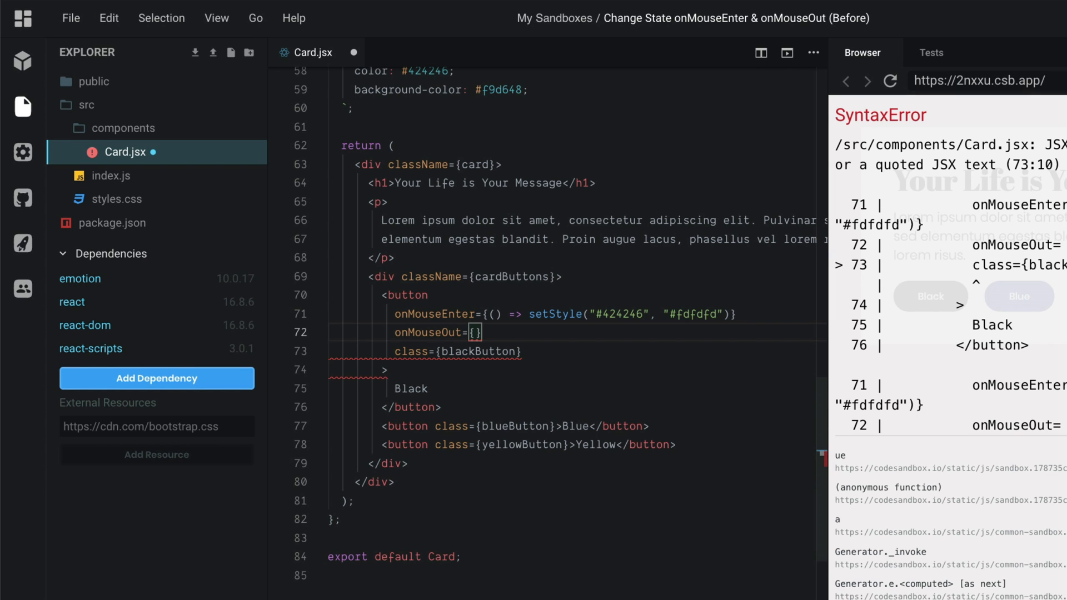
{"action": "type", "text": "() =>"}
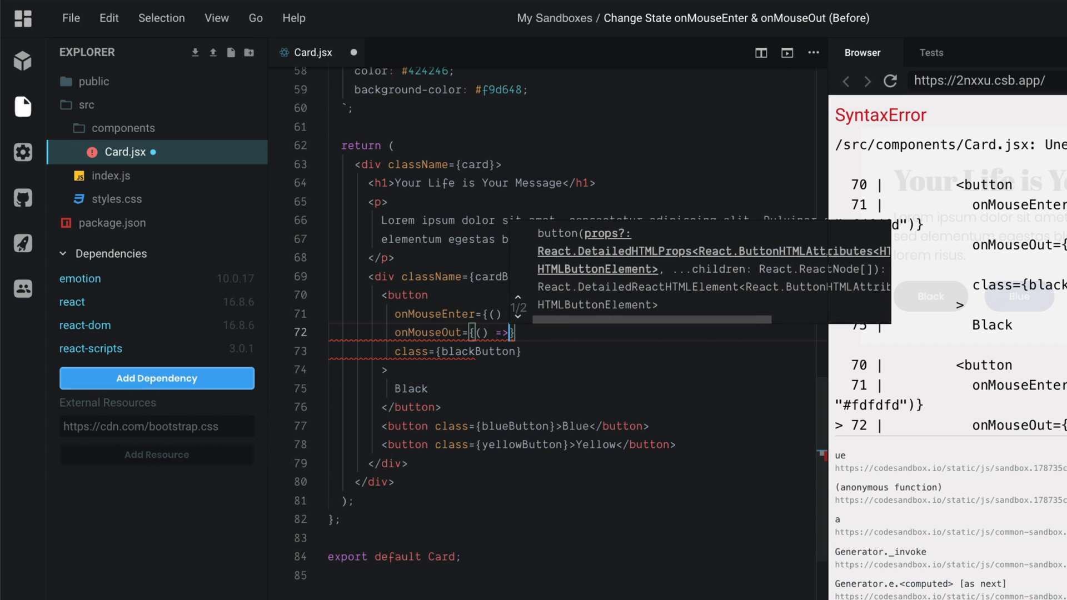
{"action": "type", "text": "setStyle("}
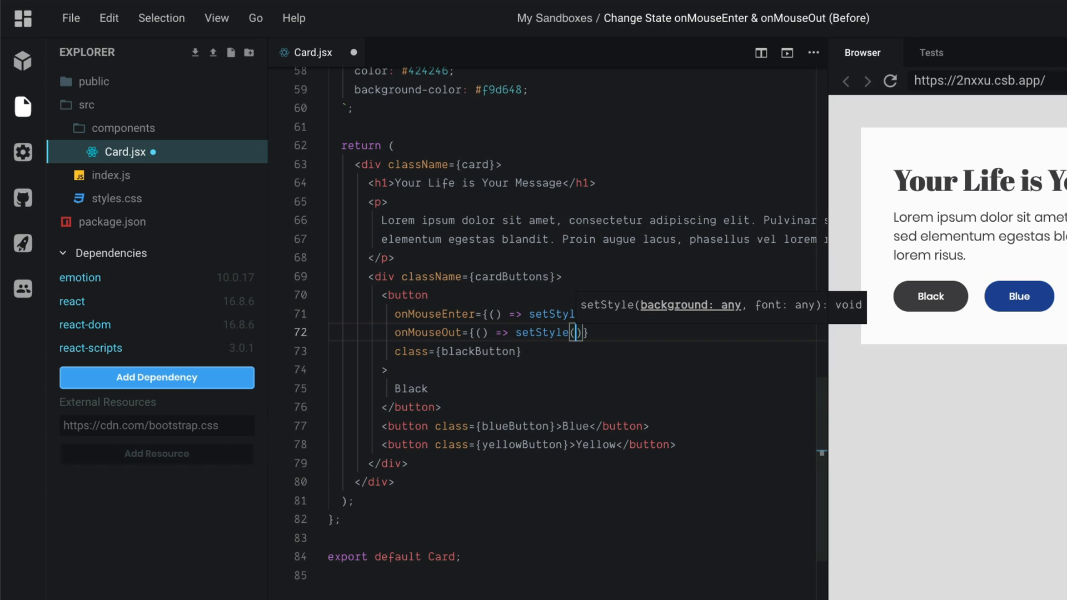
{"action": "type", "text": "\""}
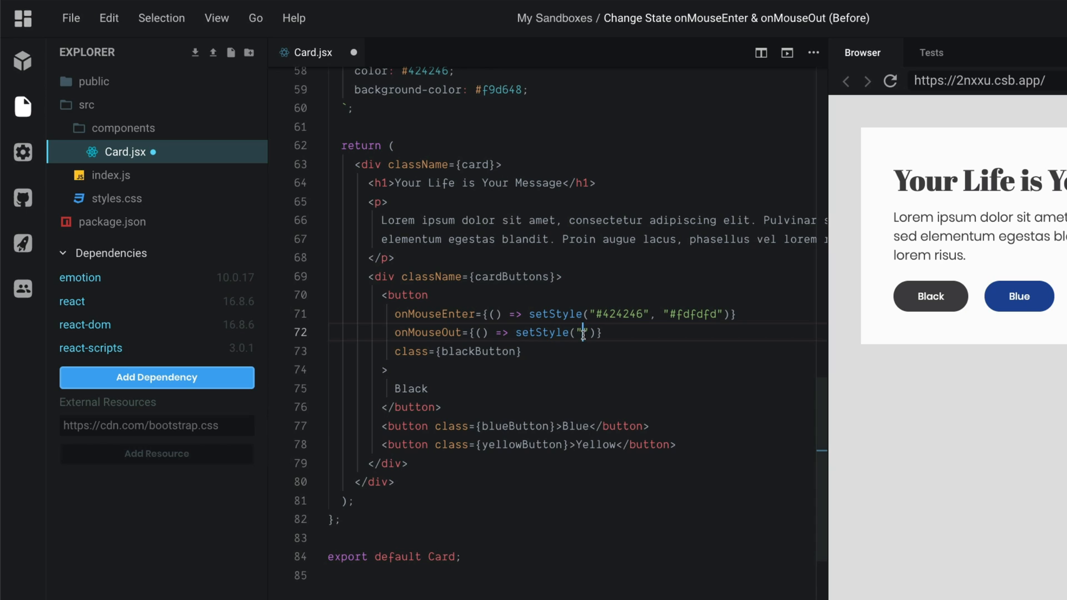
{"action": "type", "text": "#"}
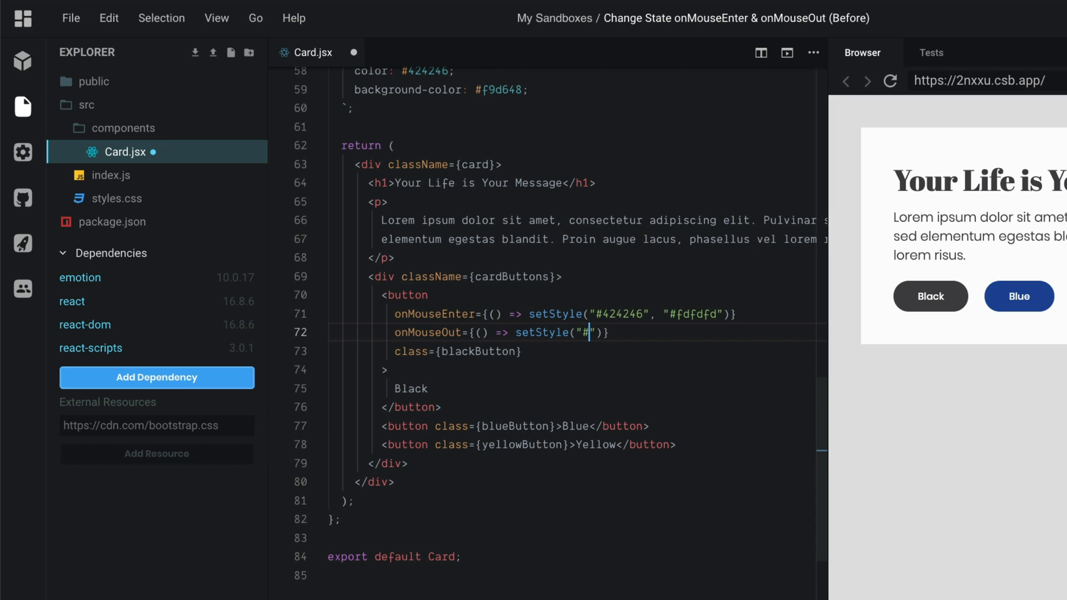
{"action": "type", "text": "fdfdfd"}
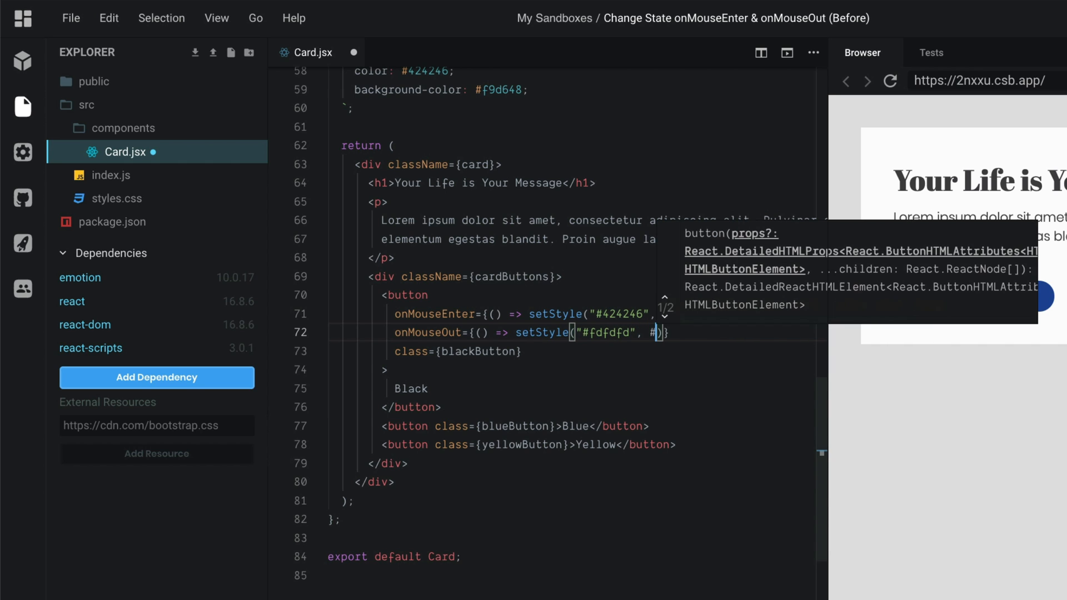
{"action": "type", "text": "$"}
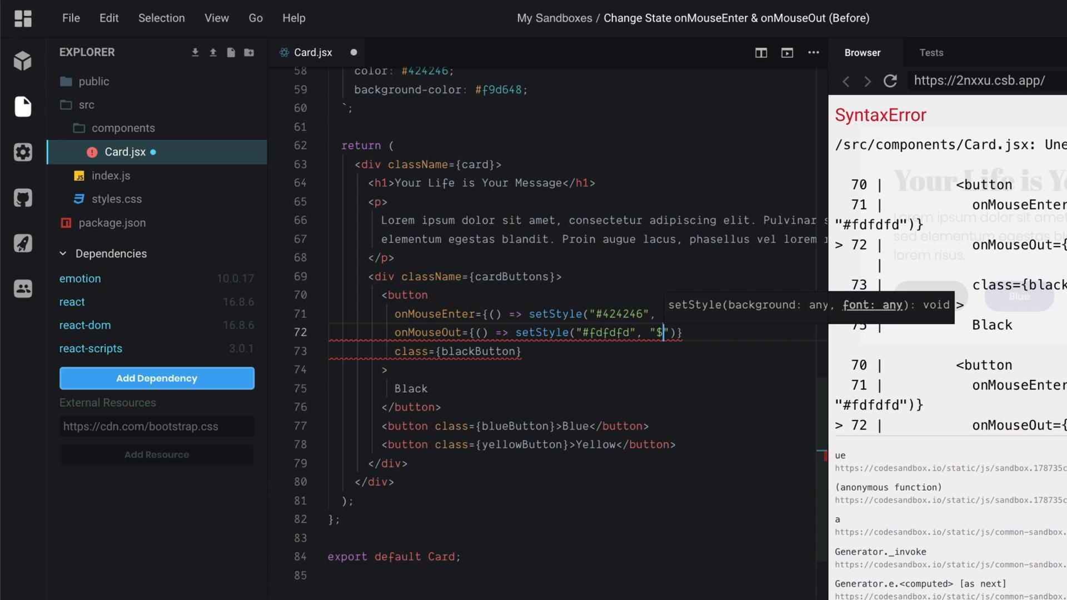
{"action": "type", "text": "#424246"}
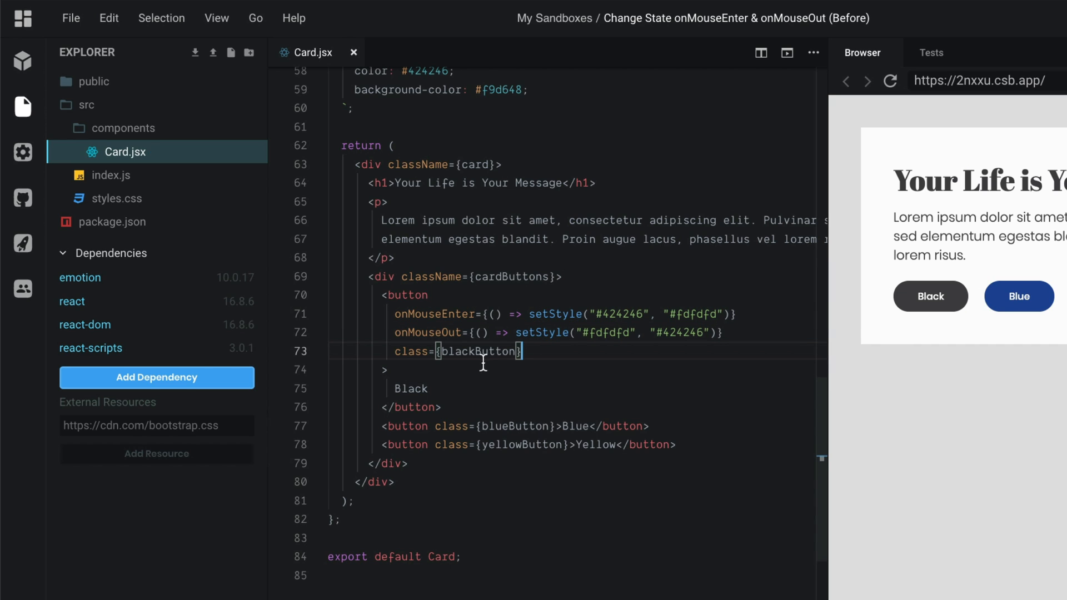
{"action": "mouse_move", "coordinate": [561, 370]}
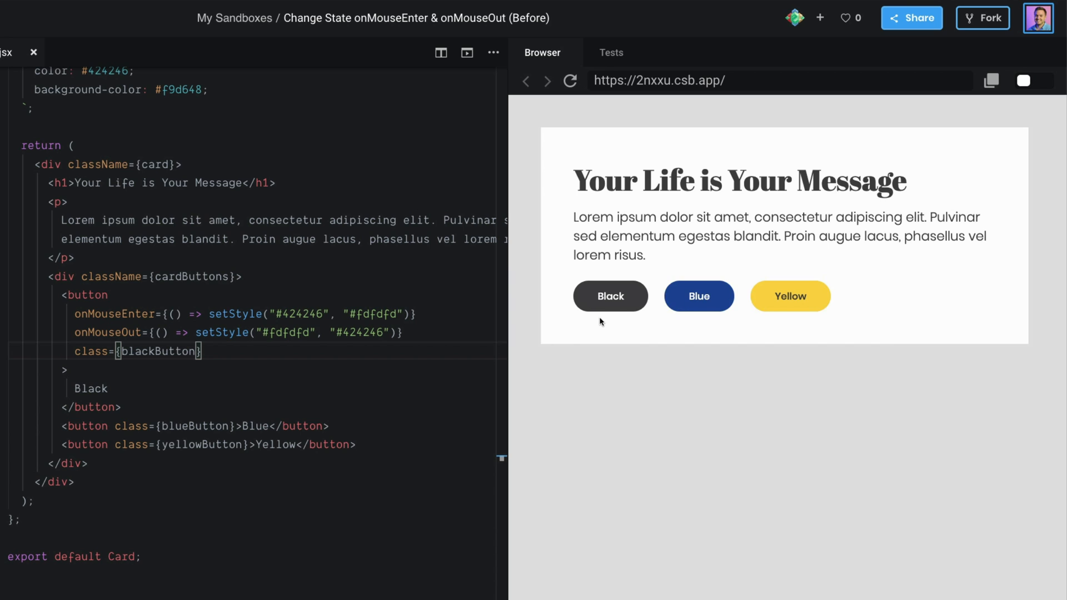
{"action": "mouse_move", "coordinate": [610, 313]}
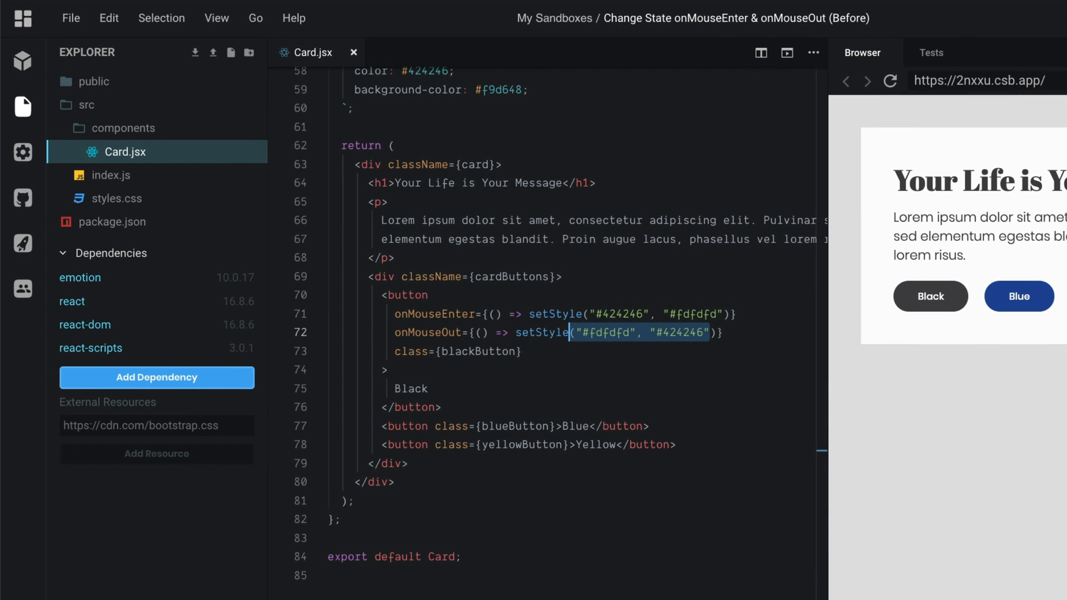
{"action": "mouse_move", "coordinate": [521, 343]}
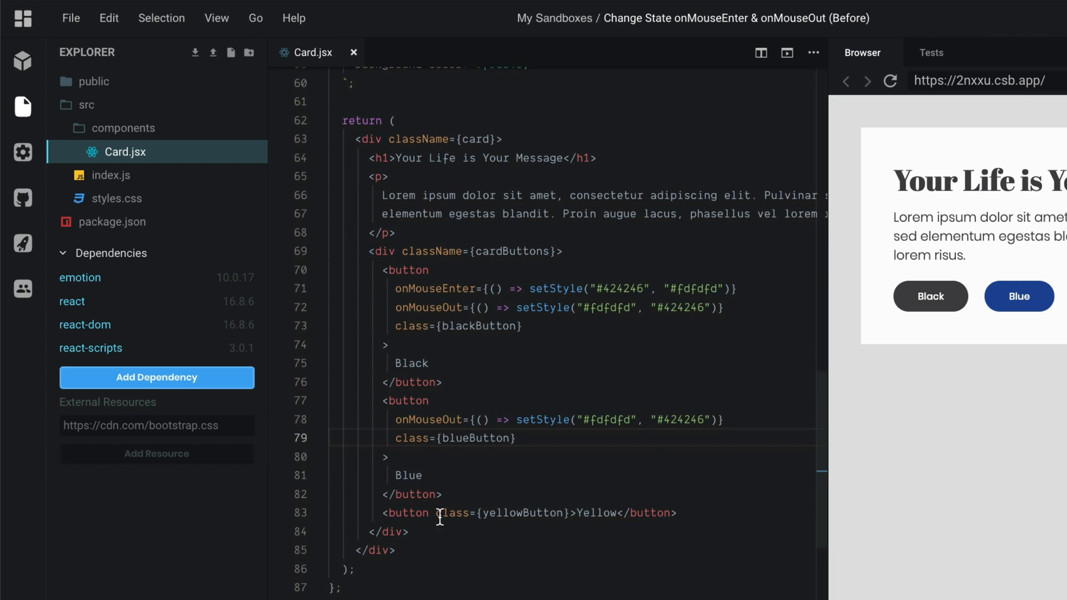
Step: Paste the onMouseOut and onMouseEnter setStyle handlers into the Blue and Yellow buttons
{"action": "type", "text": "onMouseOut={() => setStyle(\"#fdfdfd\", \"#424246\")}"}
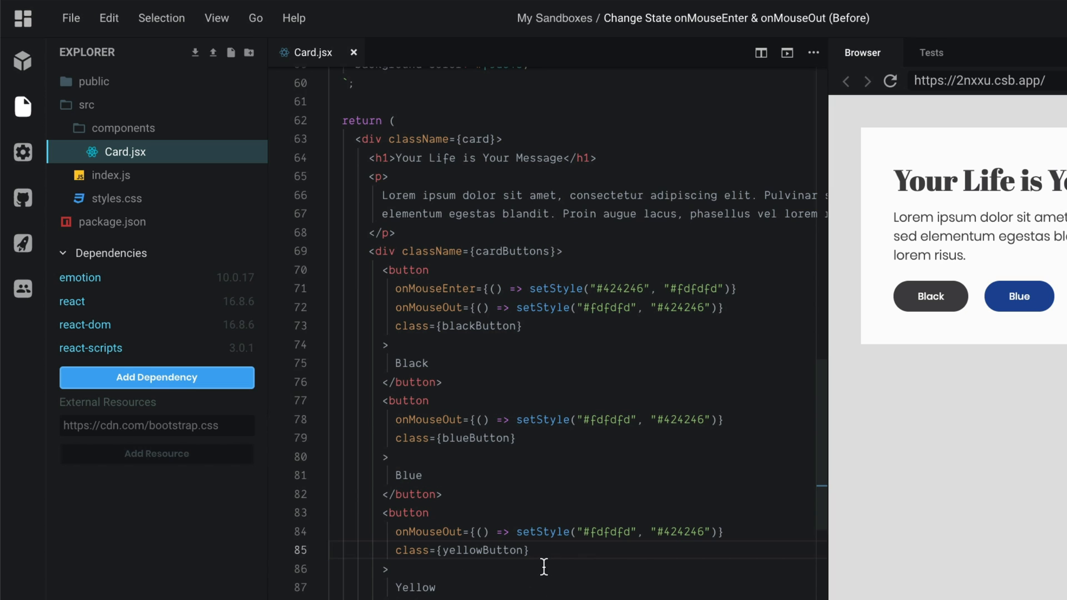
{"action": "double_click", "coordinate": [436, 288]}
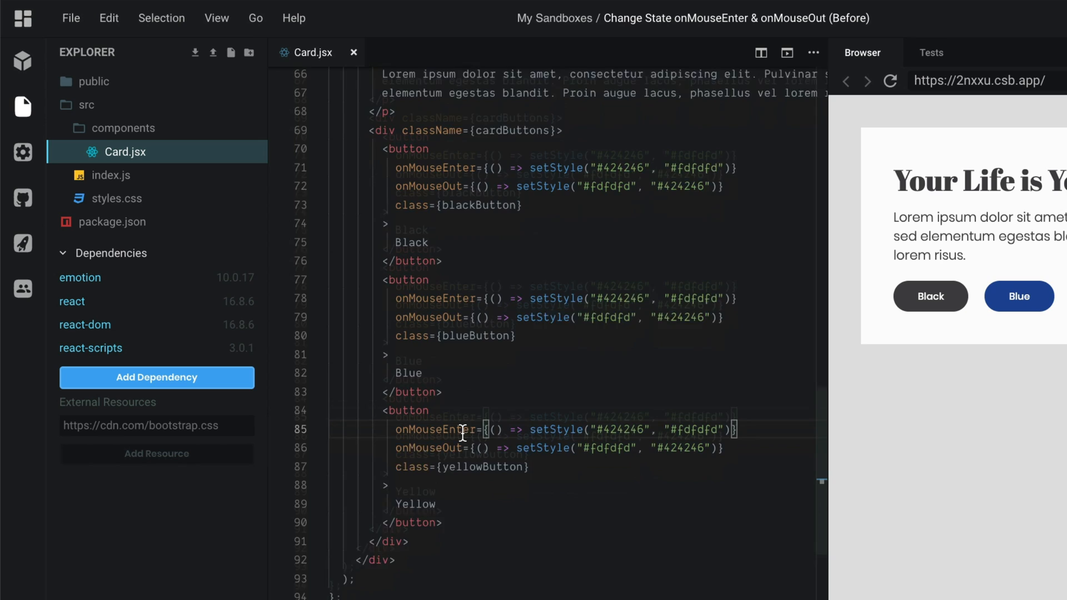
{"action": "scroll", "scroll_direction": "down", "scroll_amount": 3}
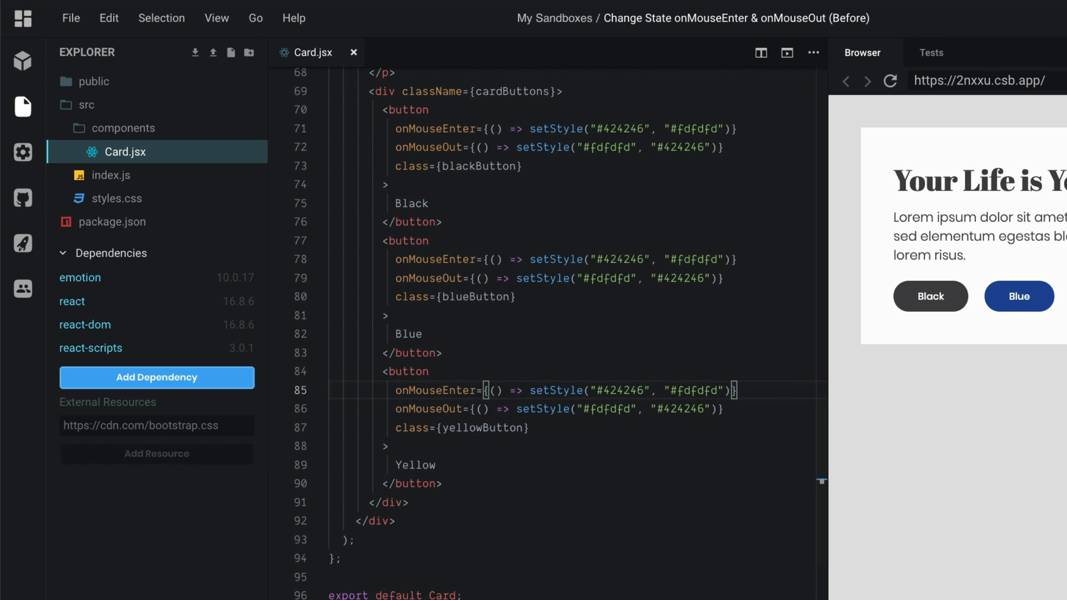
Step: Change the Blue button's onMouseEnter background to "#1d499b" on line 78
{"action": "type", "text": "#1"}
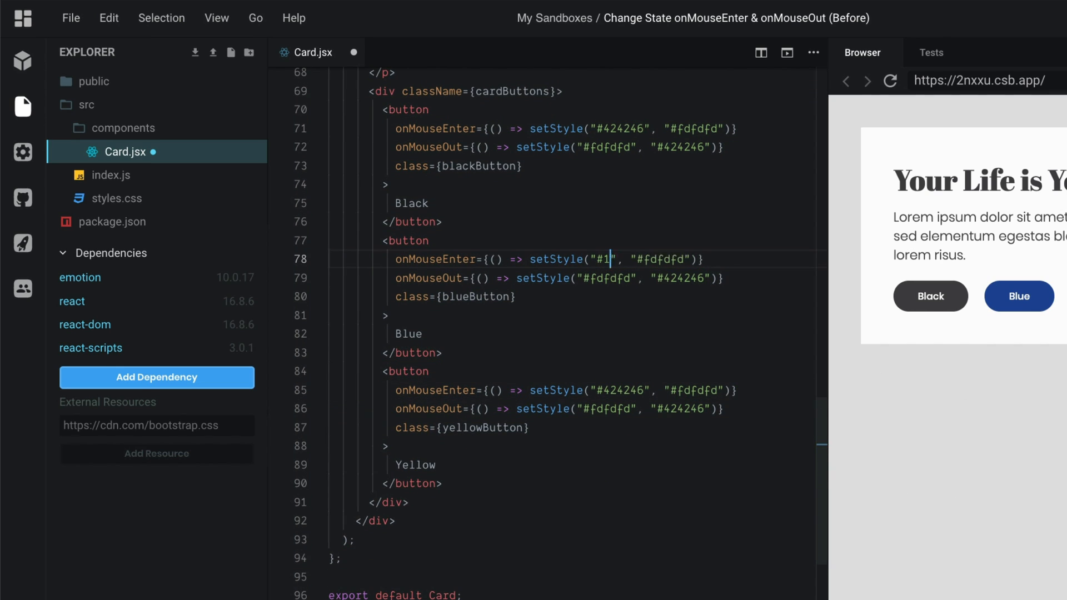
{"action": "type", "text": "d499b"}
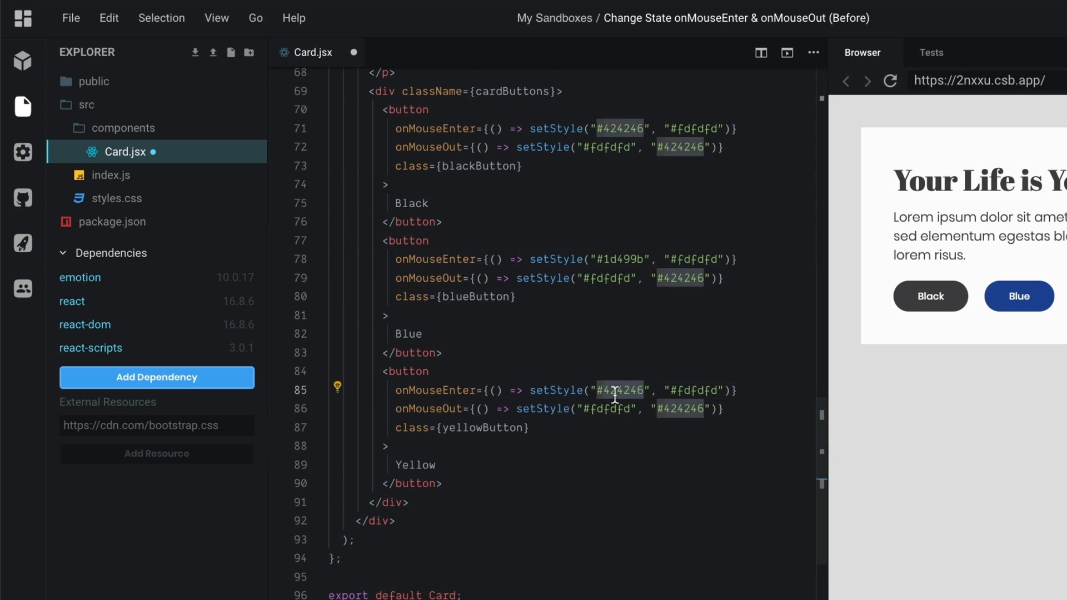